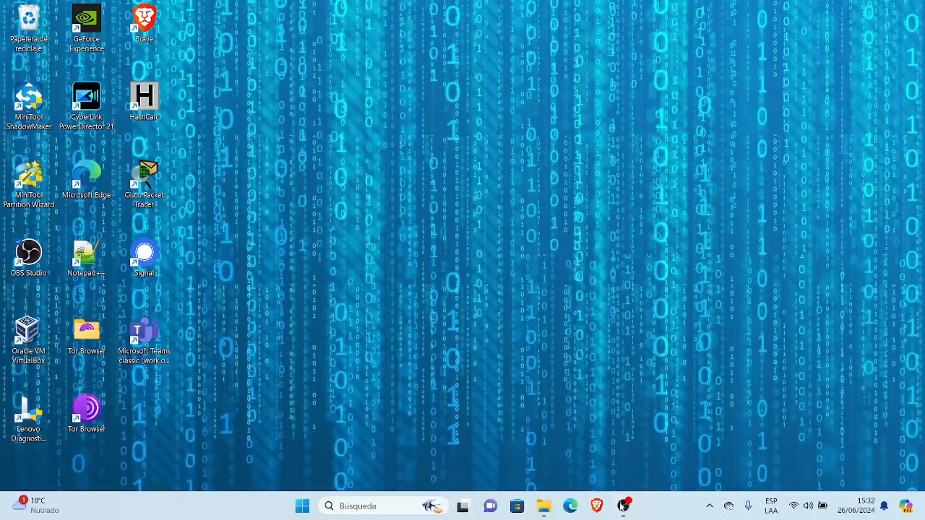
# - Launch the Brave browser from the Windows desktop
pyautogui.click(596, 506)
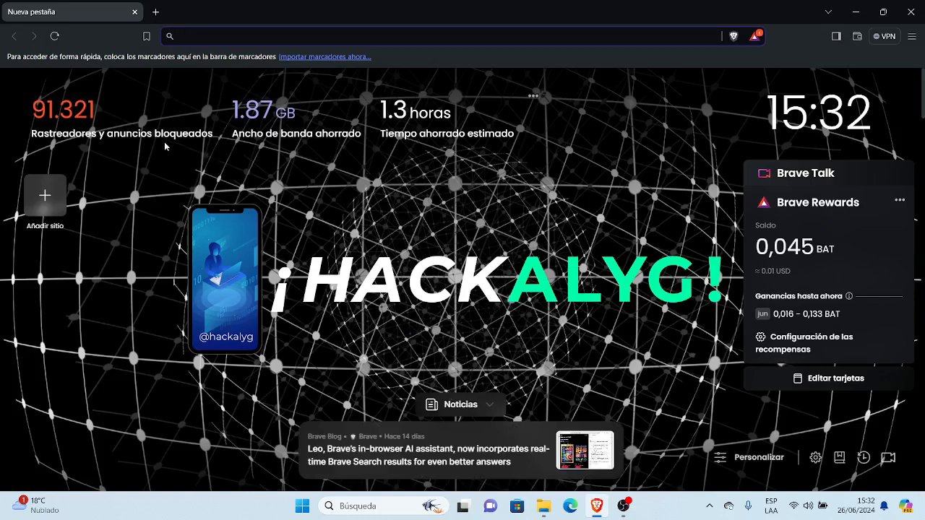
pyautogui.moveTo(168, 141)
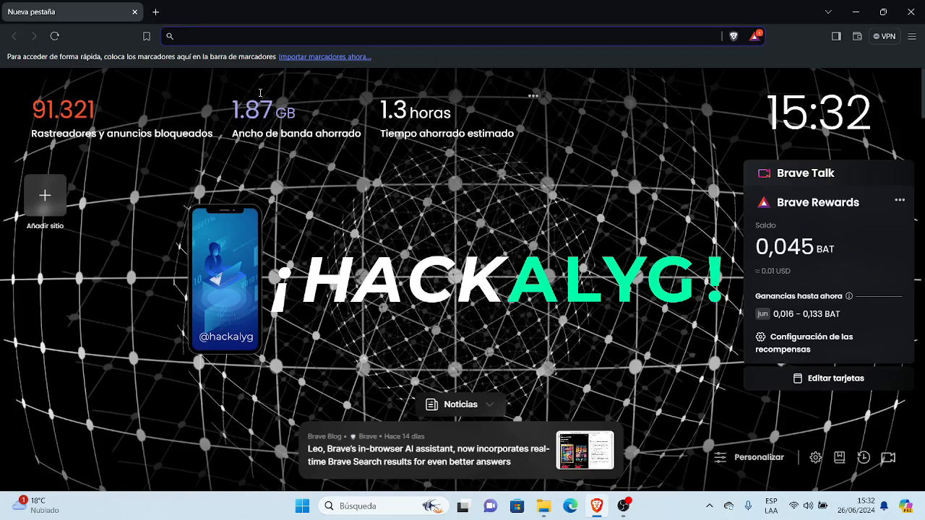
pyautogui.moveTo(540, 200)
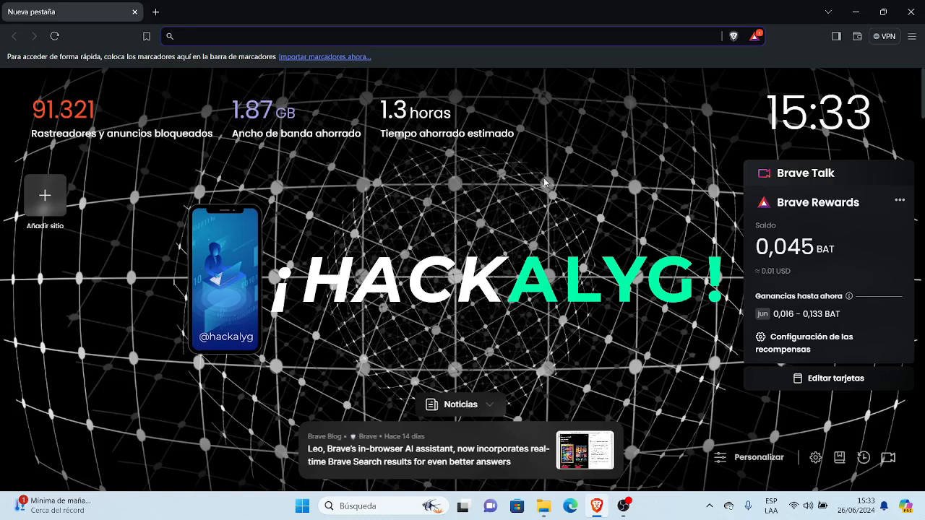
pyautogui.moveTo(554, 184)
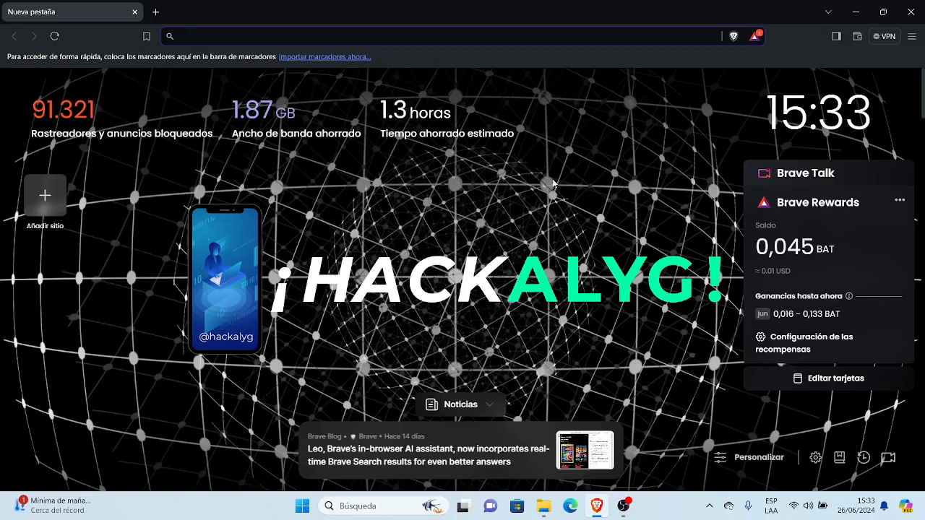
pyautogui.moveTo(596, 189)
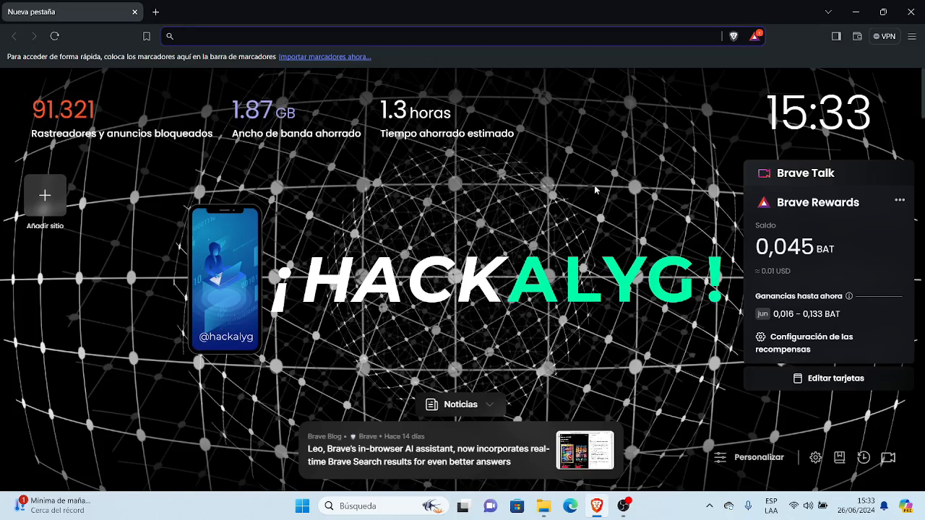
pyautogui.moveTo(492, 193)
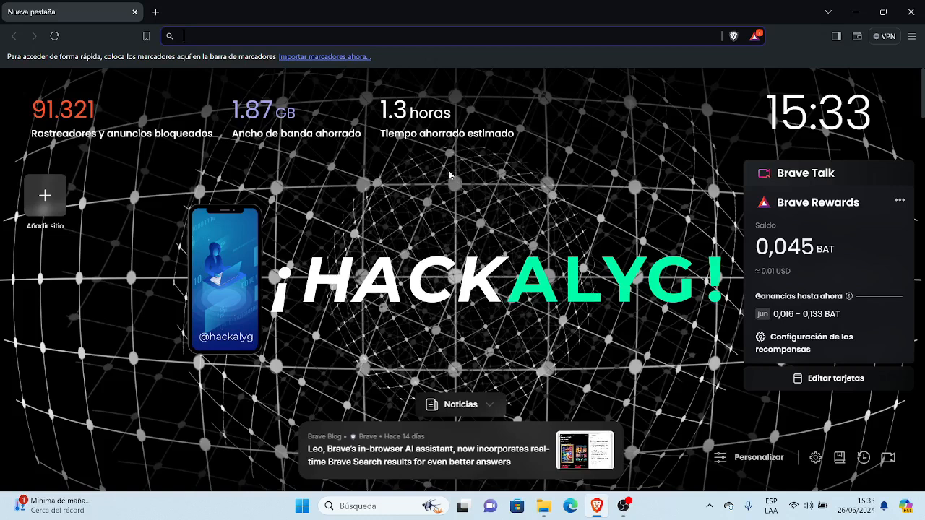
pyautogui.moveTo(506, 168)
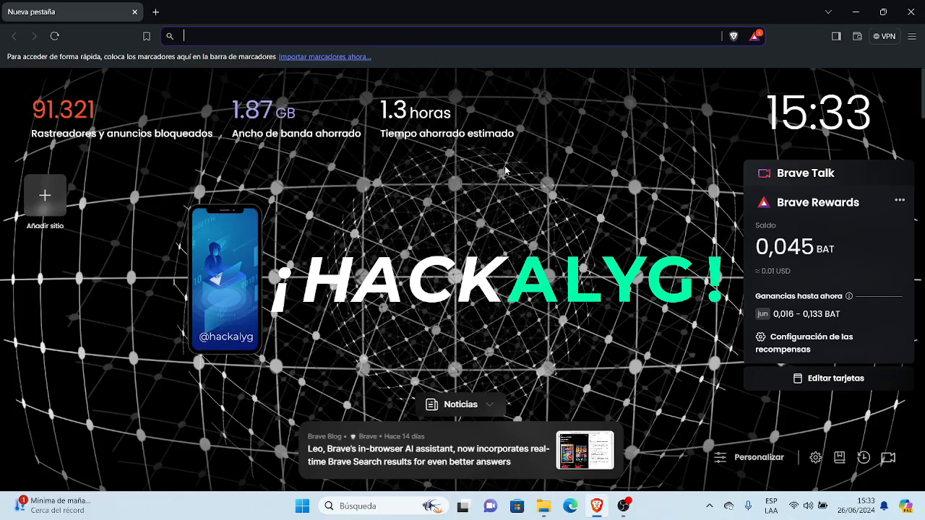
pyautogui.moveTo(542, 159)
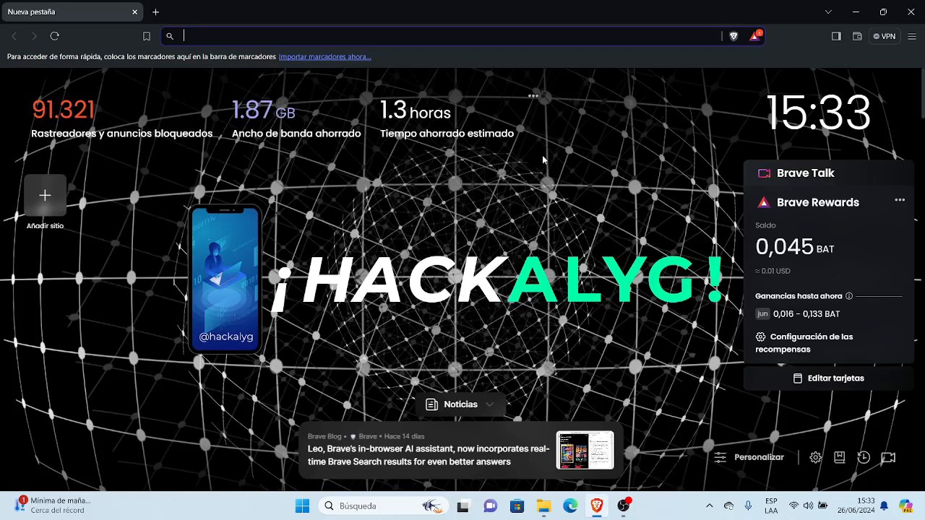
pyautogui.moveTo(611, 165)
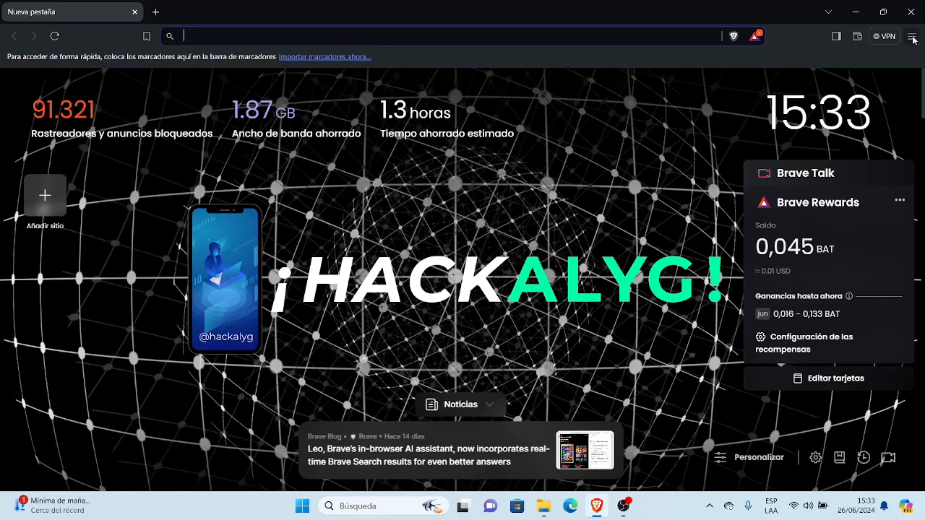
pyautogui.moveTo(913, 36)
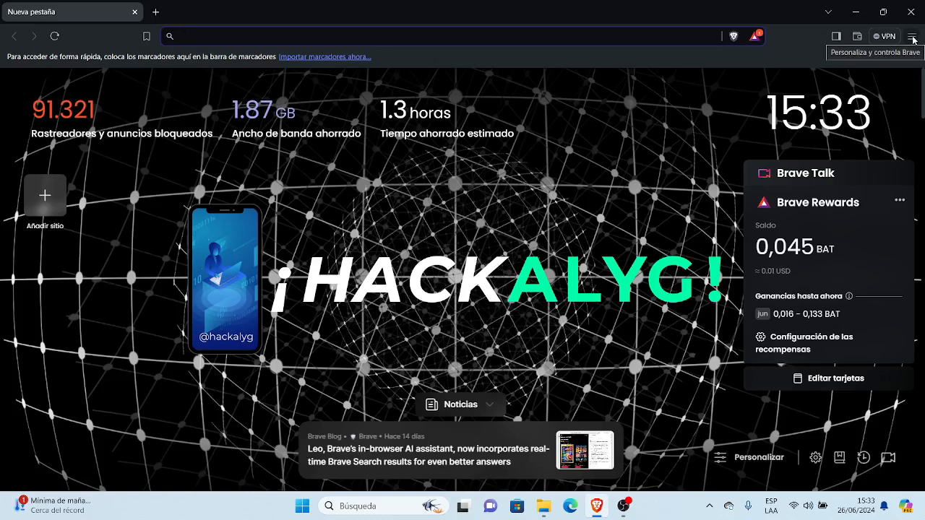
# - Reach Brave's Configuración page from the main menu
pyautogui.click(911, 36)
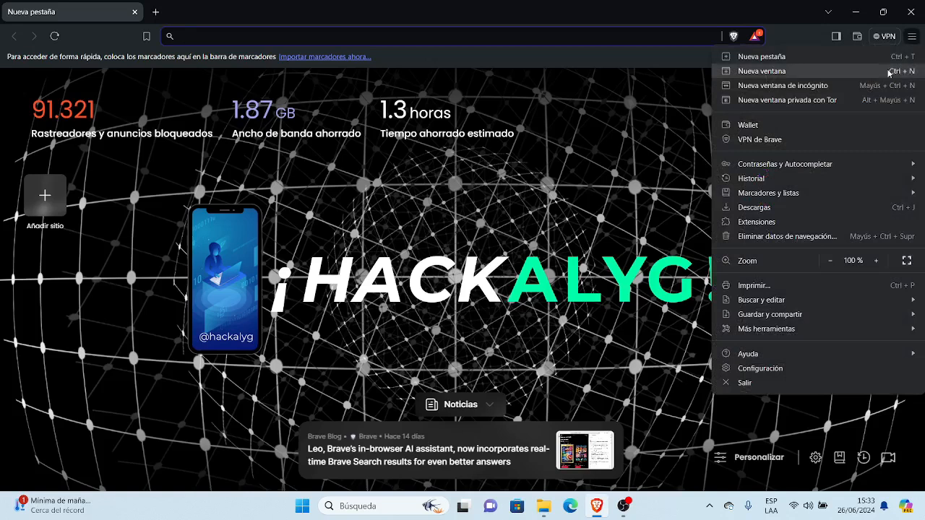
pyautogui.moveTo(760, 367)
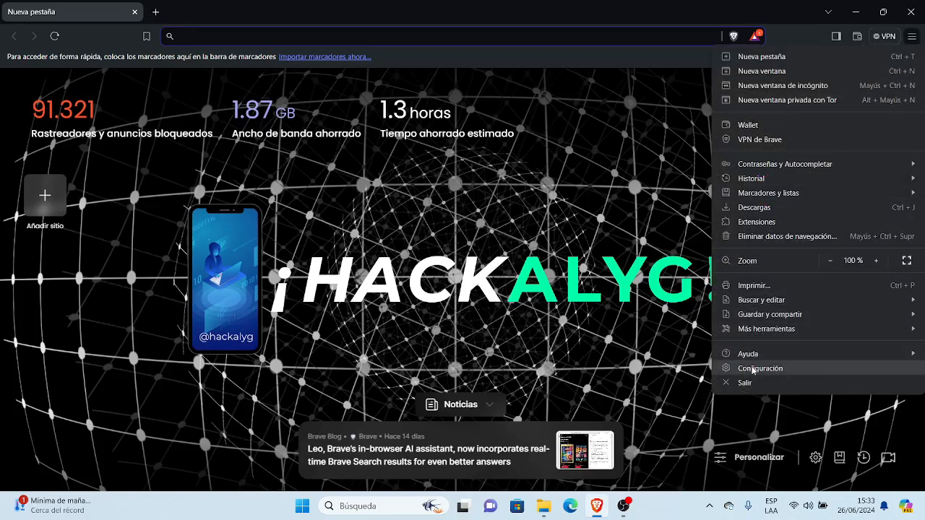
pyautogui.click(760, 368)
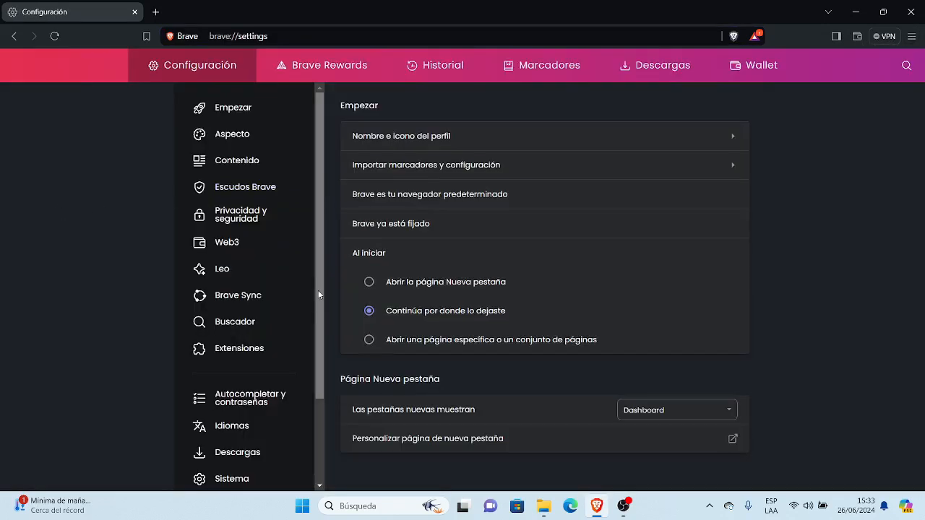
pyautogui.moveTo(229, 319)
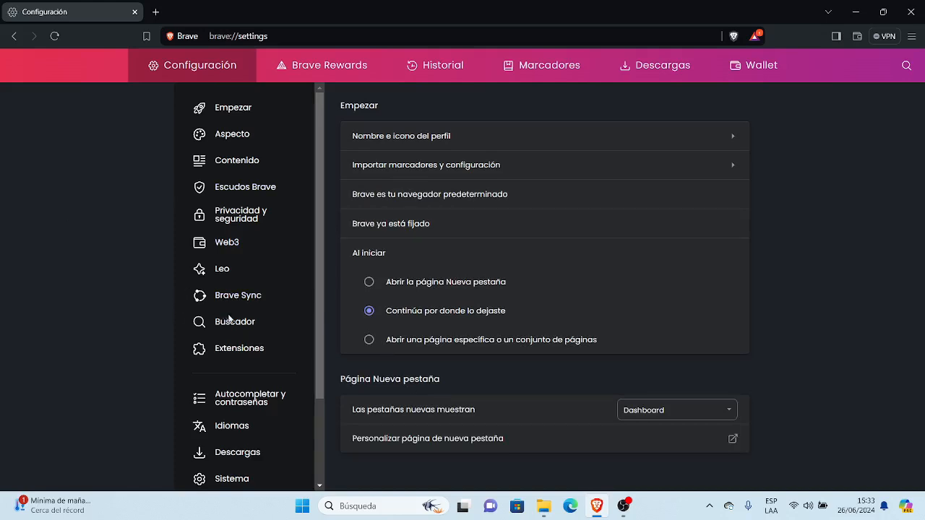
pyautogui.moveTo(452, 156)
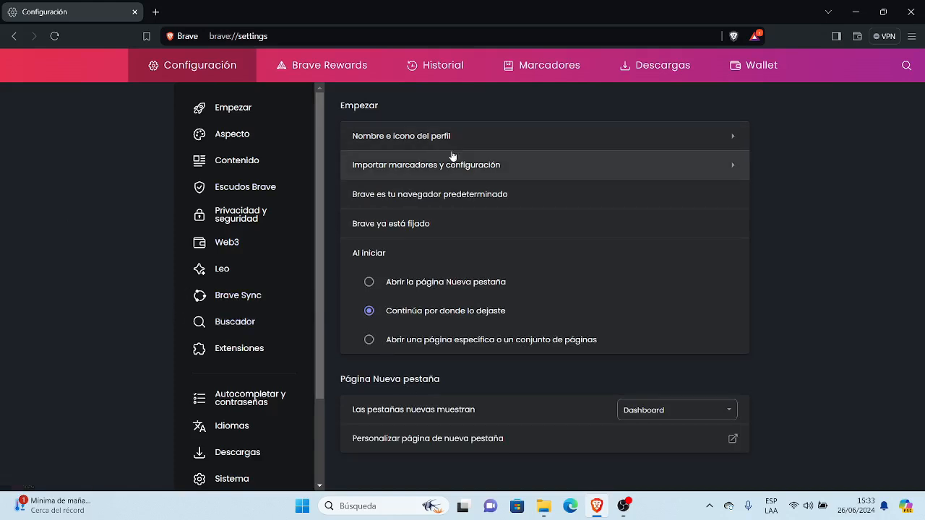
pyautogui.moveTo(376, 178)
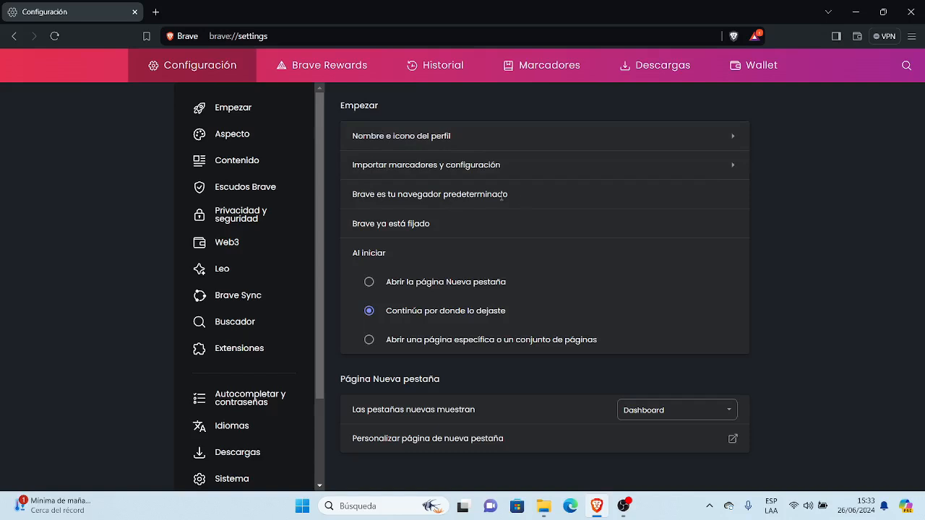
pyautogui.moveTo(521, 199)
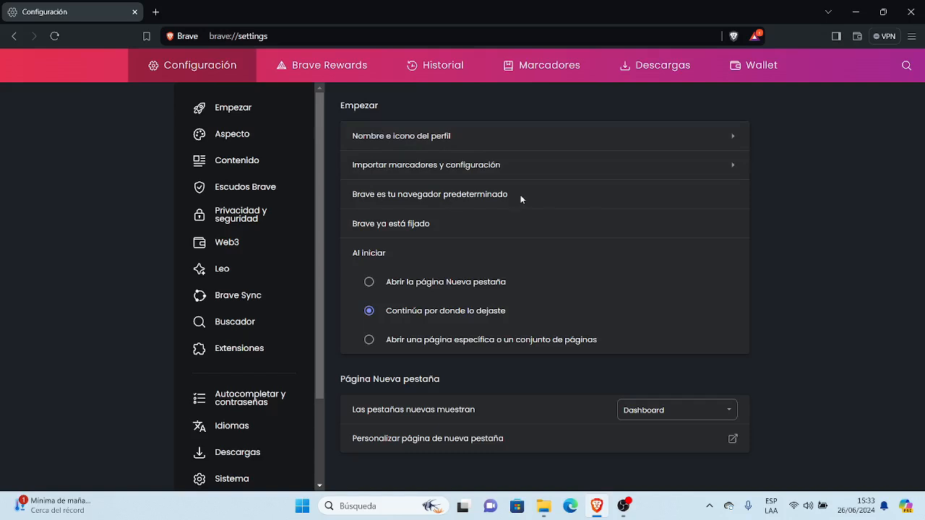
pyautogui.moveTo(406, 229)
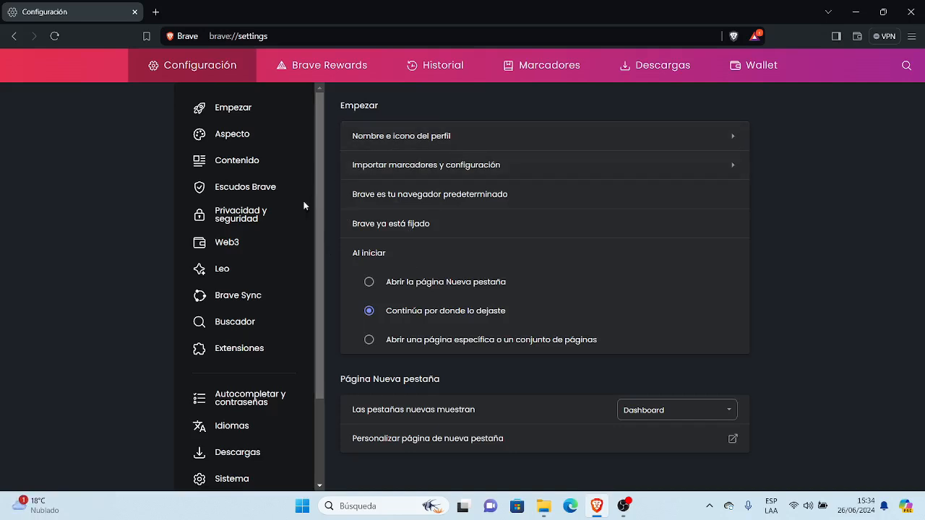
pyautogui.moveTo(235, 321)
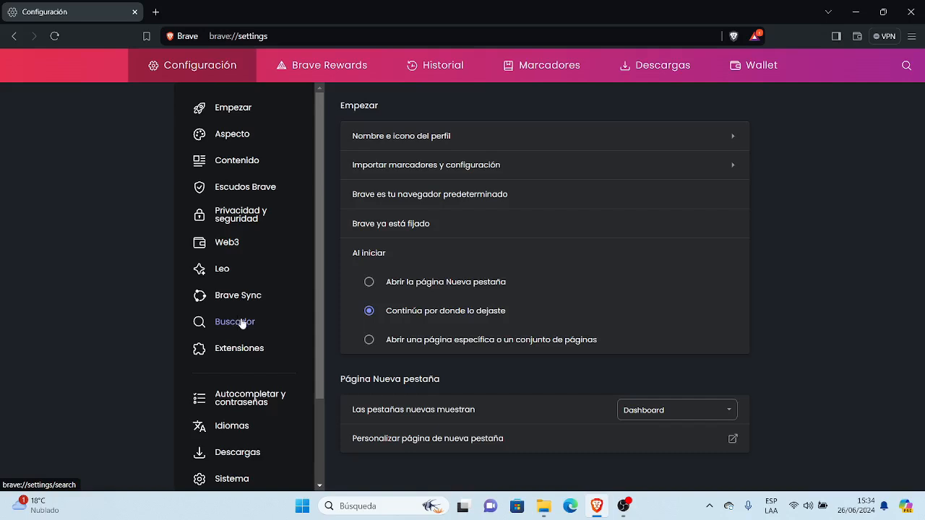
# - Show the Buscador settings, where Google is the default engine for normal windows
pyautogui.click(235, 322)
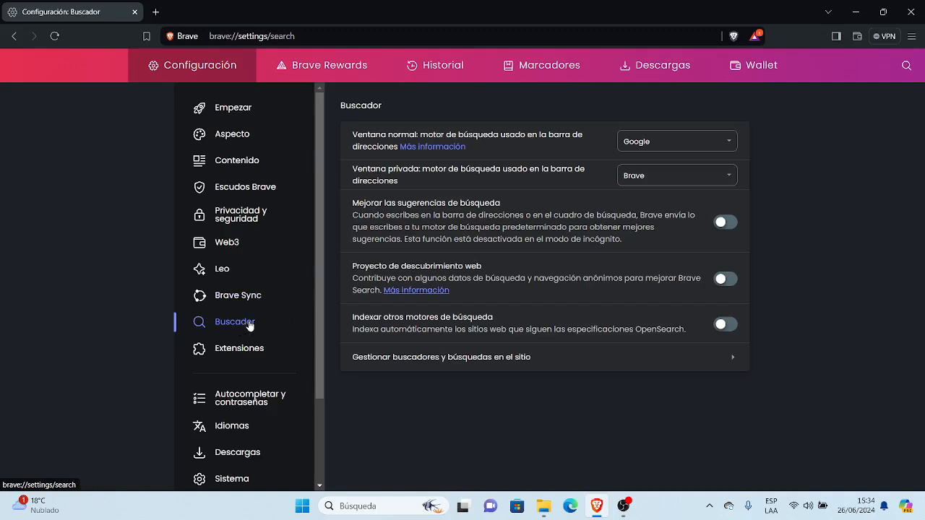
pyautogui.moveTo(586, 185)
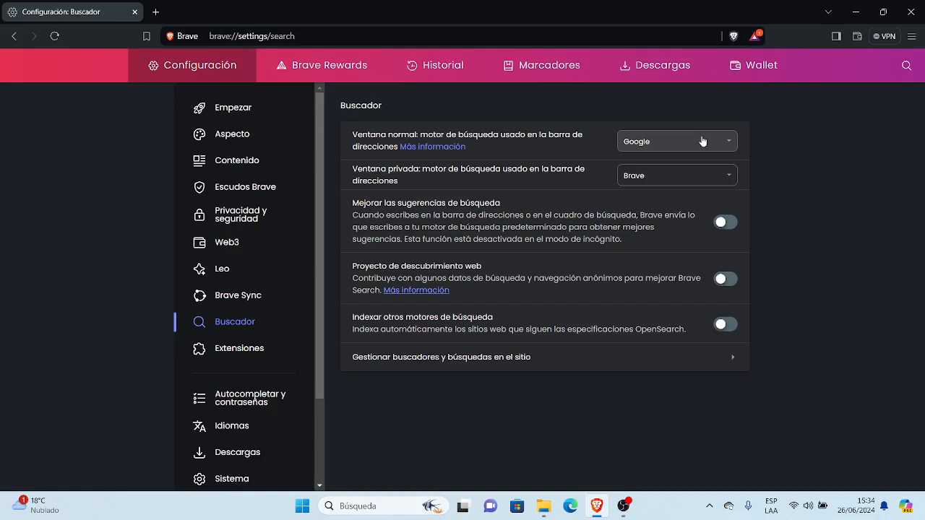
pyautogui.moveTo(599, 172)
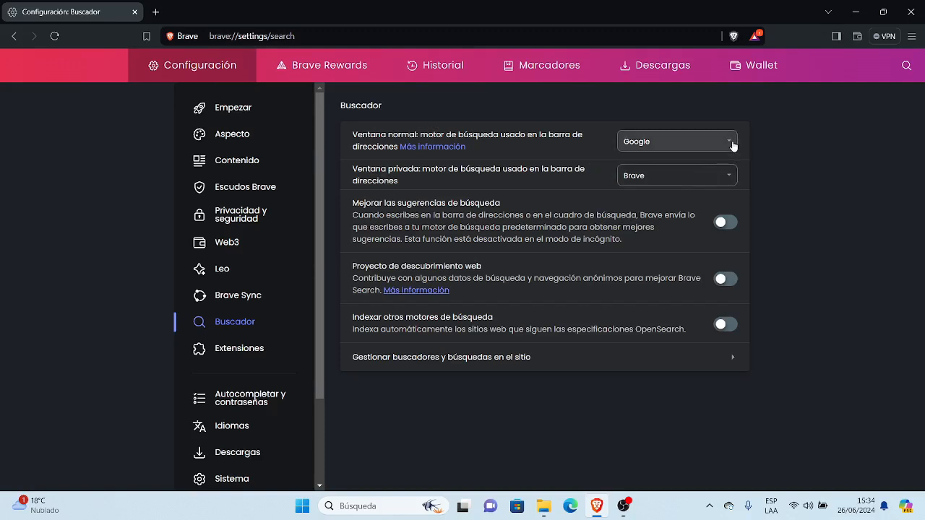
pyautogui.click(675, 141)
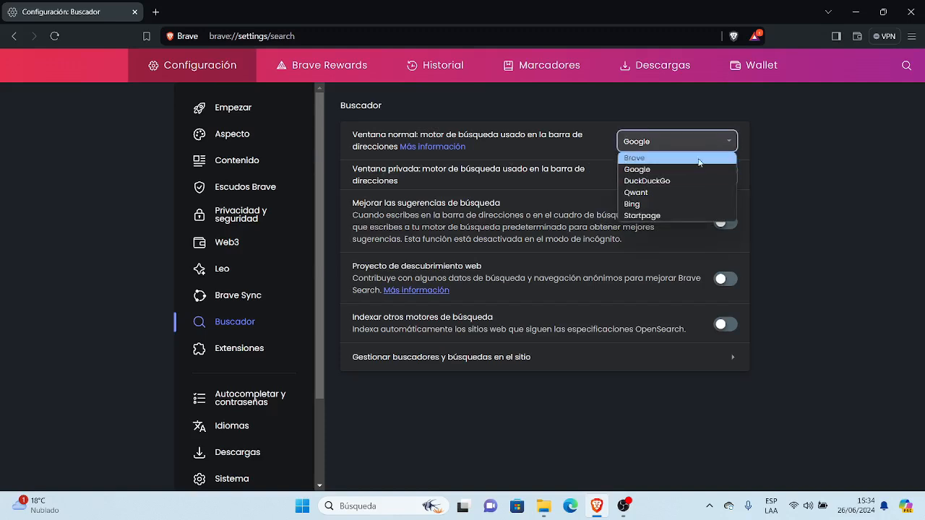
pyautogui.click(633, 158)
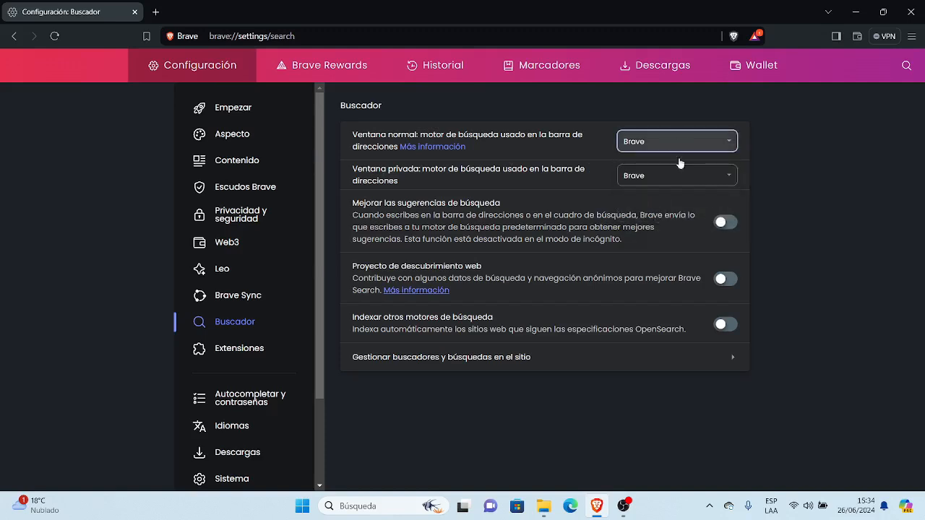
pyautogui.click(675, 141)
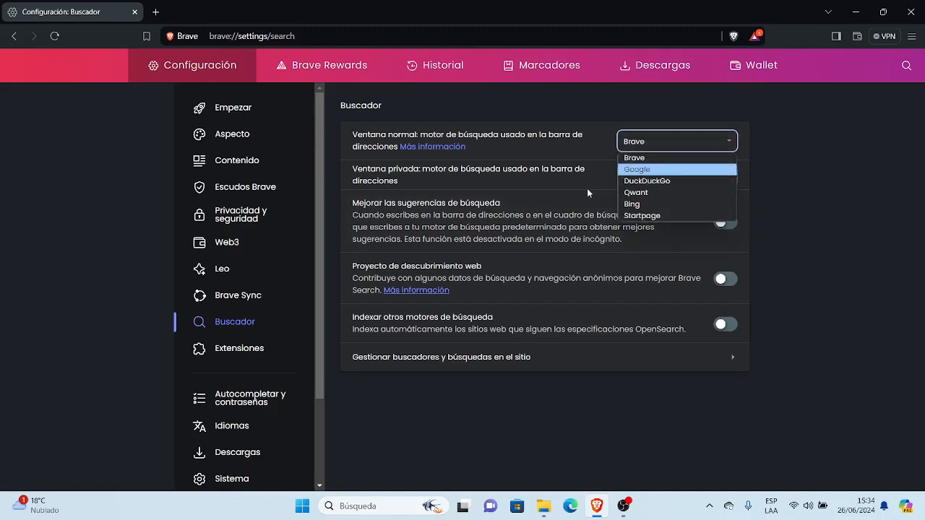
pyautogui.moveTo(648, 204)
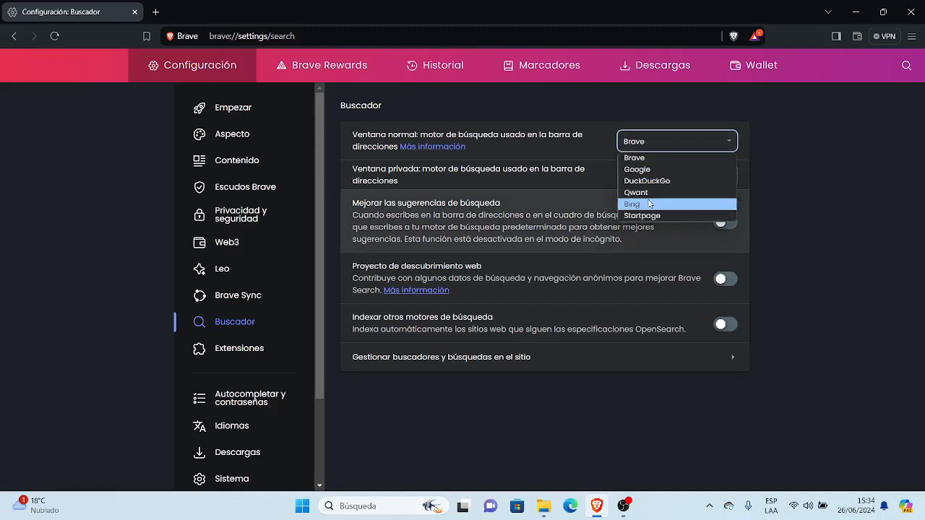
pyautogui.moveTo(639, 209)
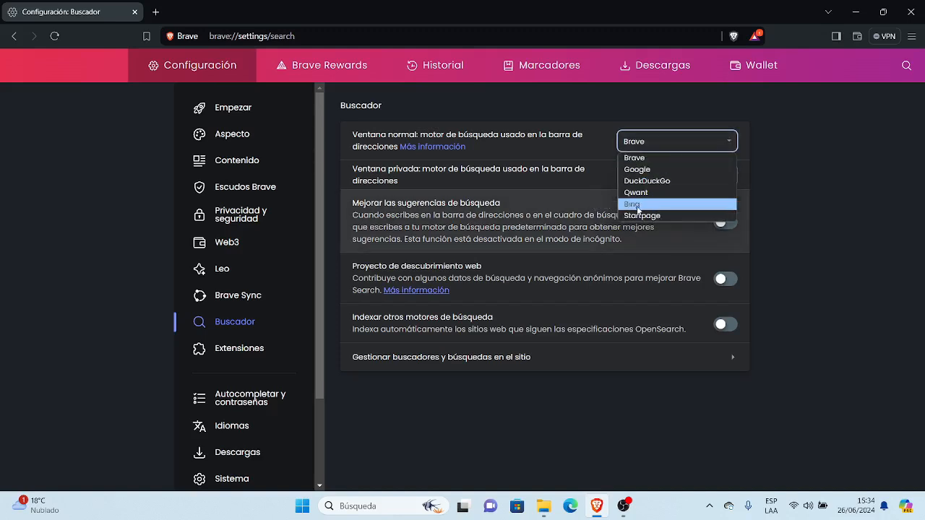
pyautogui.moveTo(641, 215)
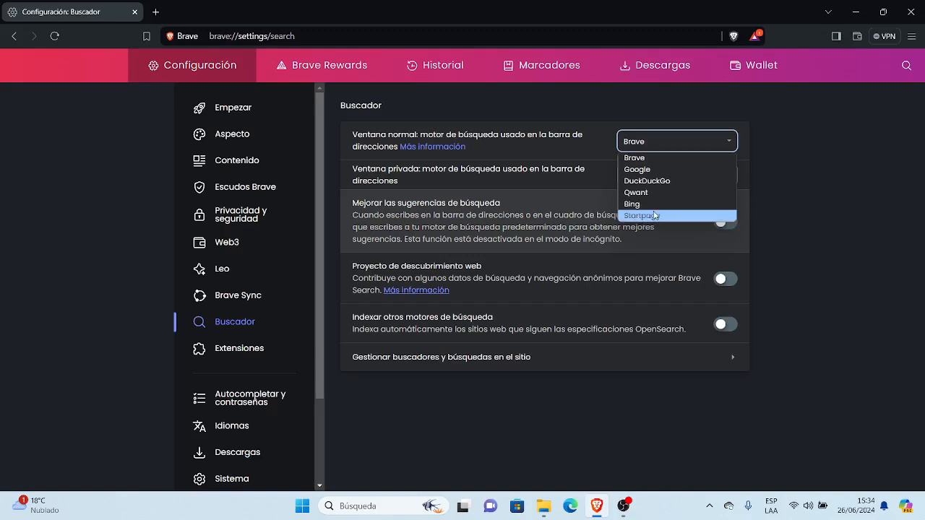
pyautogui.moveTo(652, 219)
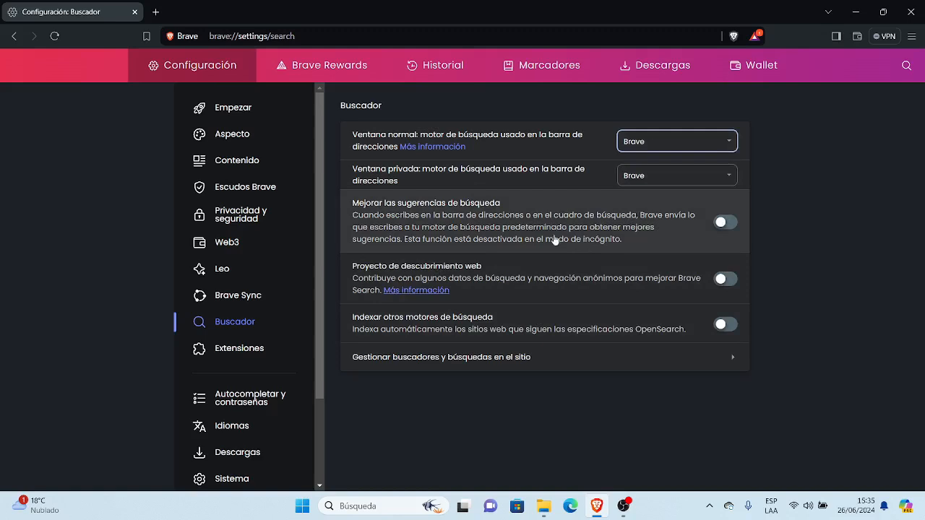
pyautogui.moveTo(631, 235)
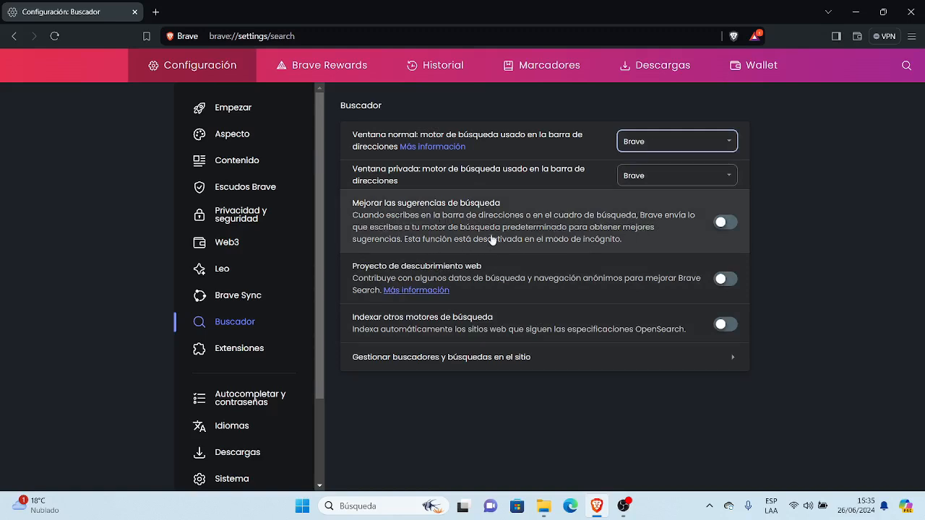
pyautogui.moveTo(672, 231)
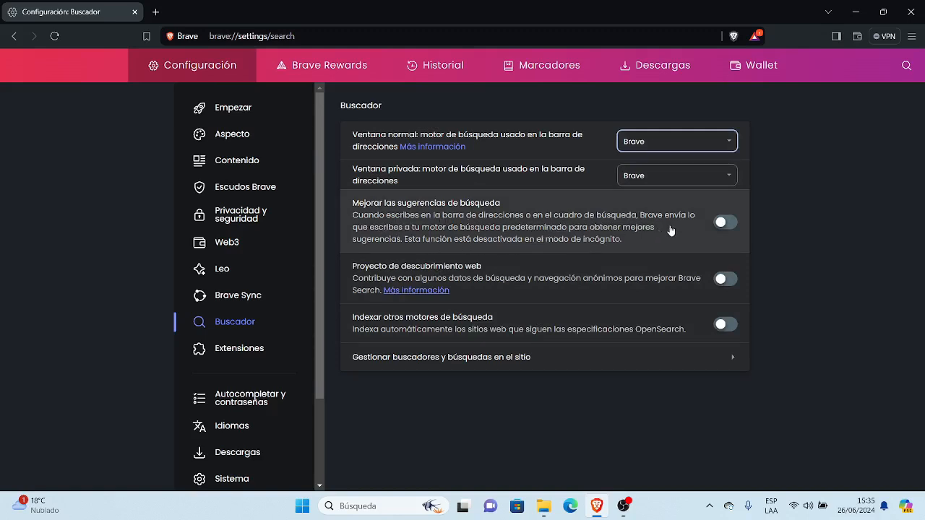
pyautogui.moveTo(390, 246)
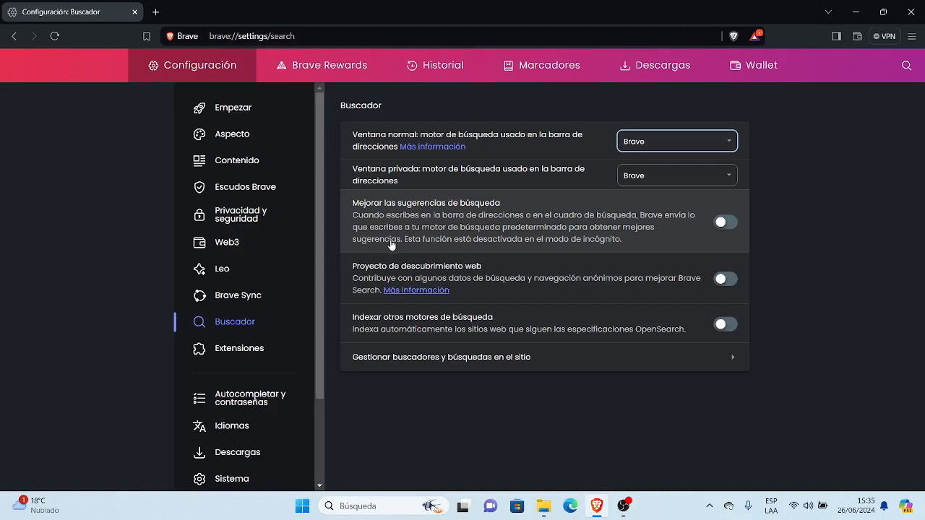
pyautogui.moveTo(519, 233)
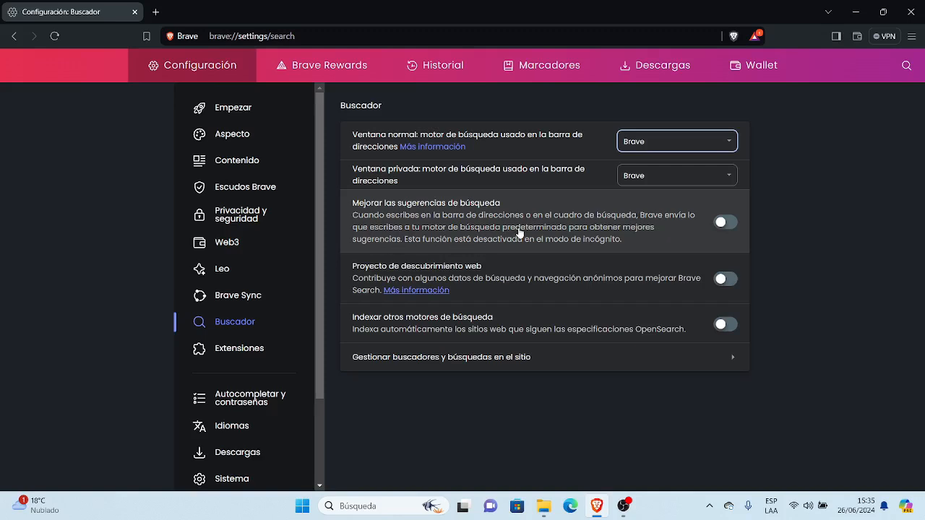
pyautogui.moveTo(510, 233)
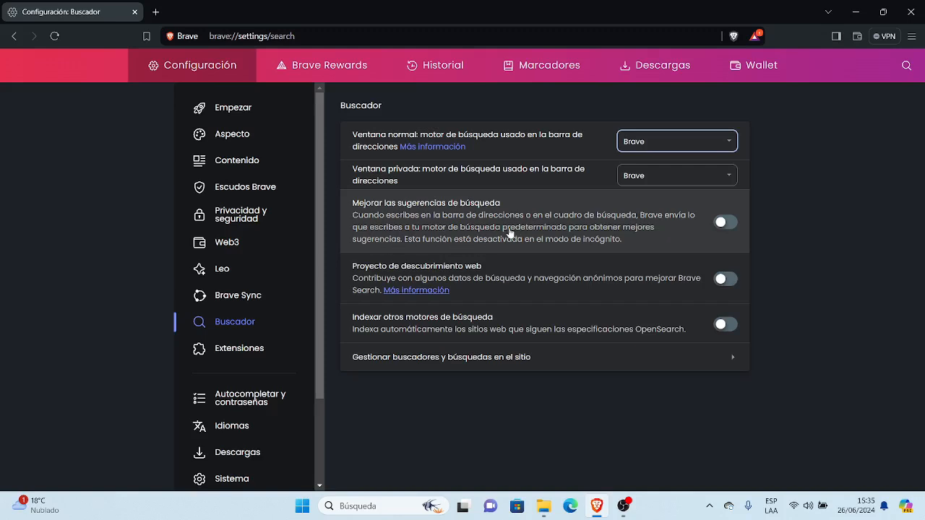
pyautogui.moveTo(479, 260)
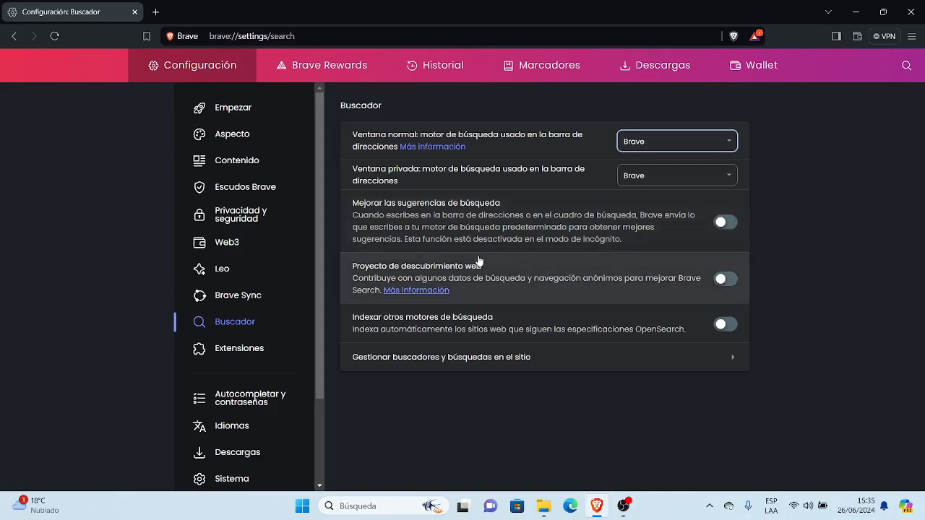
pyautogui.moveTo(567, 251)
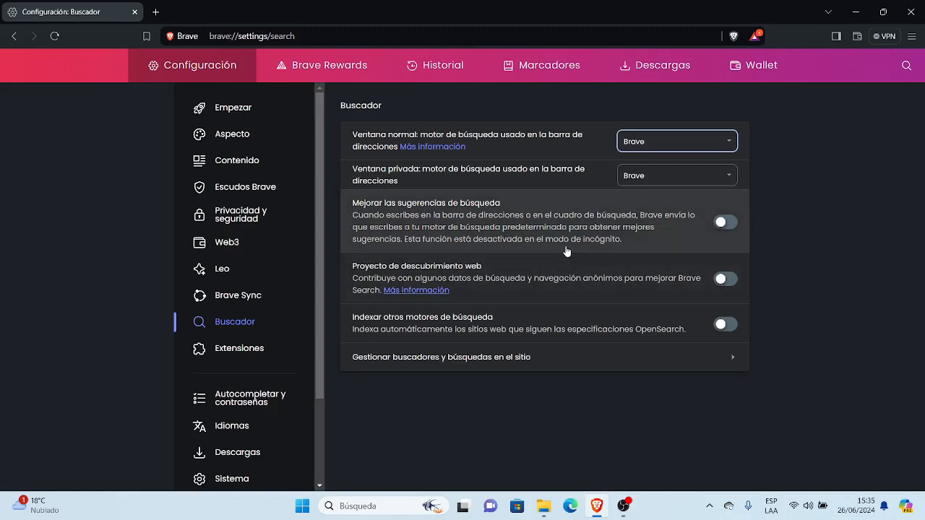
pyautogui.moveTo(623, 253)
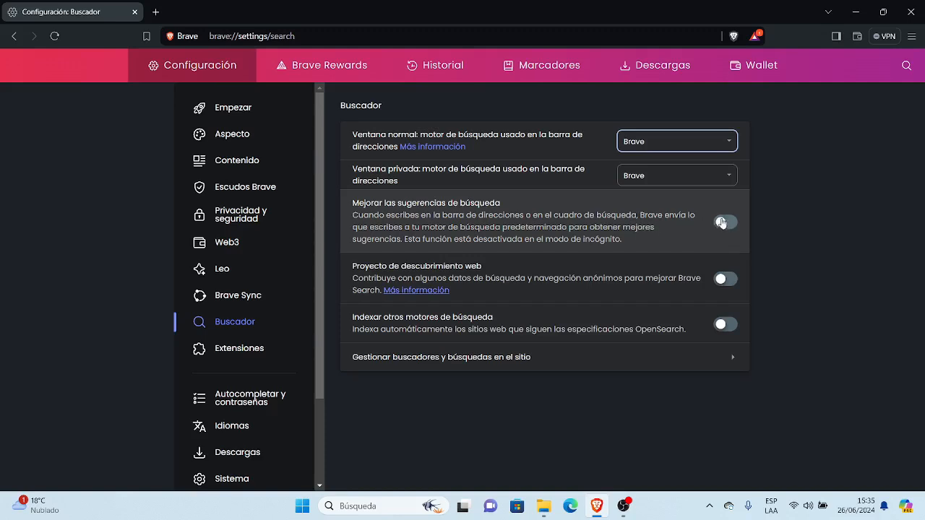
# - Switch on 'Mejorar las sugerencias de búsqueda'
pyautogui.click(725, 222)
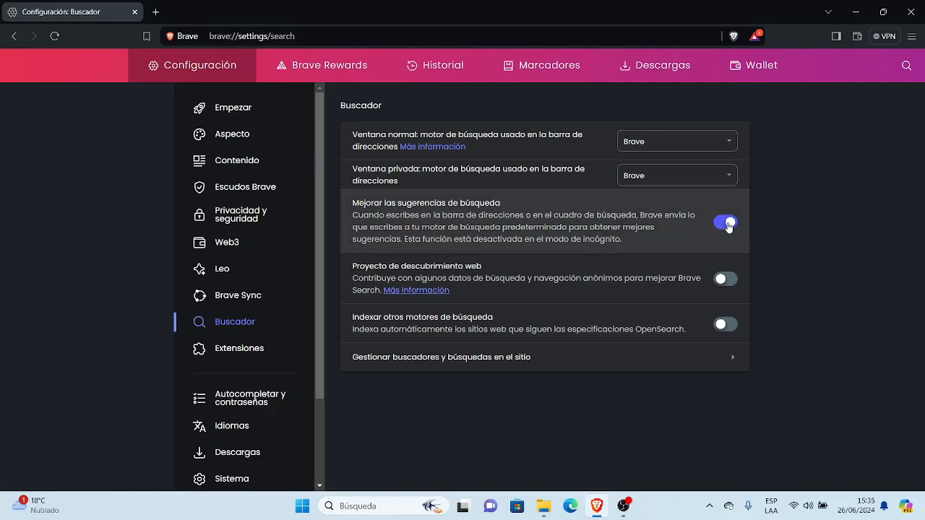
pyautogui.moveTo(612, 234)
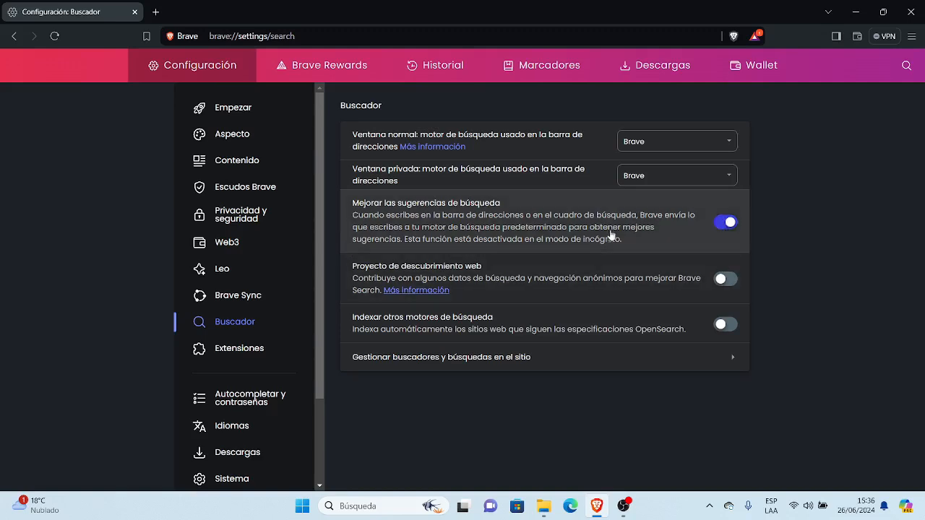
pyautogui.moveTo(753, 275)
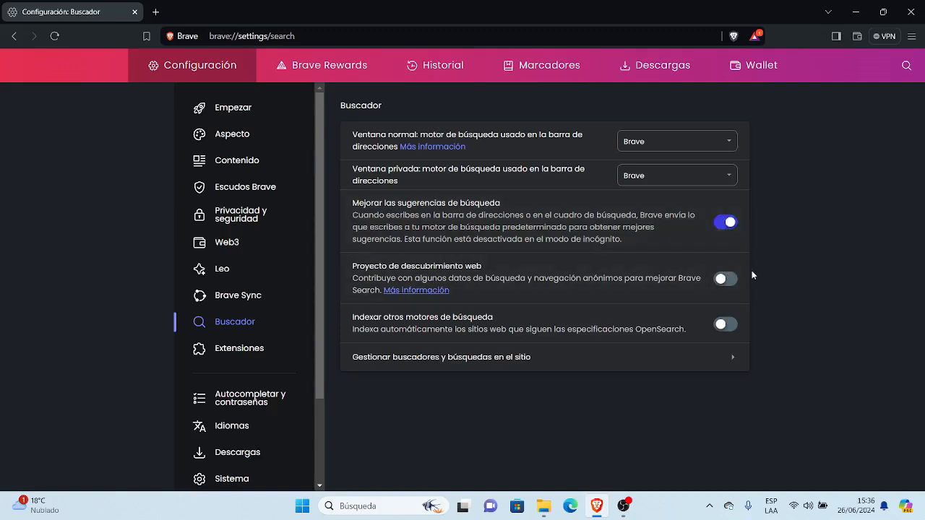
pyautogui.moveTo(672, 227)
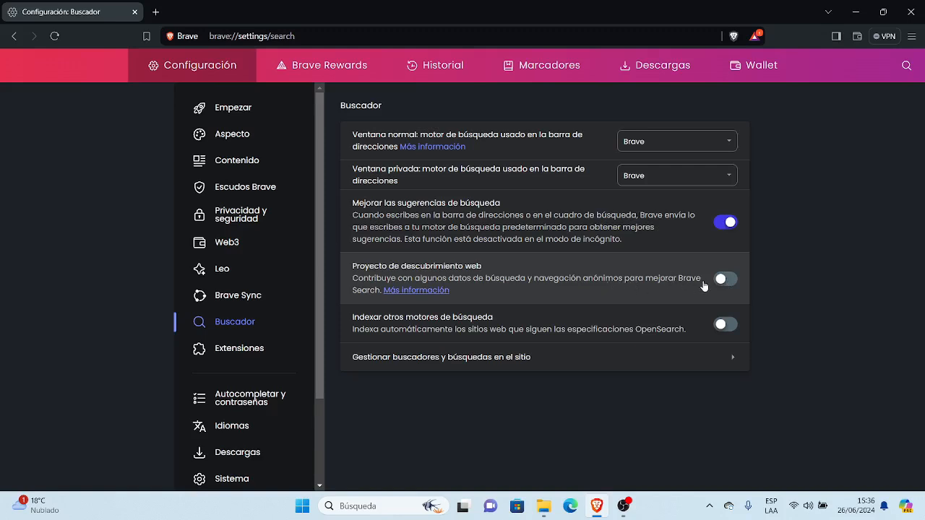
# - Switch on 'Proyecto de descubrimiento web' and 'Indexar otros motores de búsqueda'
pyautogui.click(725, 279)
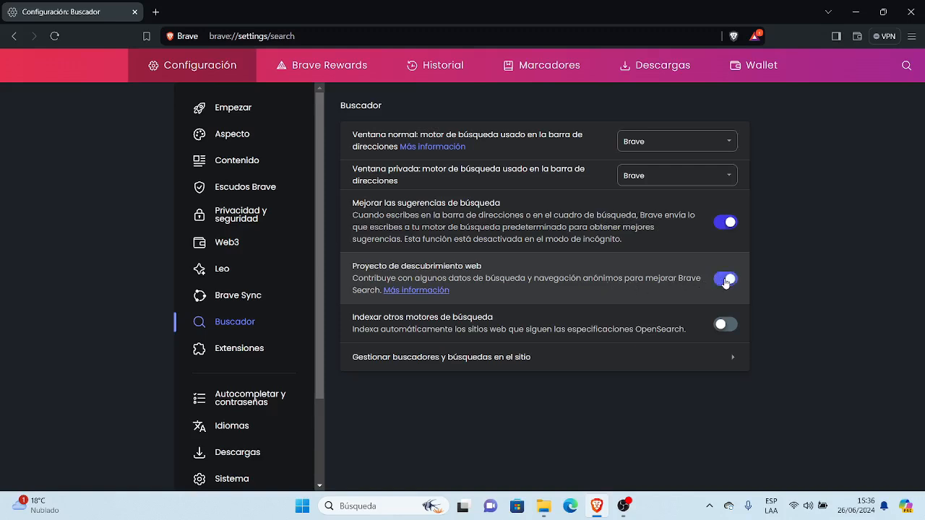
pyautogui.click(726, 279)
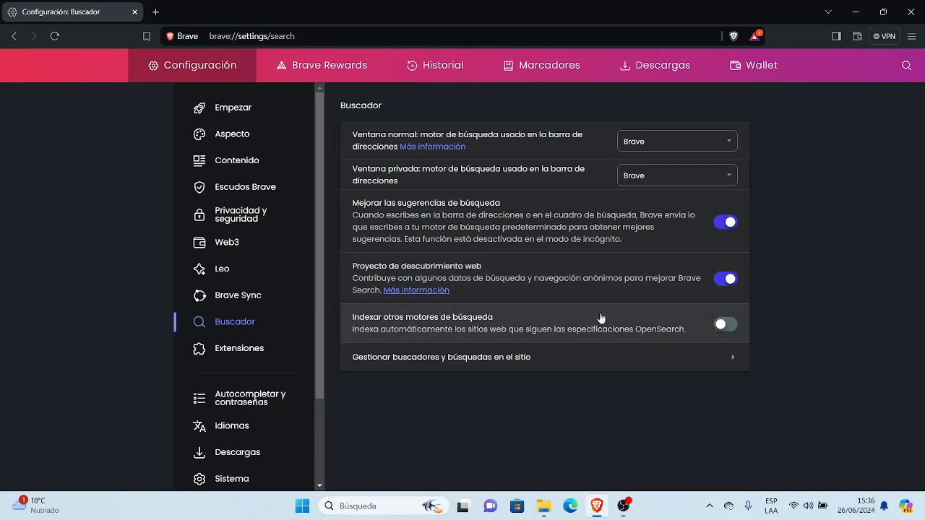
pyautogui.moveTo(359, 344)
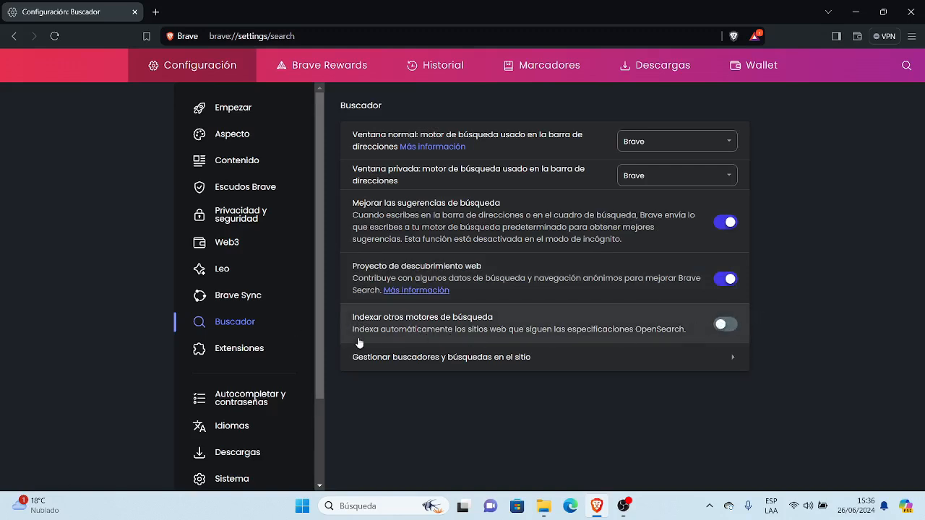
pyautogui.moveTo(571, 337)
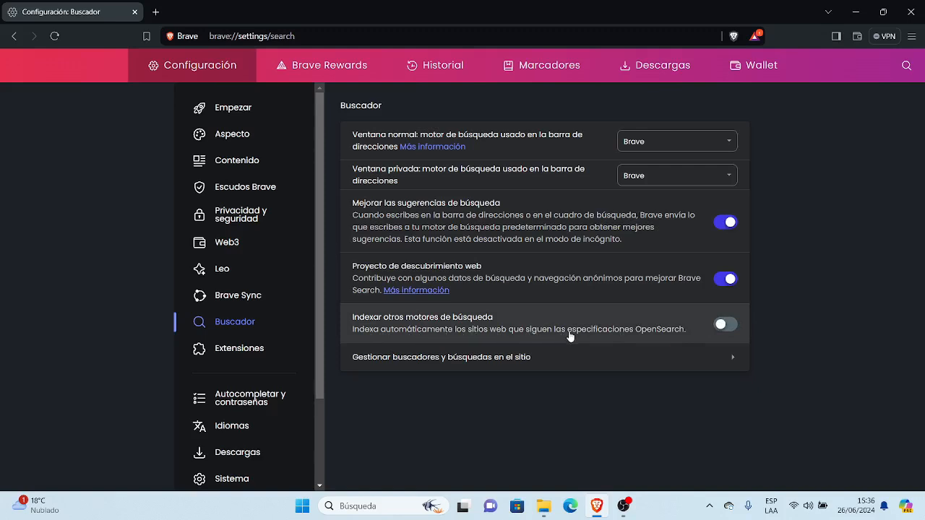
pyautogui.moveTo(638, 359)
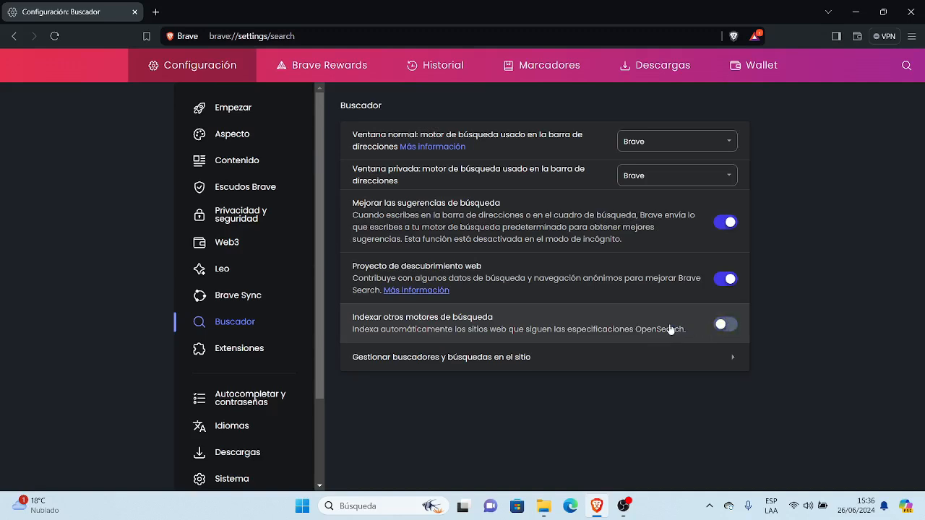
pyautogui.click(725, 324)
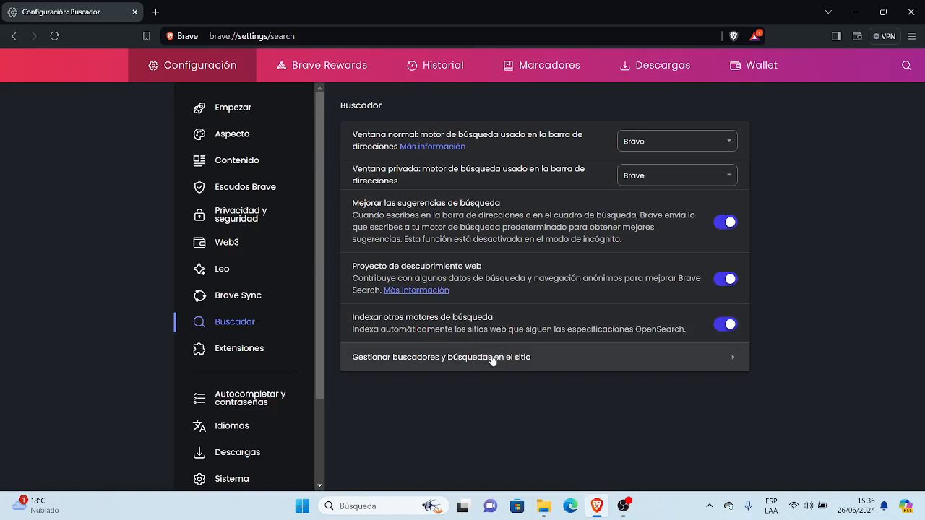
pyautogui.moveTo(714, 364)
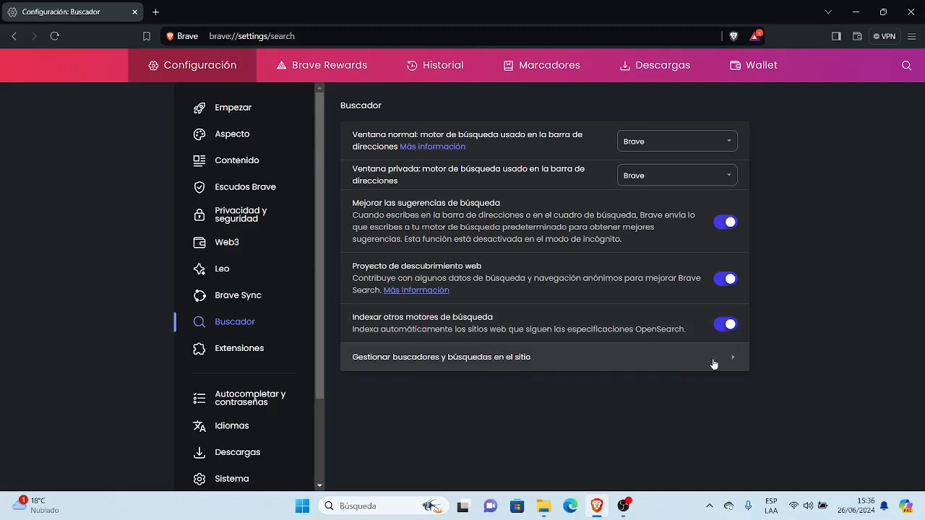
# - Show 'Gestionar buscadores y búsquedas en el sitio' and review the engines list
pyautogui.click(441, 356)
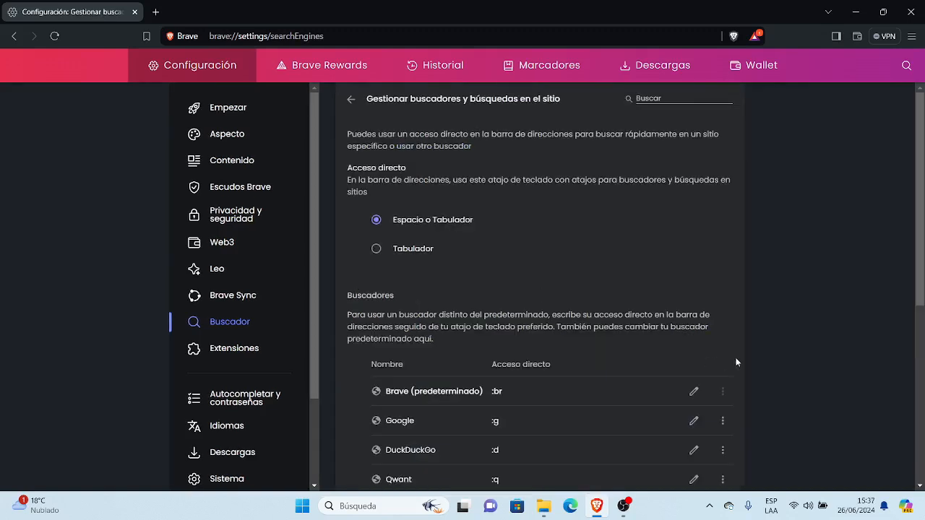
pyautogui.scroll(-3)
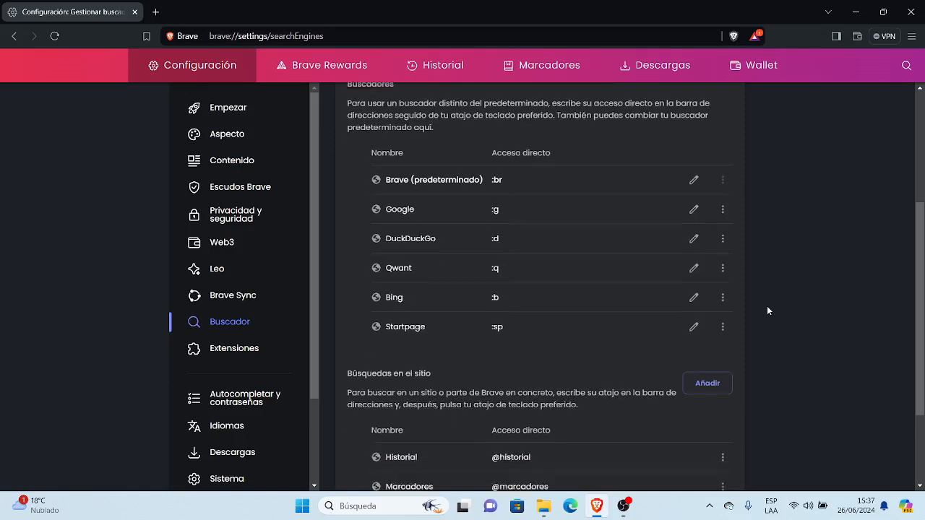
pyautogui.scroll(-3)
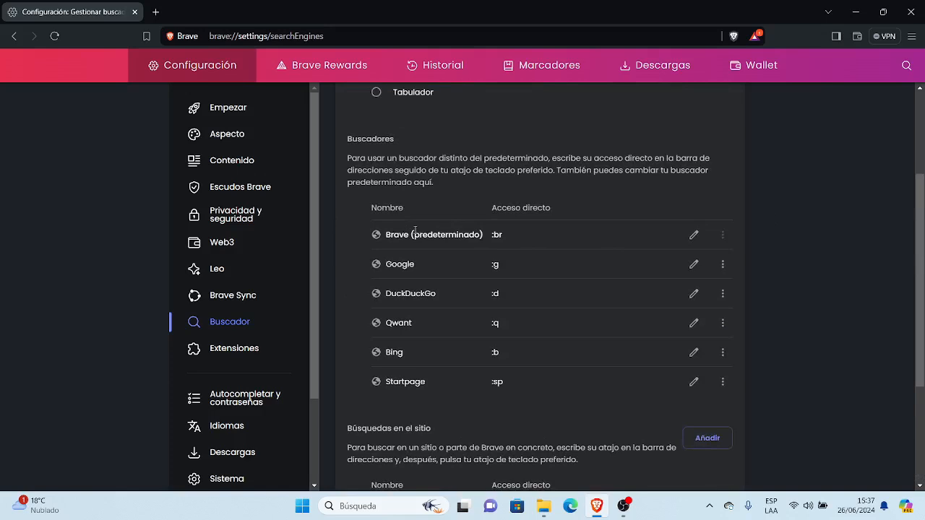
pyautogui.moveTo(522, 202)
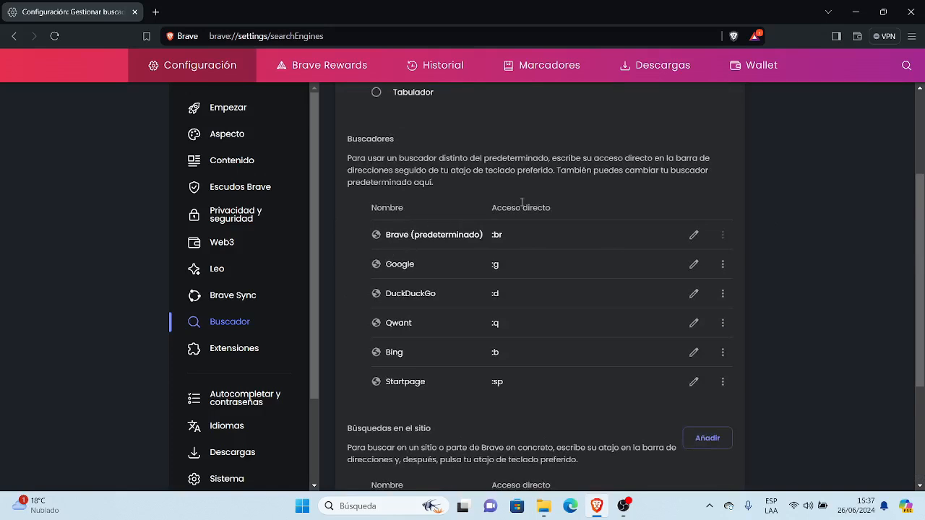
pyautogui.moveTo(498, 240)
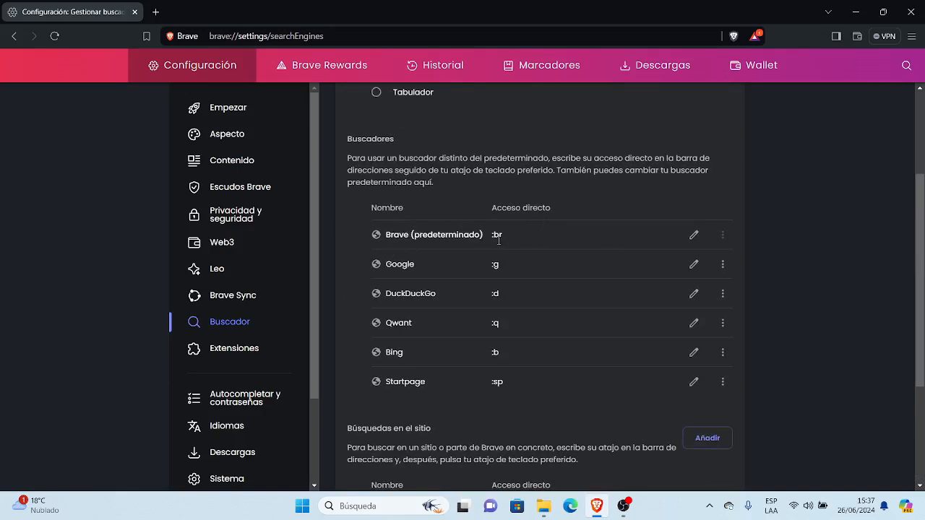
pyautogui.moveTo(516, 236)
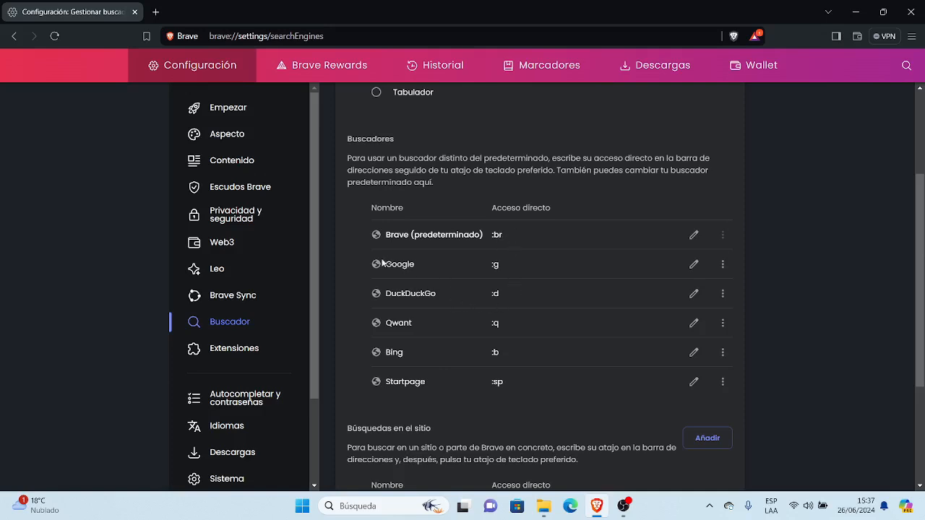
pyautogui.moveTo(484, 324)
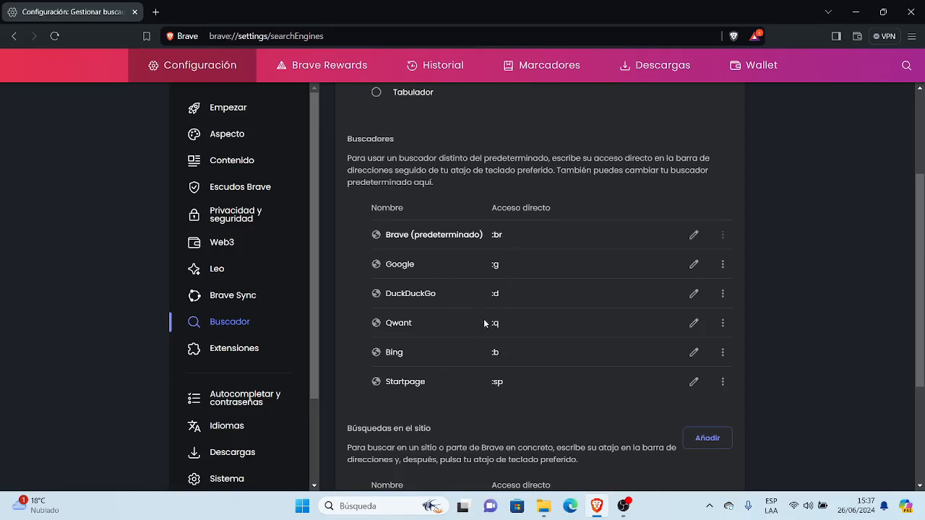
pyautogui.moveTo(507, 348)
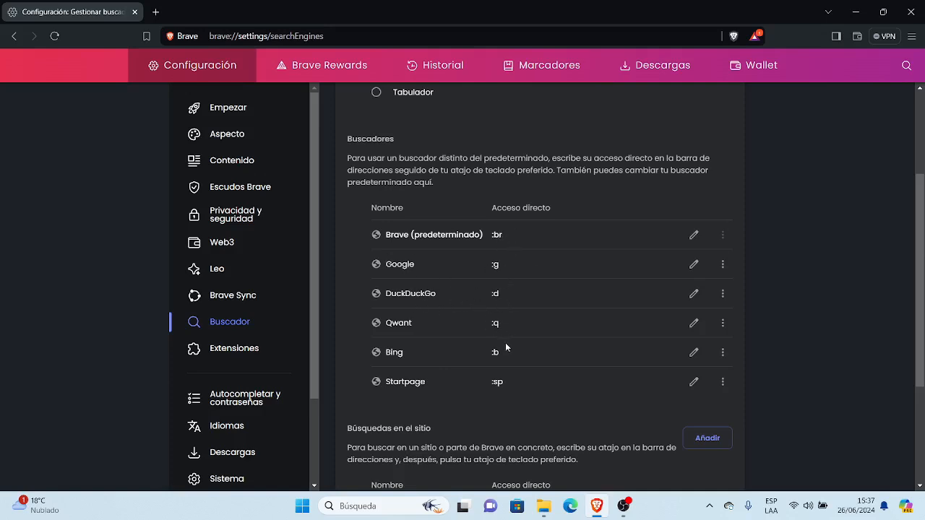
pyautogui.scroll(-3)
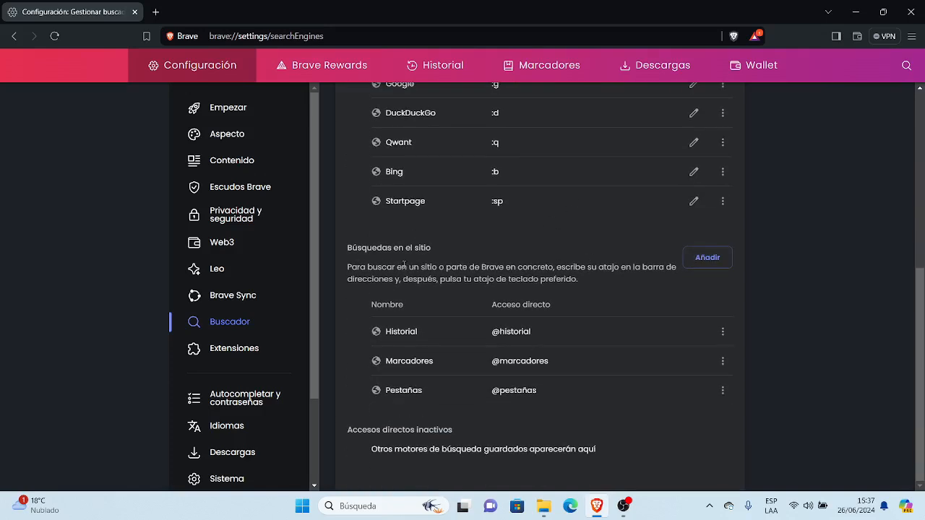
pyautogui.moveTo(403, 322)
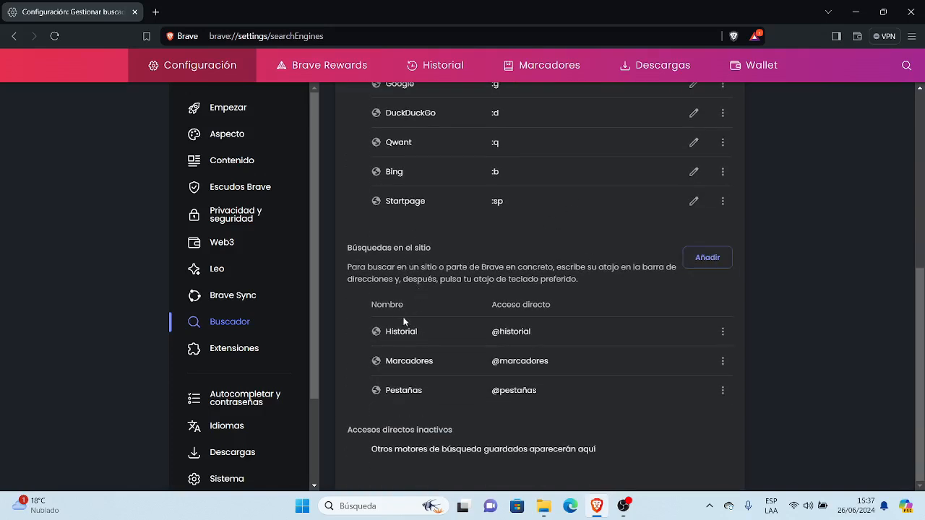
pyautogui.moveTo(431, 283)
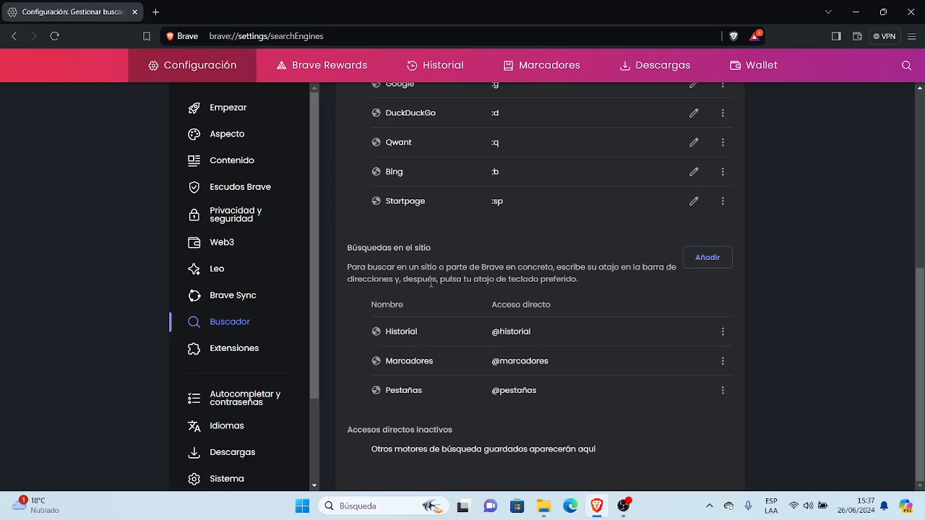
pyautogui.moveTo(643, 289)
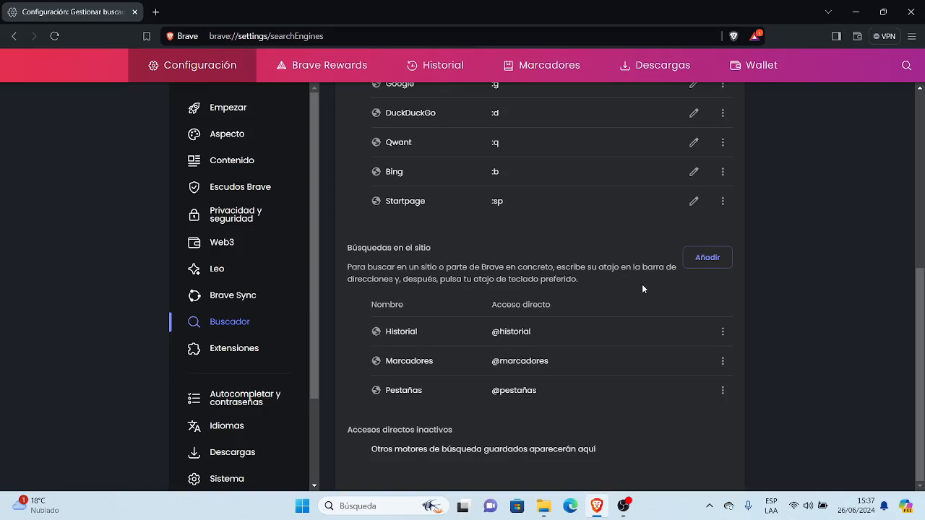
pyautogui.moveTo(640, 293)
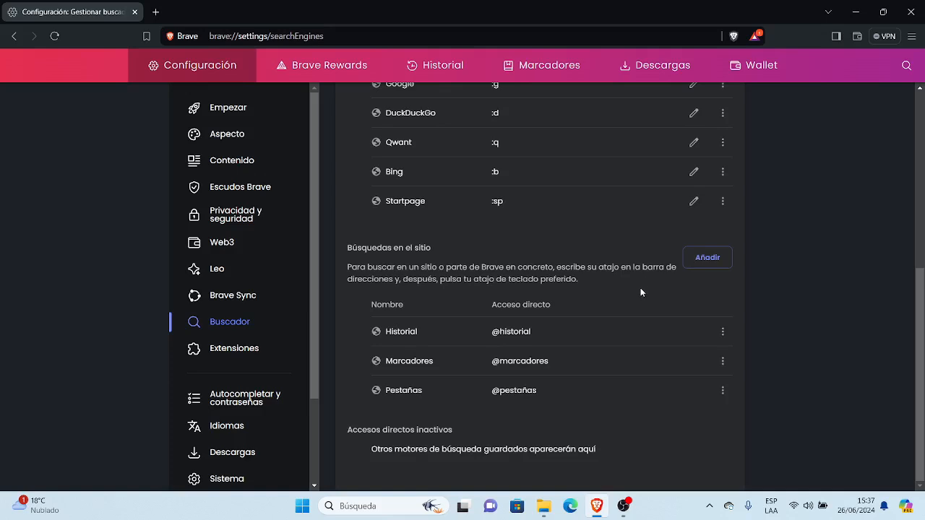
pyautogui.moveTo(683, 284)
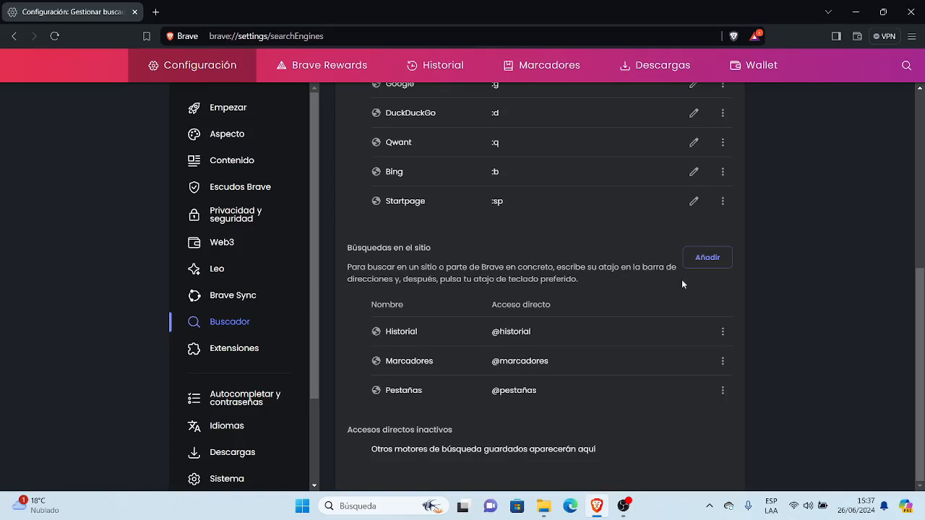
pyautogui.moveTo(550, 315)
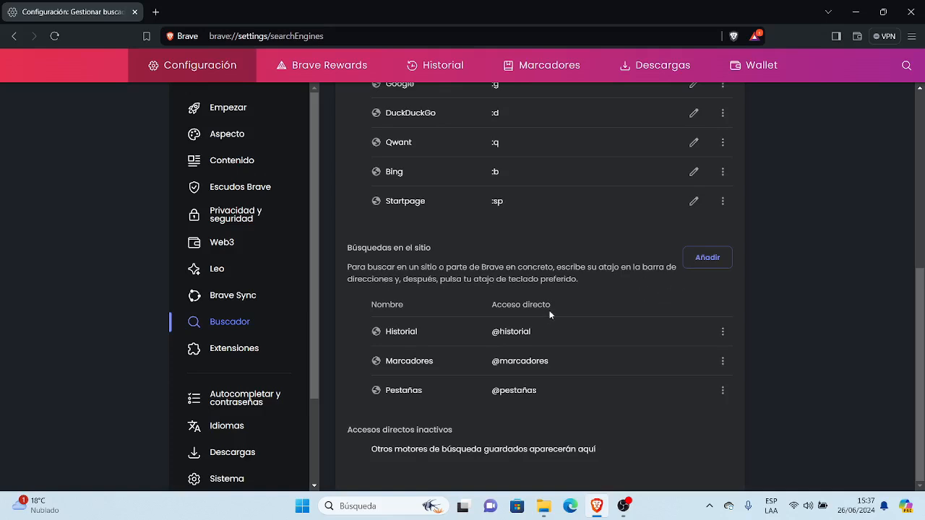
pyautogui.moveTo(478, 292)
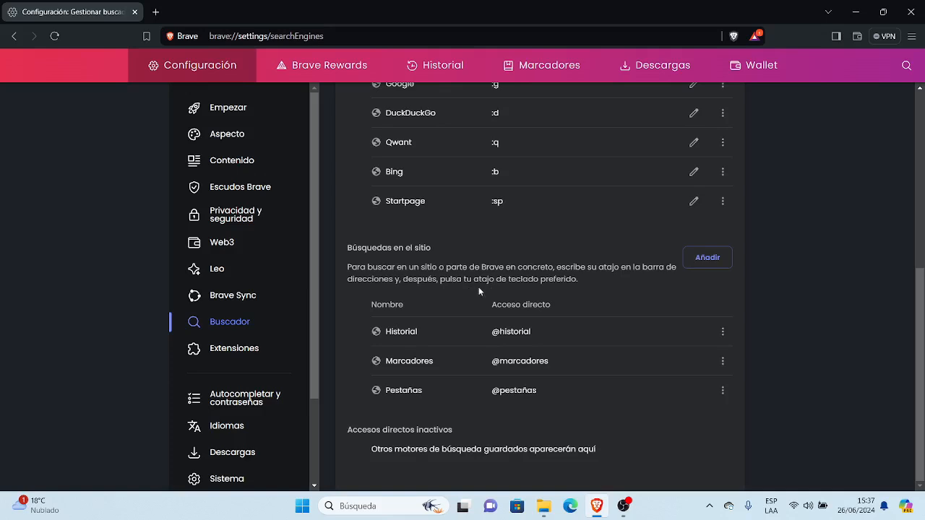
pyautogui.moveTo(490, 341)
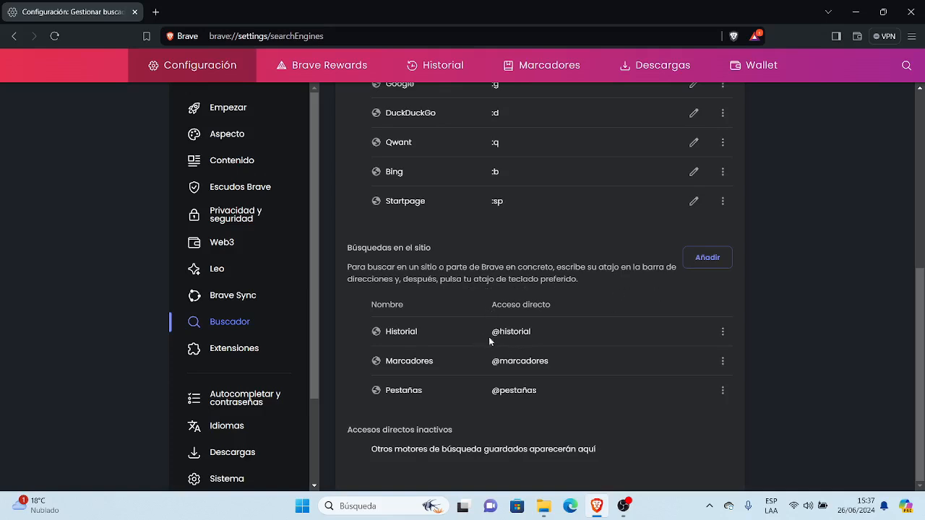
pyautogui.moveTo(396, 319)
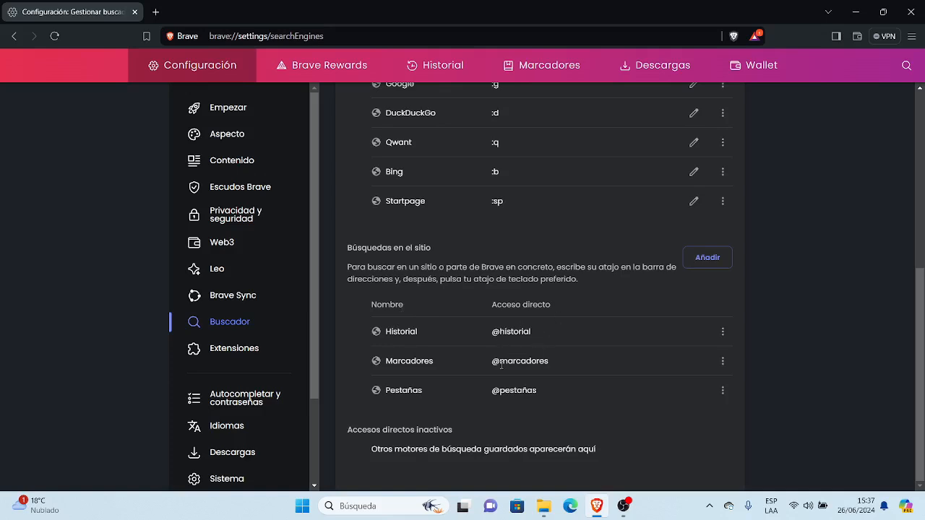
pyautogui.moveTo(548, 371)
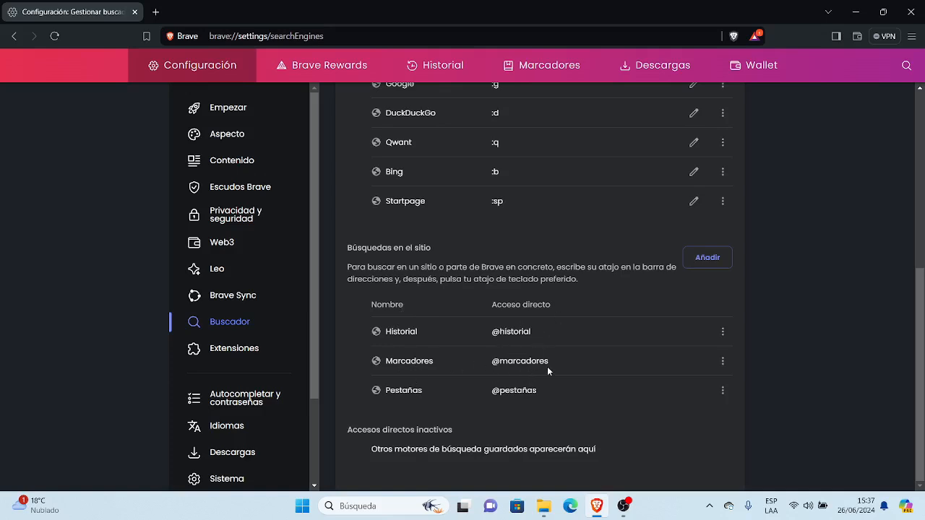
pyautogui.moveTo(499, 403)
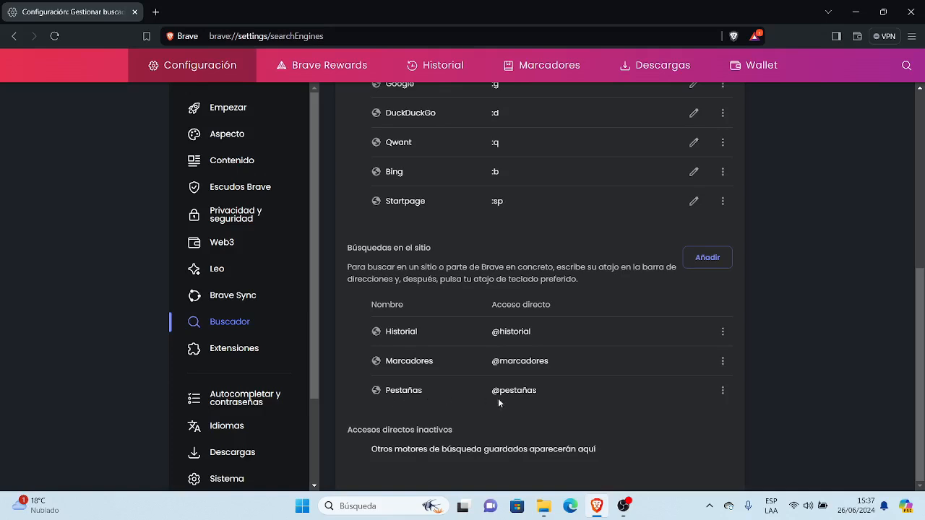
pyautogui.moveTo(723, 331)
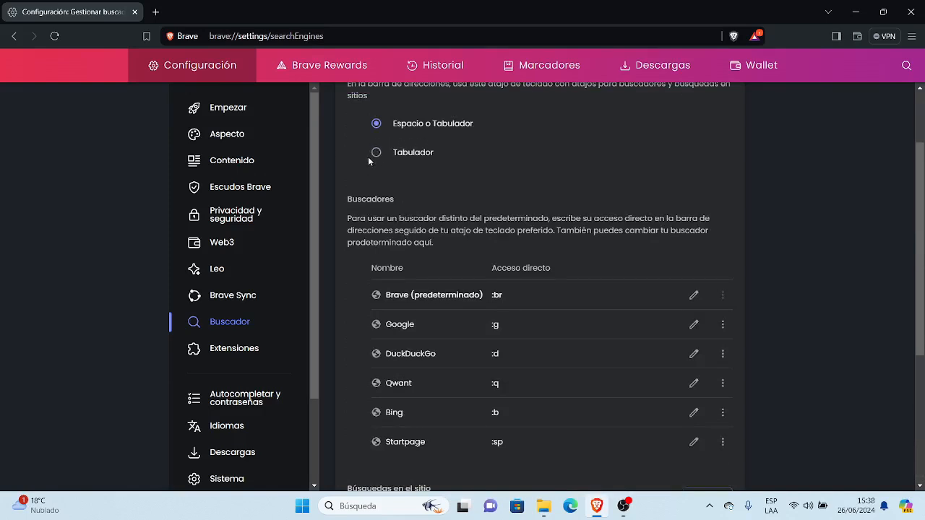
pyautogui.moveTo(674, 224)
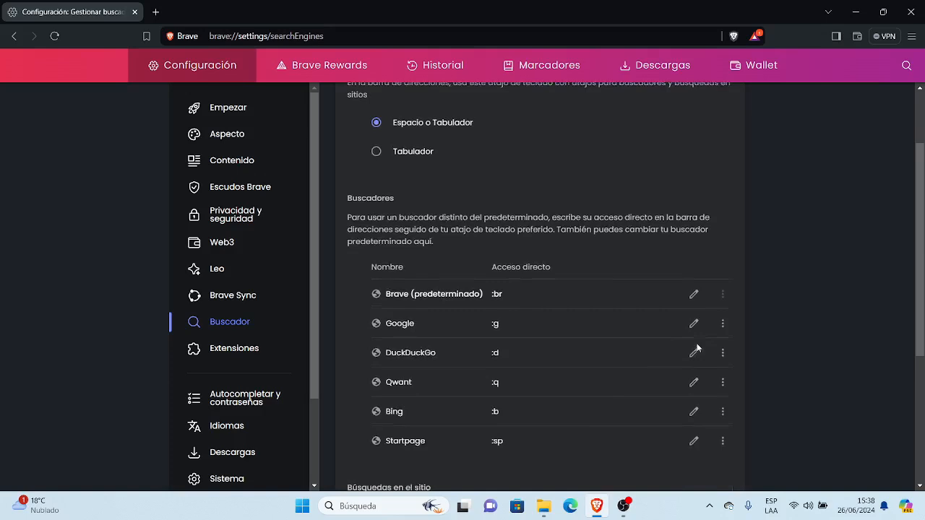
# - Begin a new site search and name it 'search Brave', correcting typos along the way
pyautogui.click(706, 318)
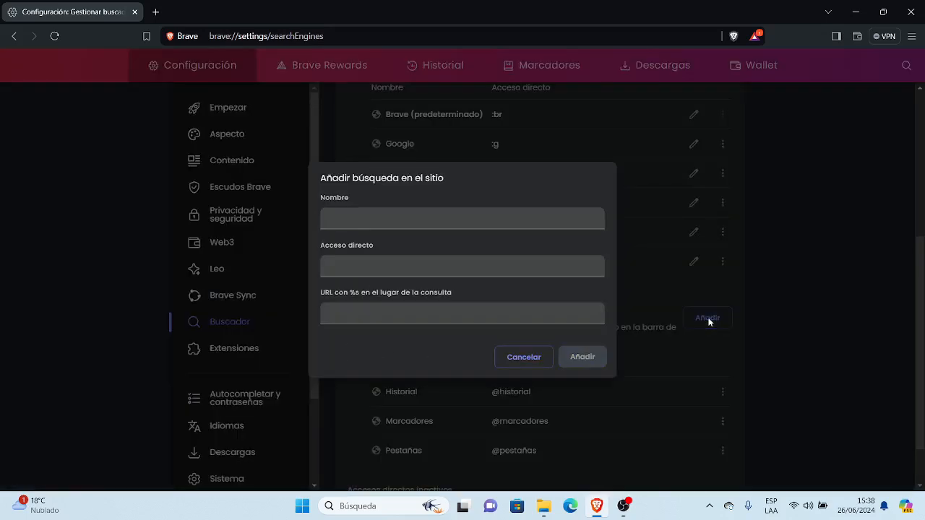
pyautogui.click(462, 219)
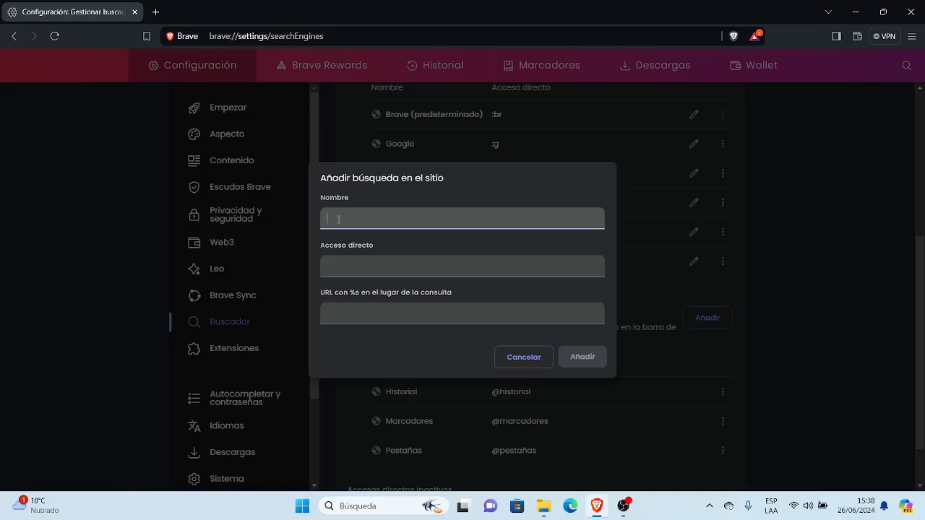
pyautogui.write('b')
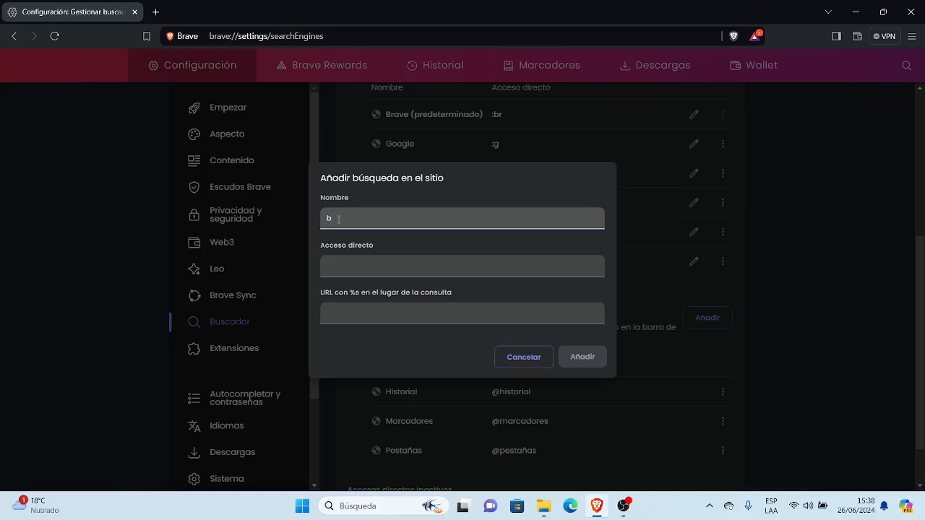
pyautogui.write('s')
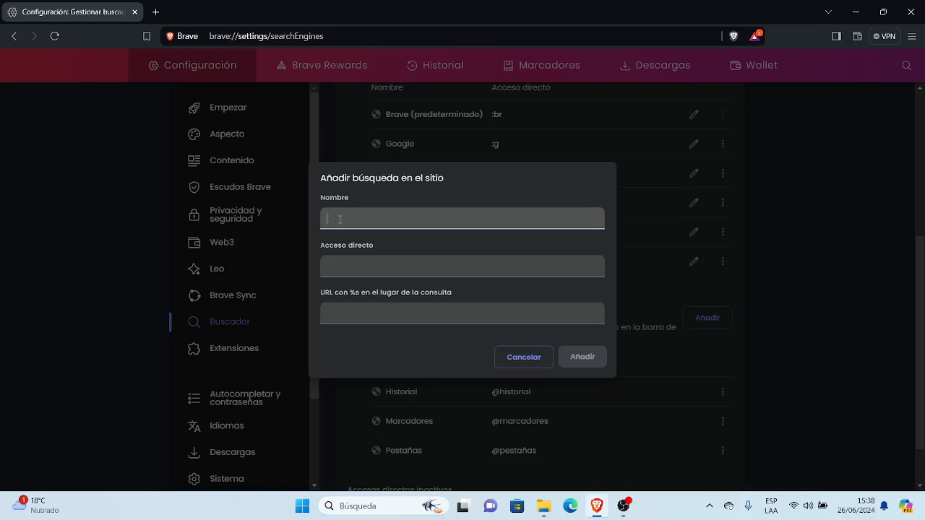
pyautogui.write('sear')
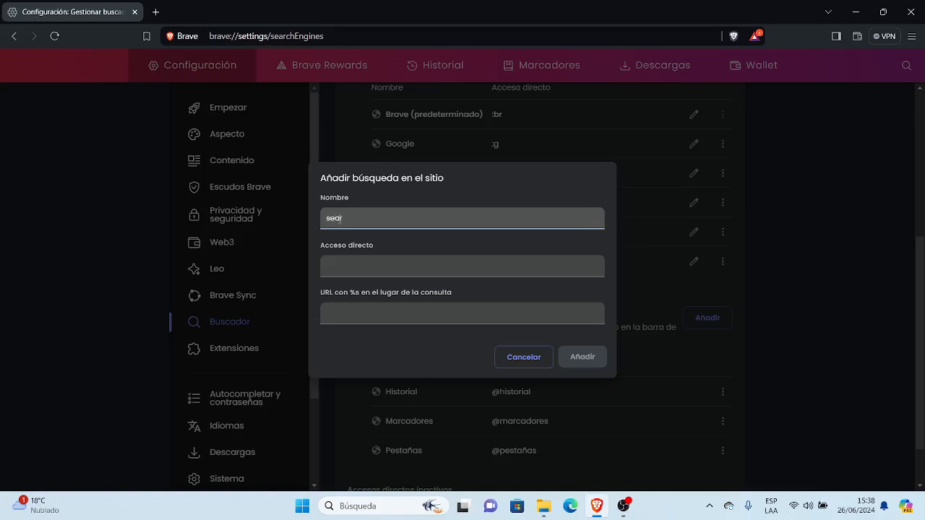
pyautogui.press('Backspace')
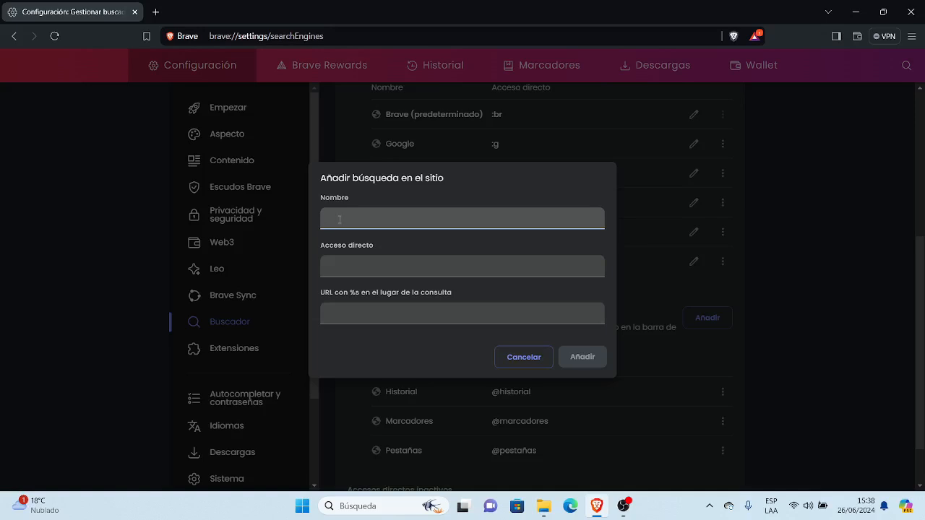
pyautogui.write('sera')
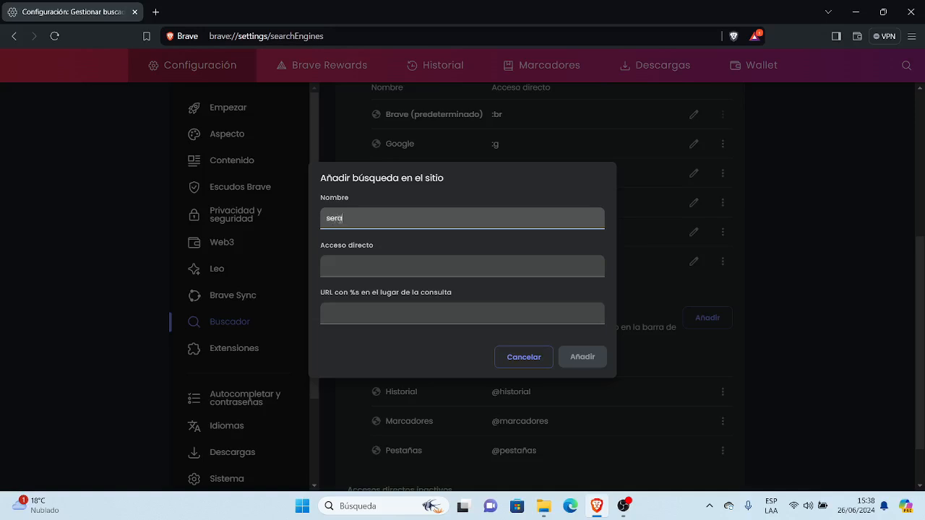
pyautogui.press('Backspace')
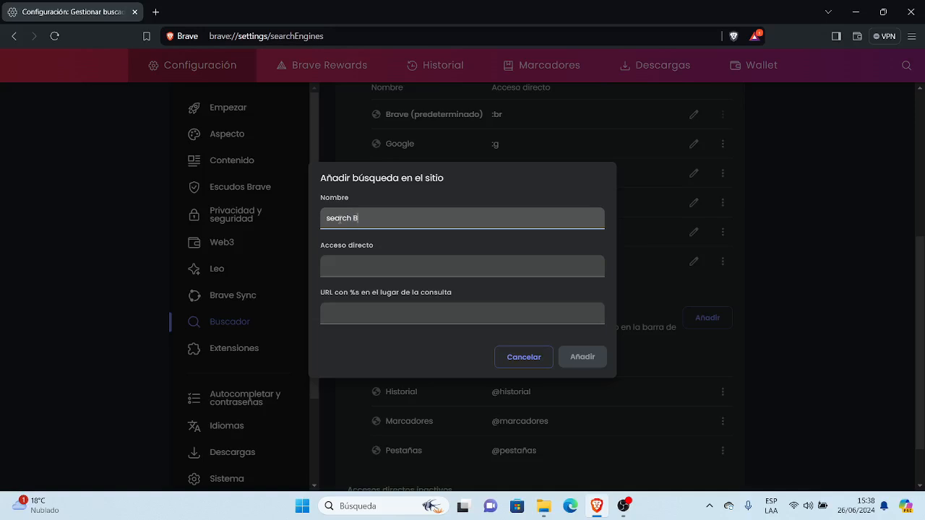
pyautogui.write('rave')
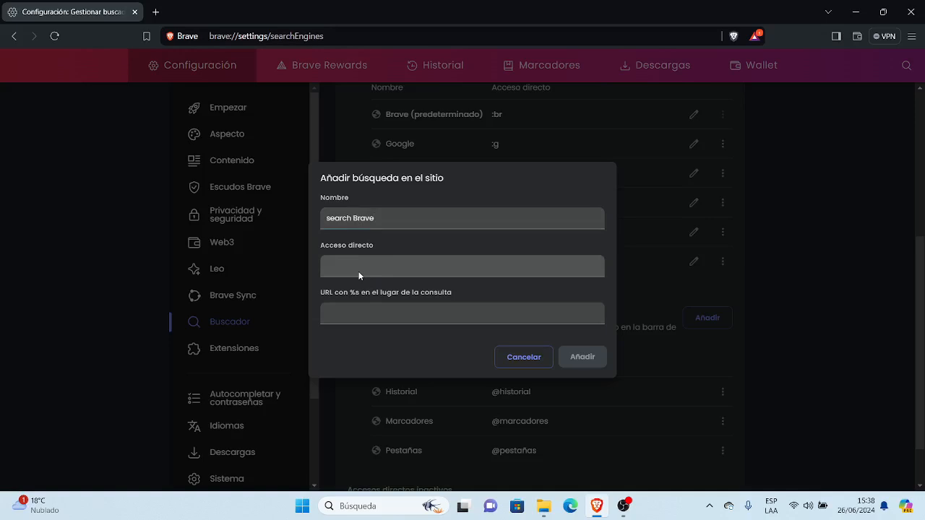
pyautogui.click(462, 266)
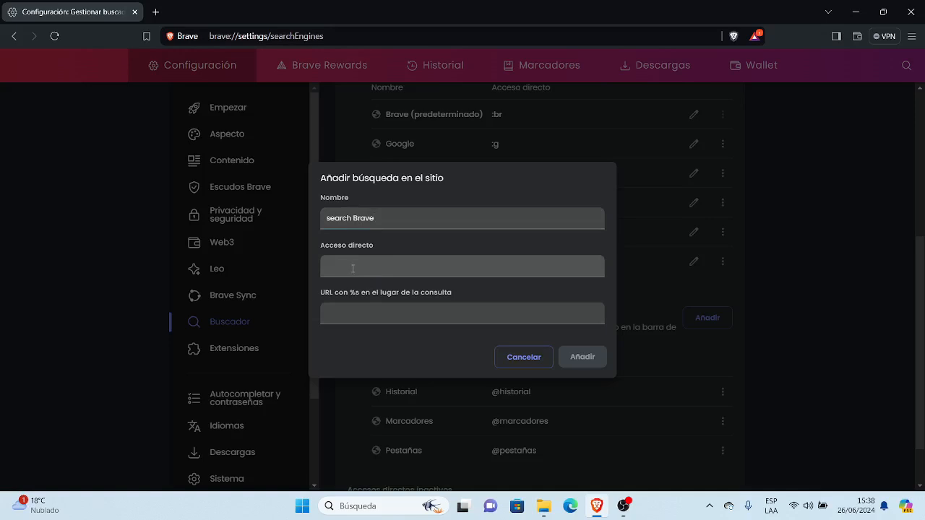
pyautogui.click(462, 266)
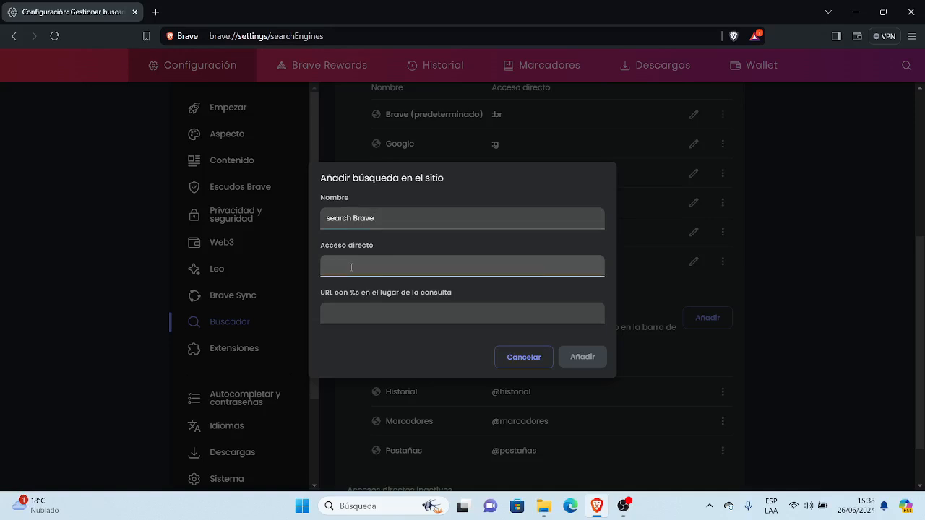
pyautogui.write('sb')
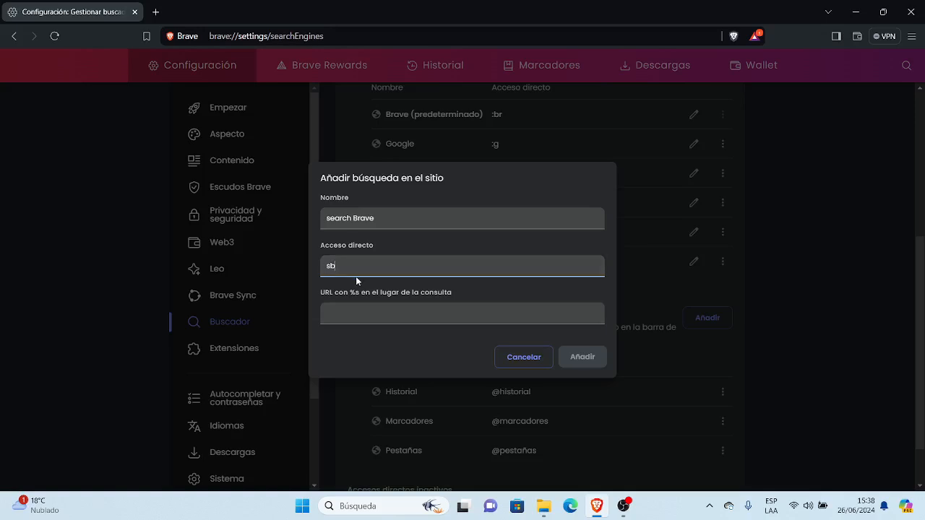
pyautogui.click(462, 313)
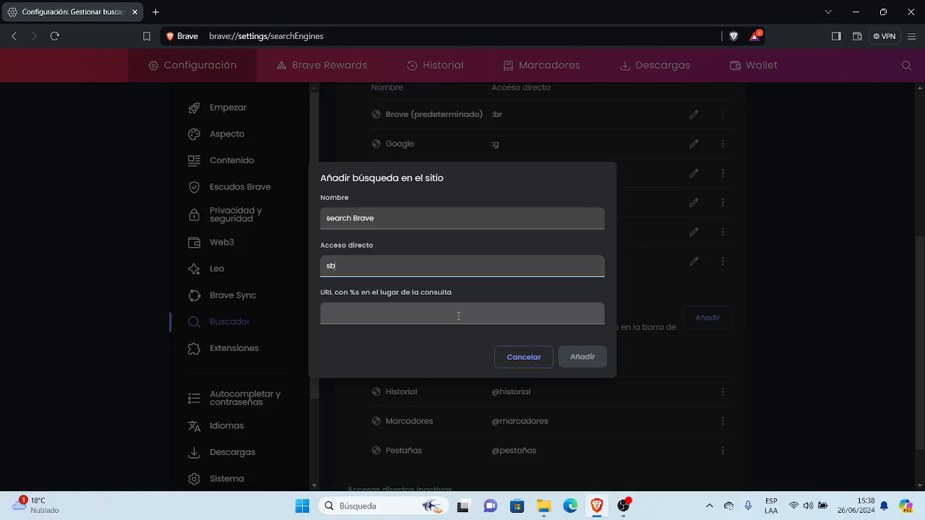
pyautogui.rightClick(459, 313)
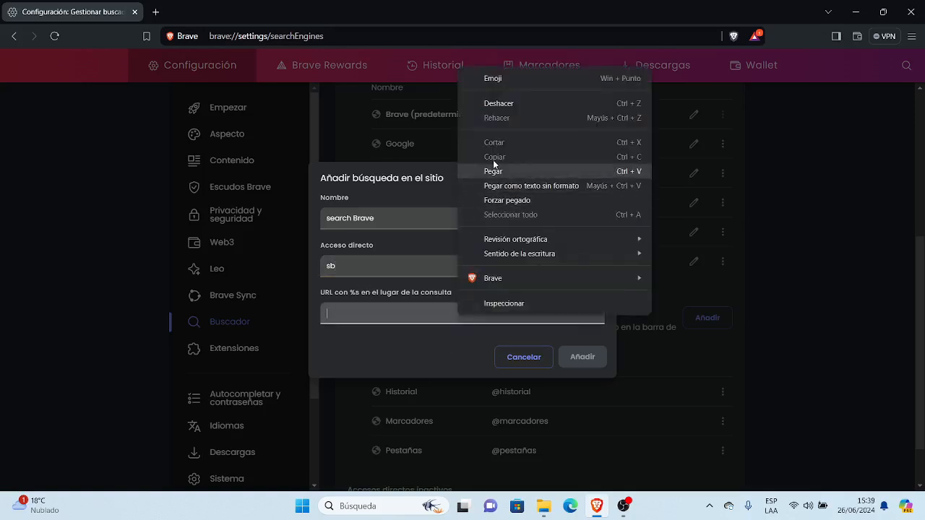
pyautogui.click(493, 171)
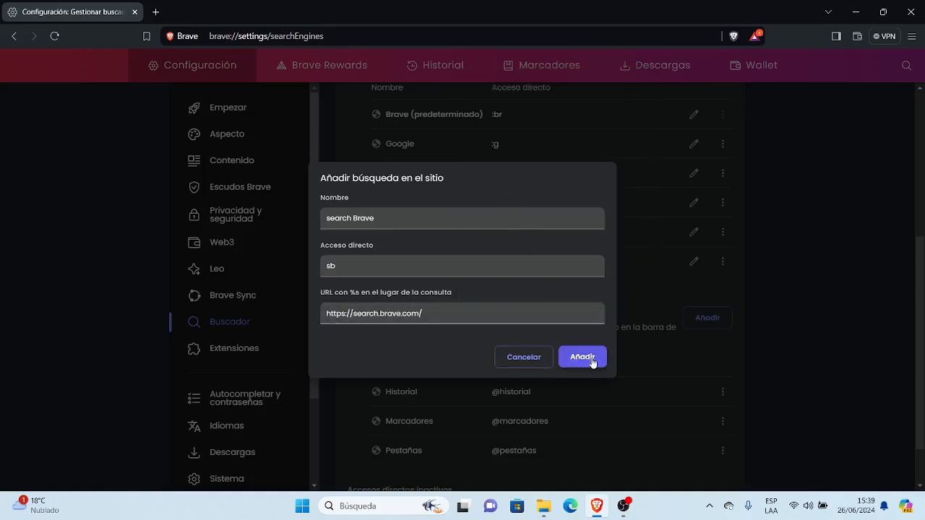
# - Save the 'search Brave' site search with shortcut sb via Añadir
pyautogui.click(581, 356)
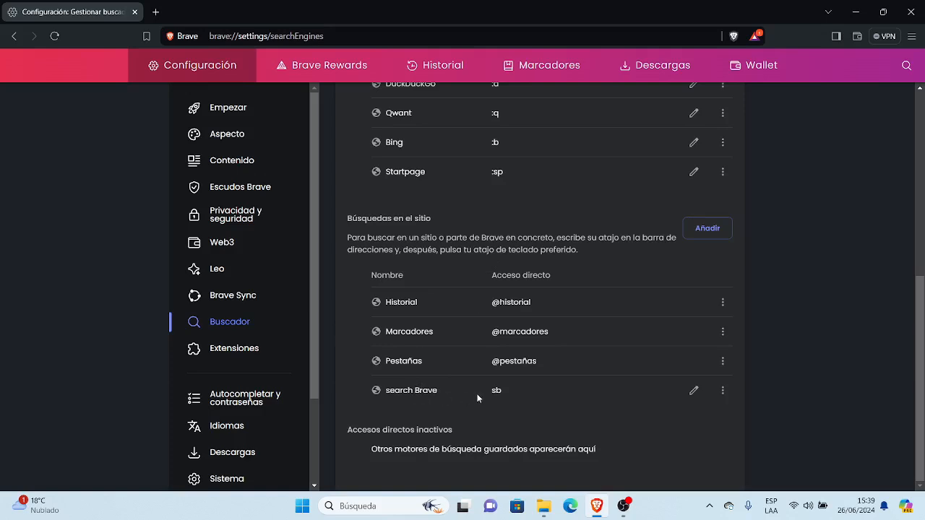
pyautogui.moveTo(508, 397)
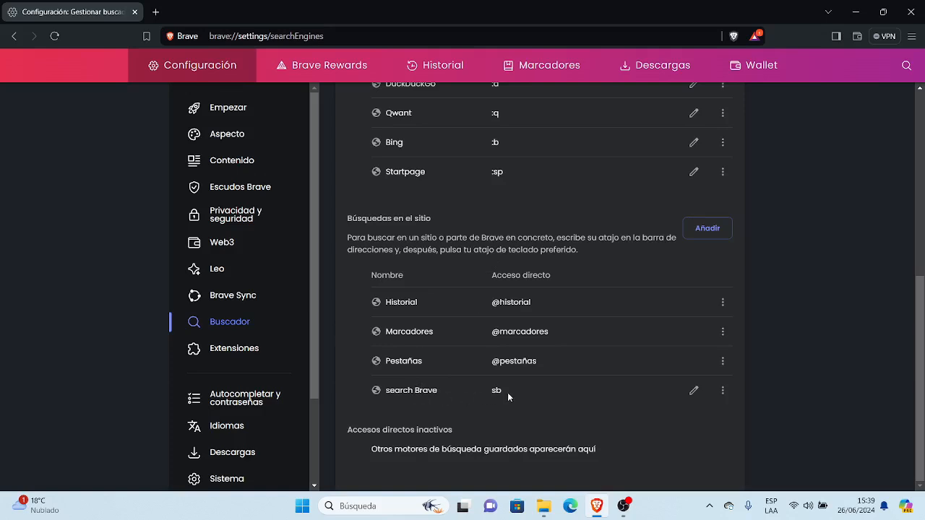
pyautogui.moveTo(707, 391)
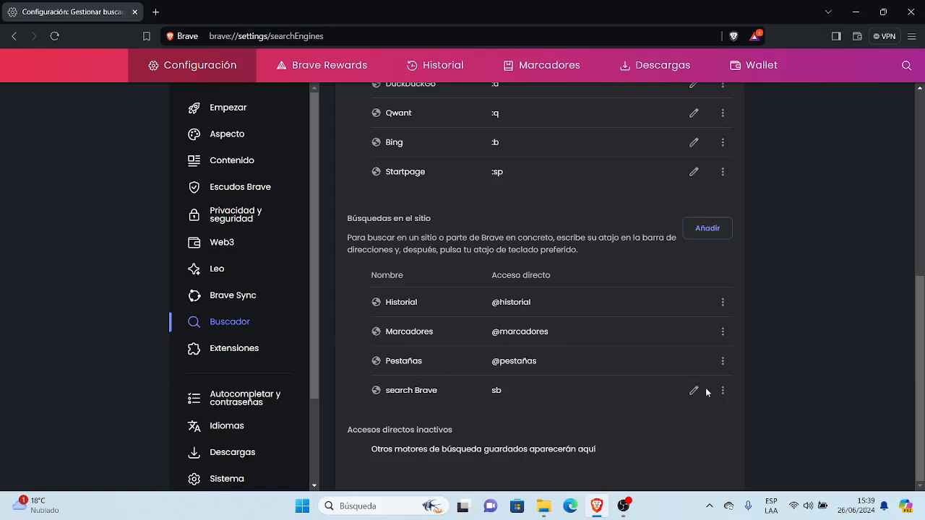
pyautogui.moveTo(666, 390)
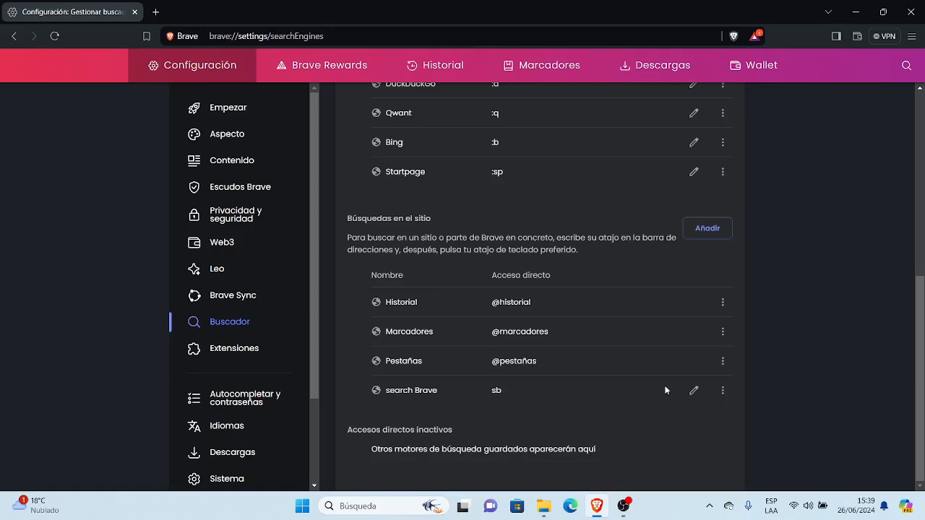
pyautogui.moveTo(572, 416)
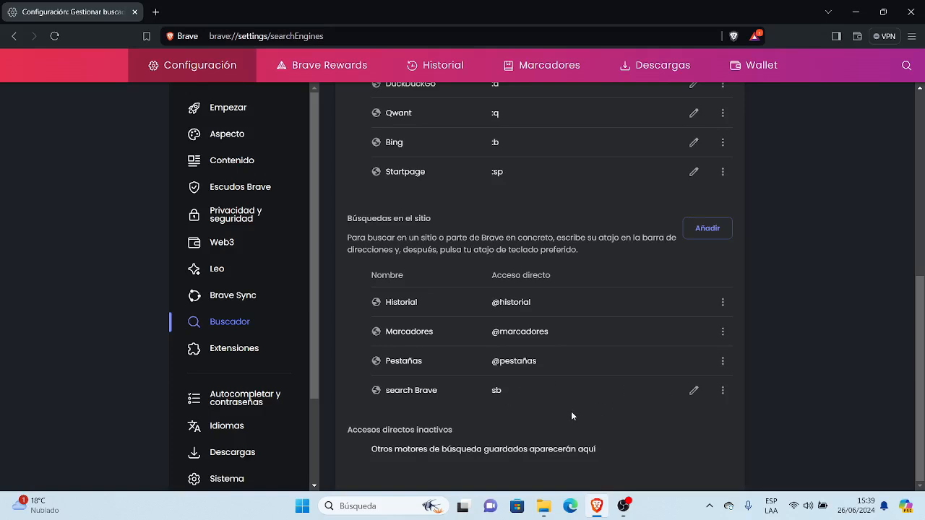
pyautogui.moveTo(723, 390)
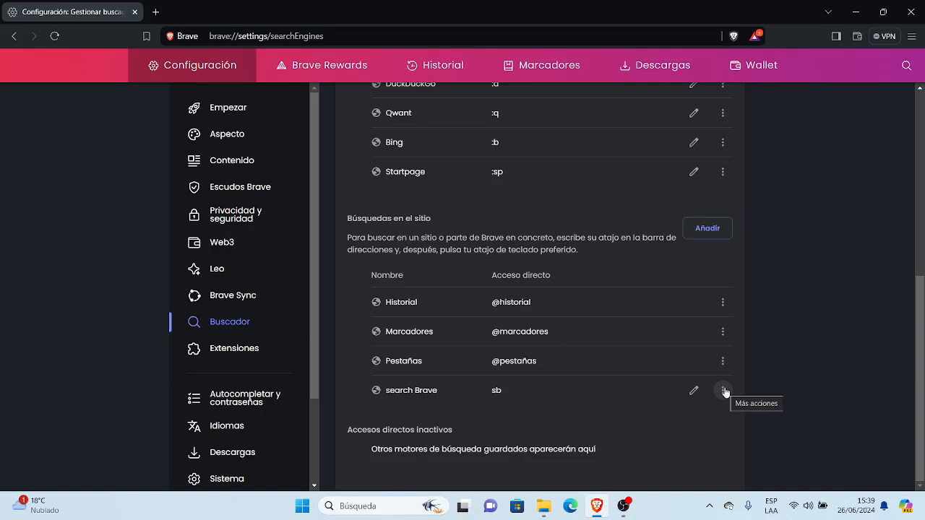
# - Delete the 'search Brave' entry from its more-options menu, leaving Historial, Marcadores and Pestañas
pyautogui.click(722, 391)
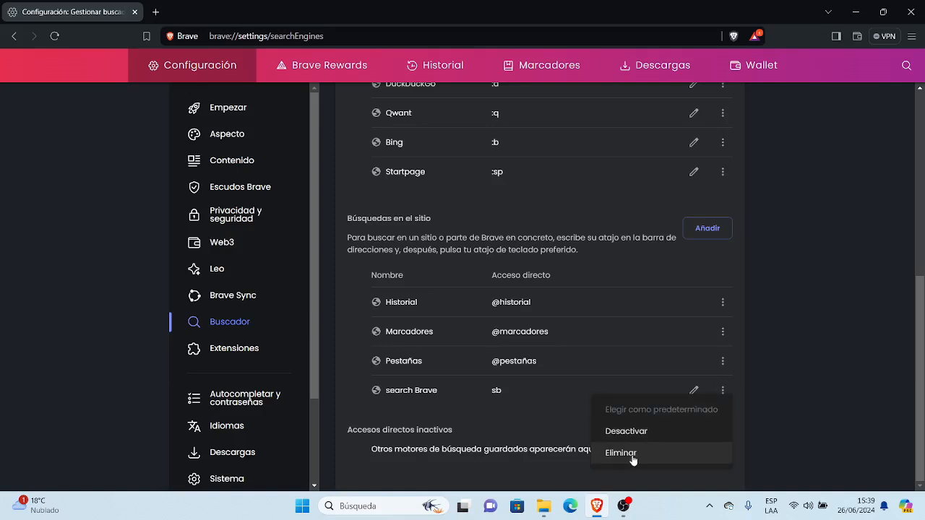
pyautogui.click(620, 452)
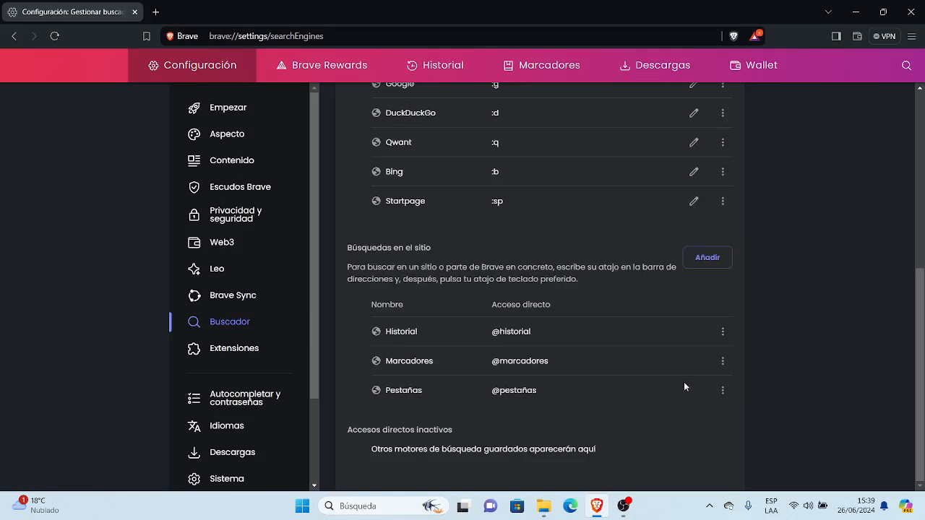
# - Begin a new site-search entry and name it 'Search Brave', fixing a mistyped letter
pyautogui.click(707, 257)
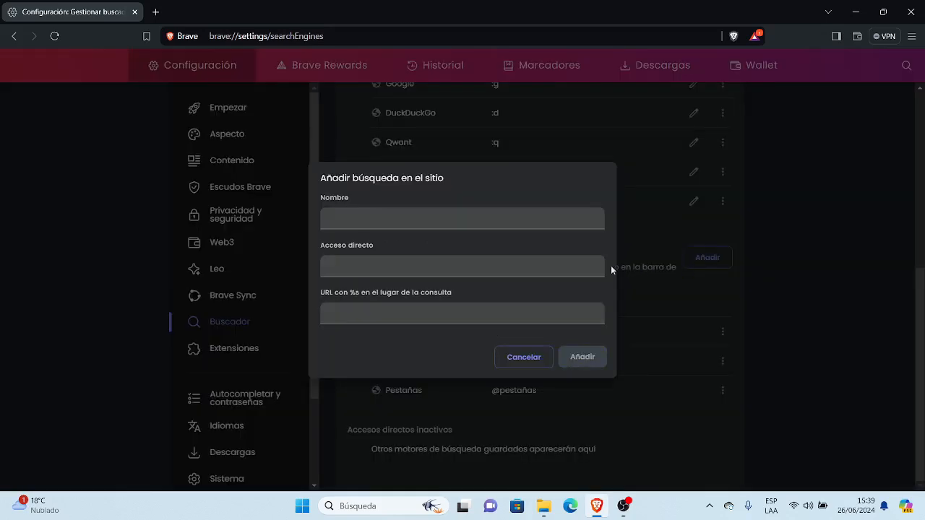
pyautogui.click(462, 219)
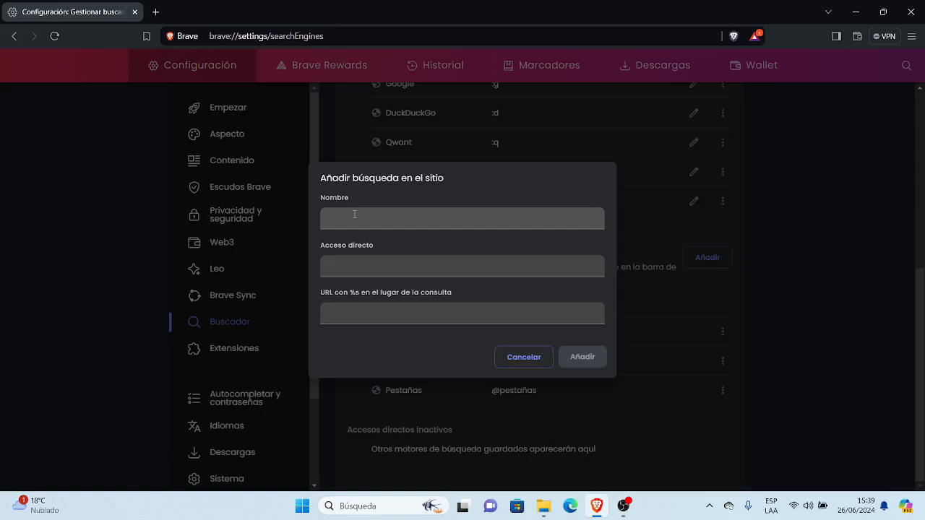
pyautogui.click(462, 218)
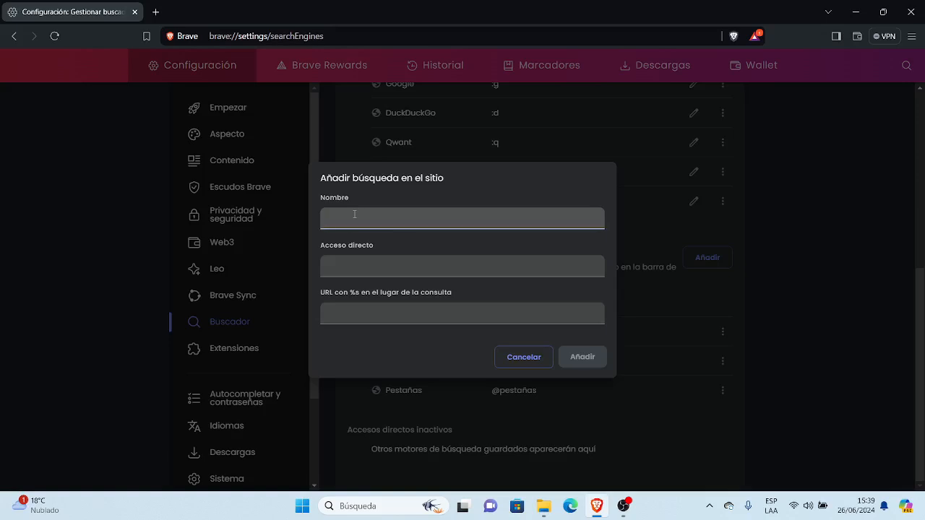
pyautogui.write('se')
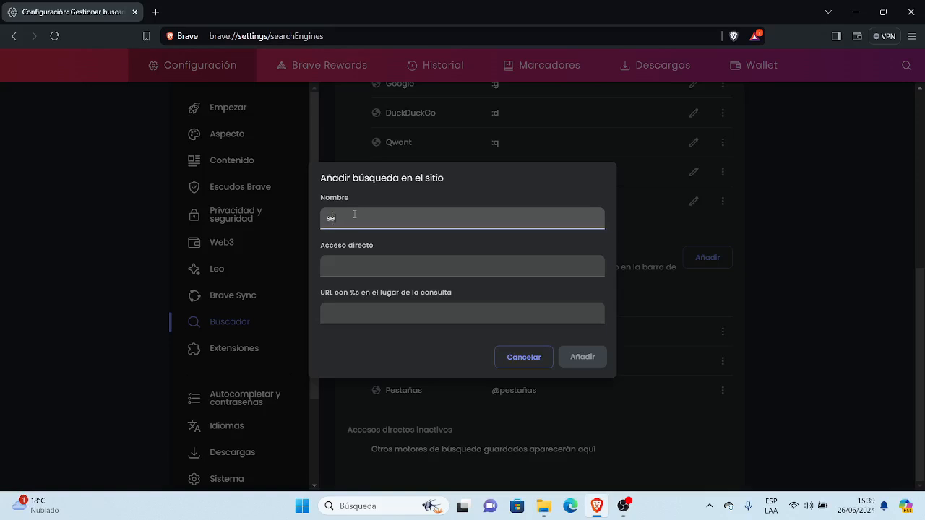
pyautogui.write('arch b')
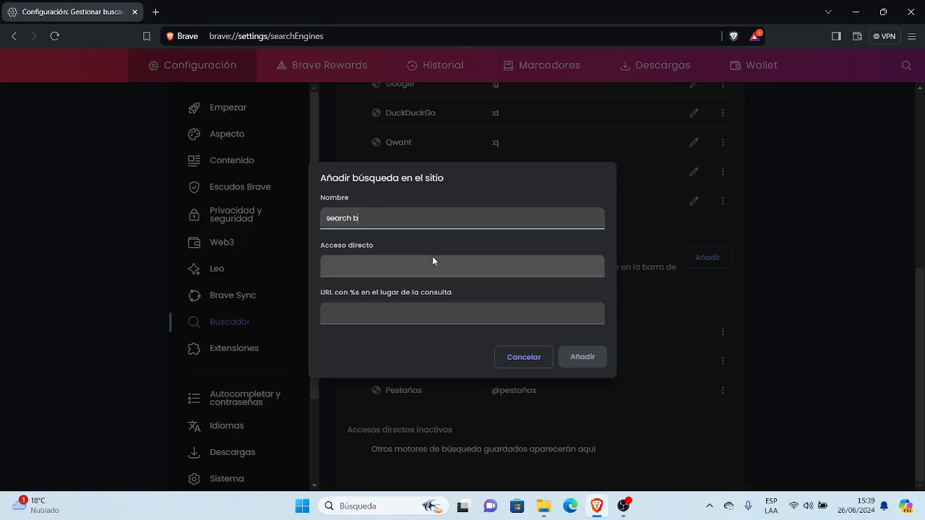
pyautogui.press('Backspace')
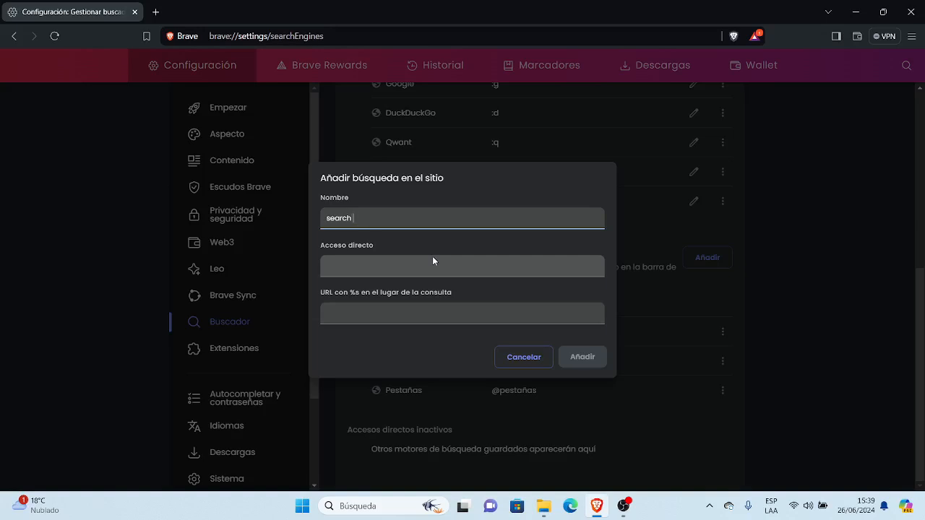
pyautogui.write('Brave')
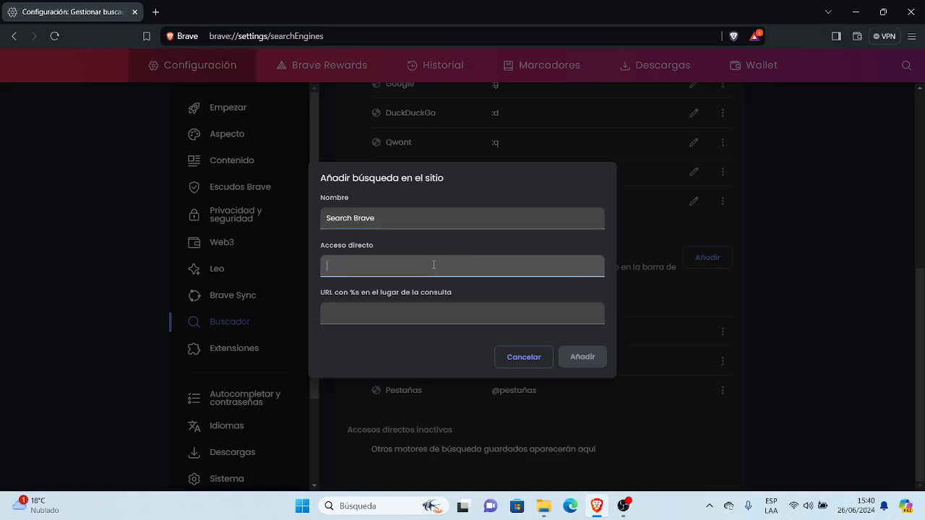
pyautogui.write('@')
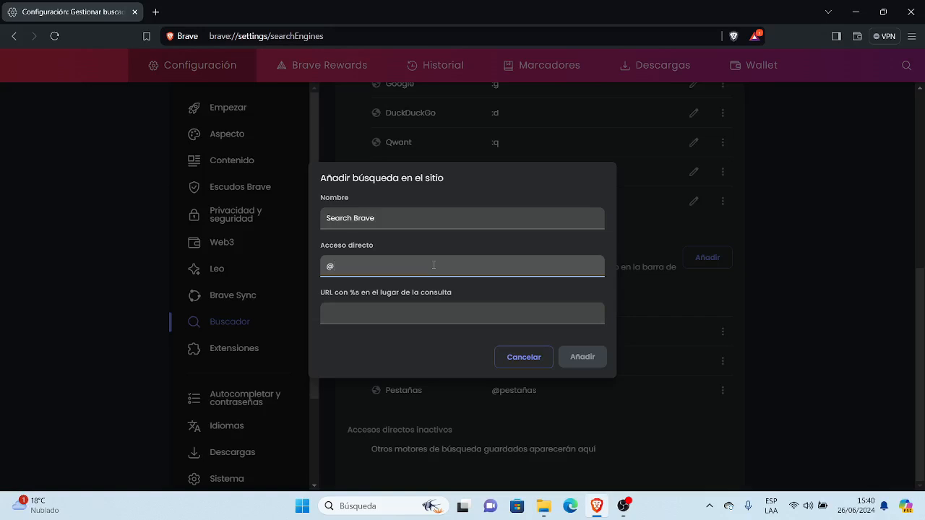
pyautogui.write('sea')
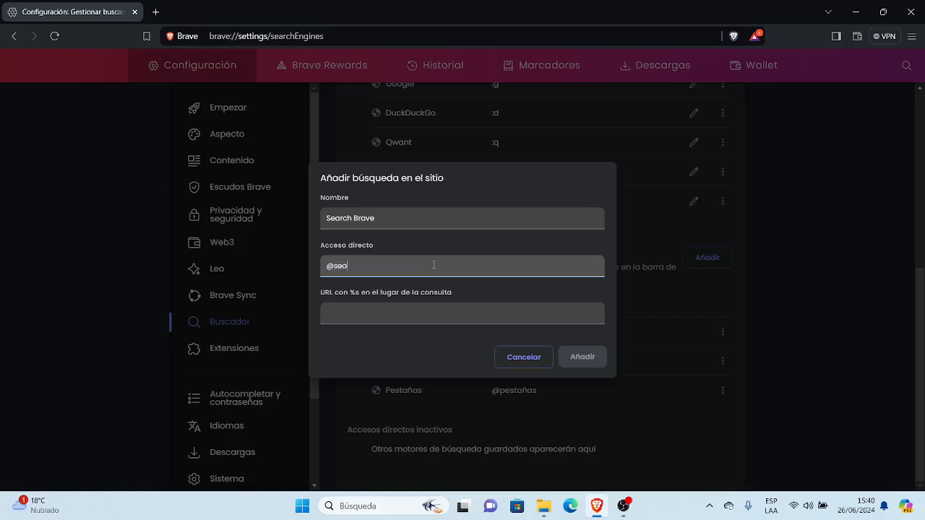
pyautogui.write('rch')
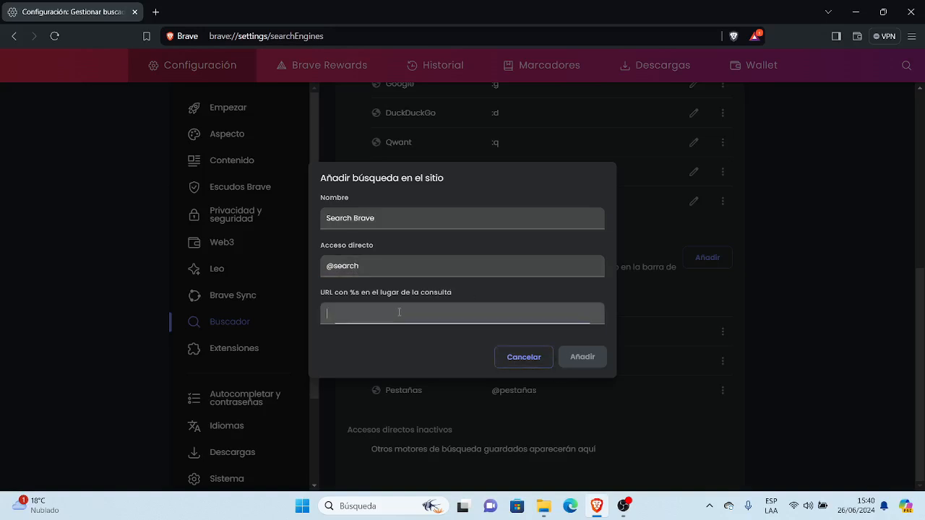
pyautogui.write('https://search.brave.com/')
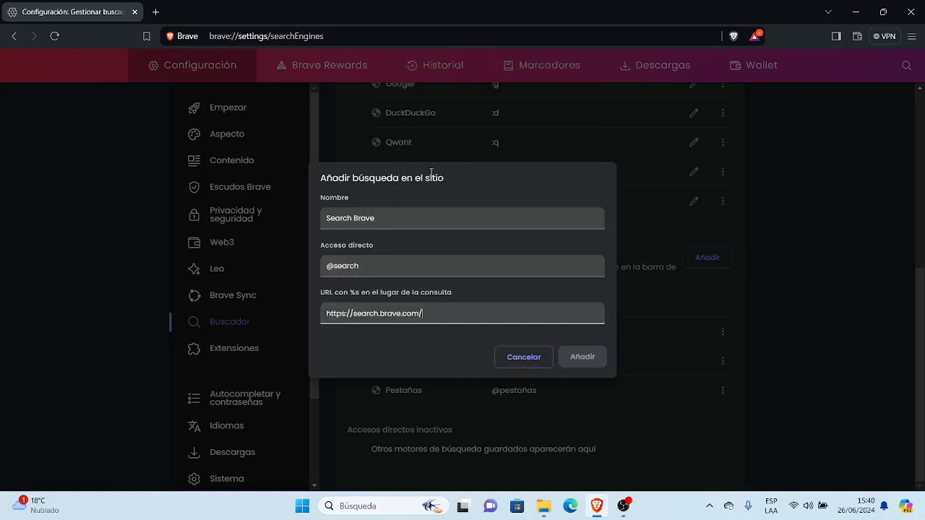
pyautogui.click(582, 356)
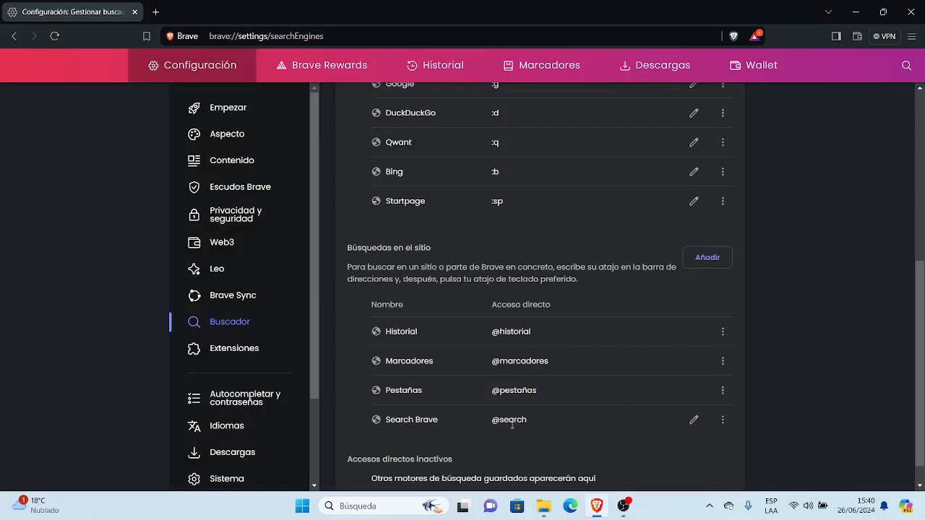
pyautogui.moveTo(577, 418)
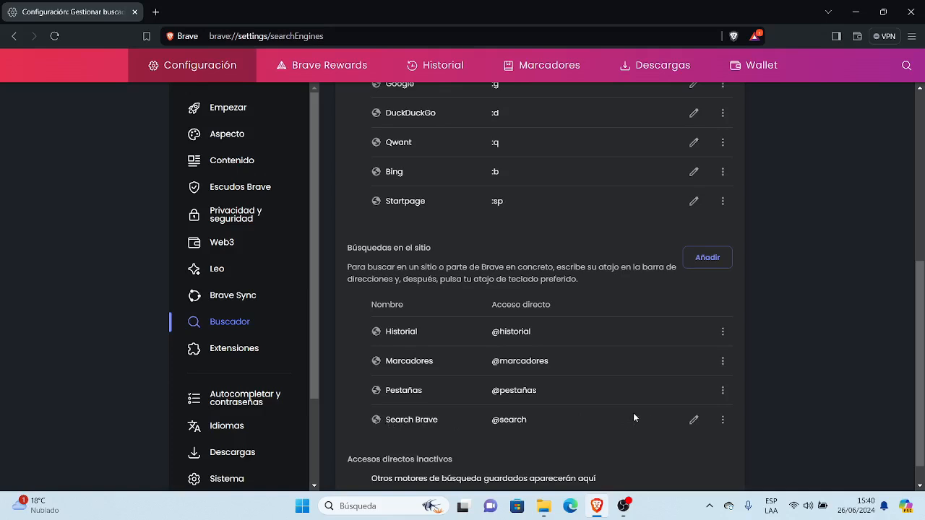
pyautogui.scroll(-3)
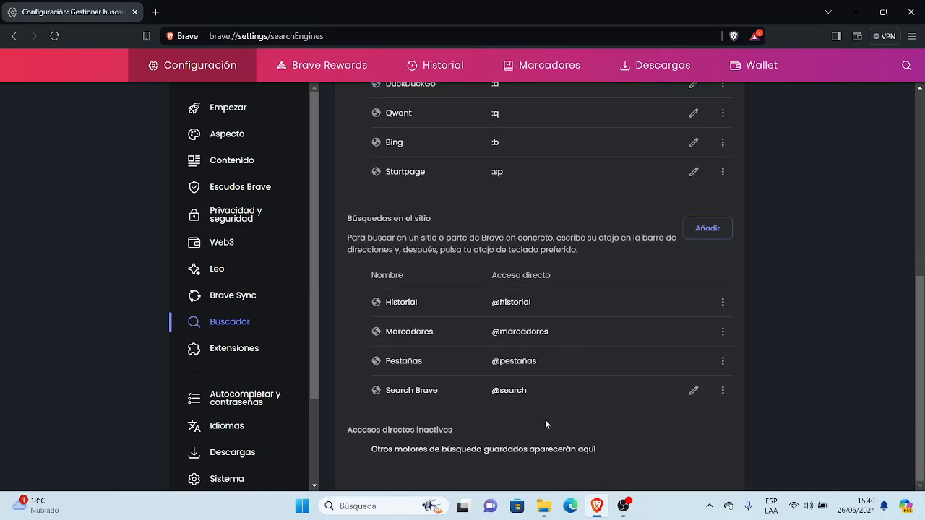
pyautogui.moveTo(570, 412)
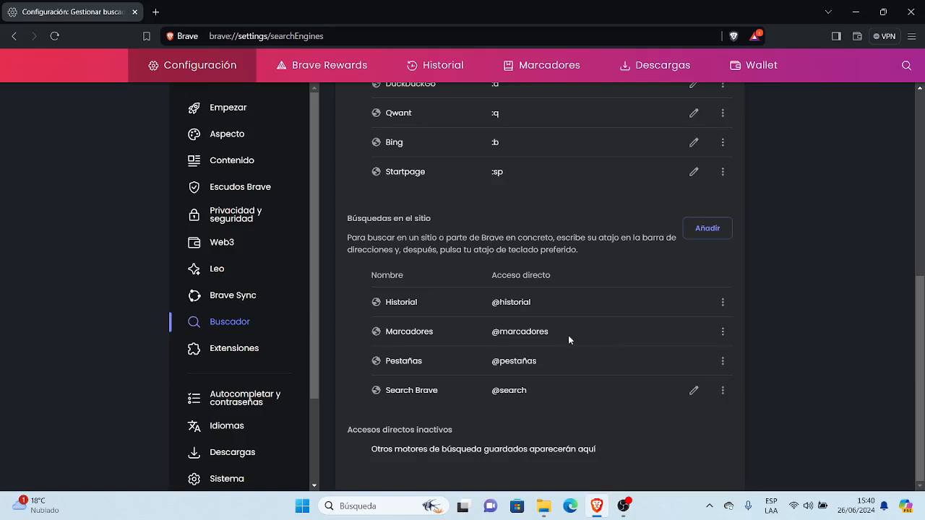
pyautogui.moveTo(555, 423)
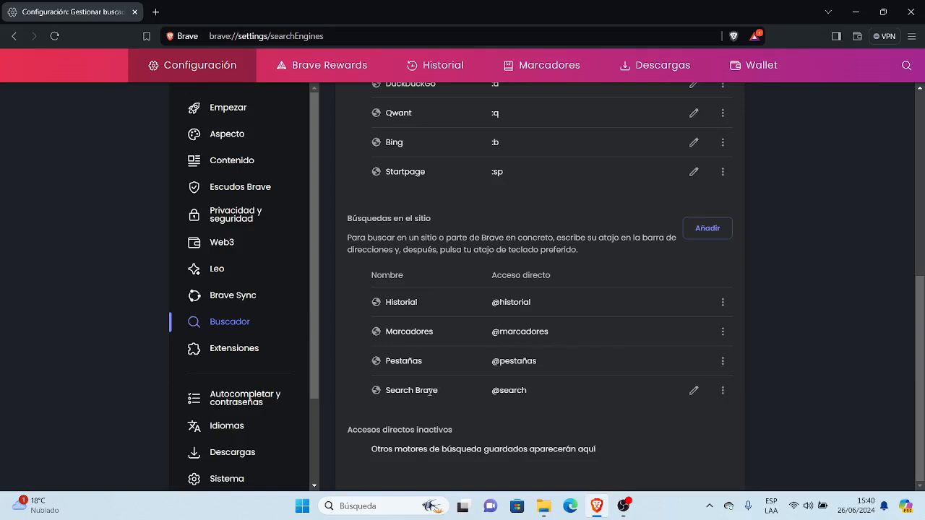
pyautogui.moveTo(710, 364)
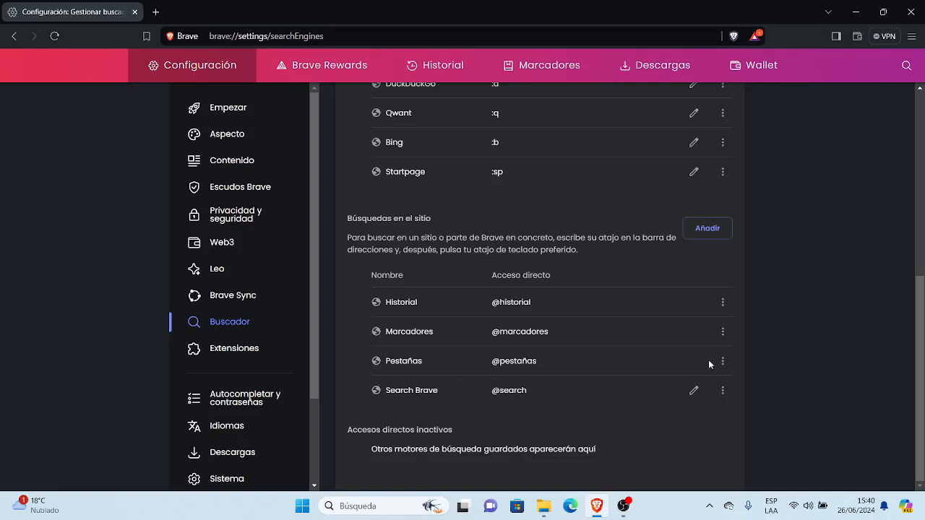
pyautogui.moveTo(406, 406)
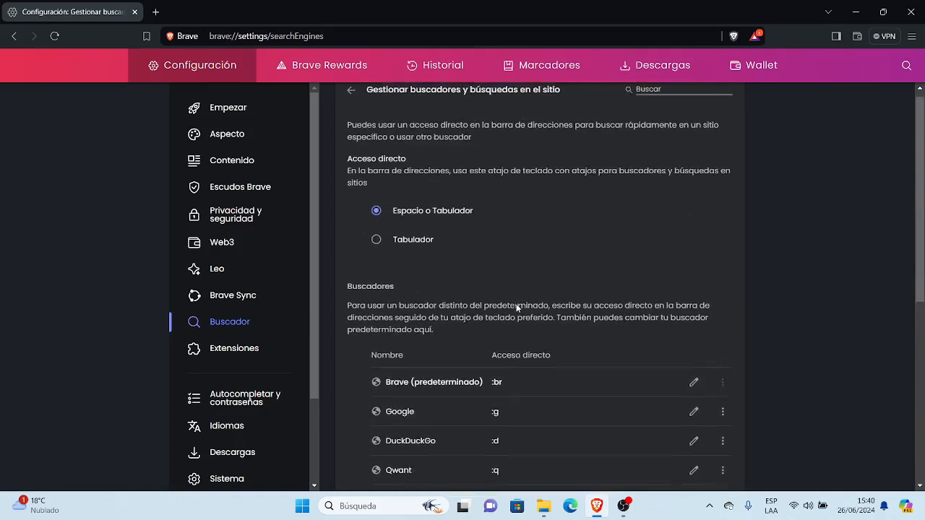
pyautogui.scroll(-3)
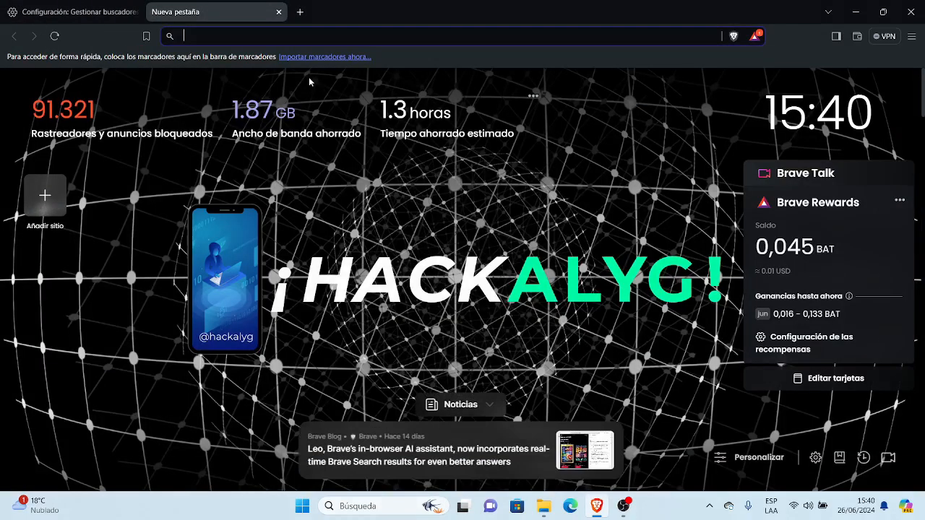
# - Search Brave Search for 'hackalyg', then return to the brave://settings/searchEngines tab
pyautogui.write('hackalyg&source=desktop')
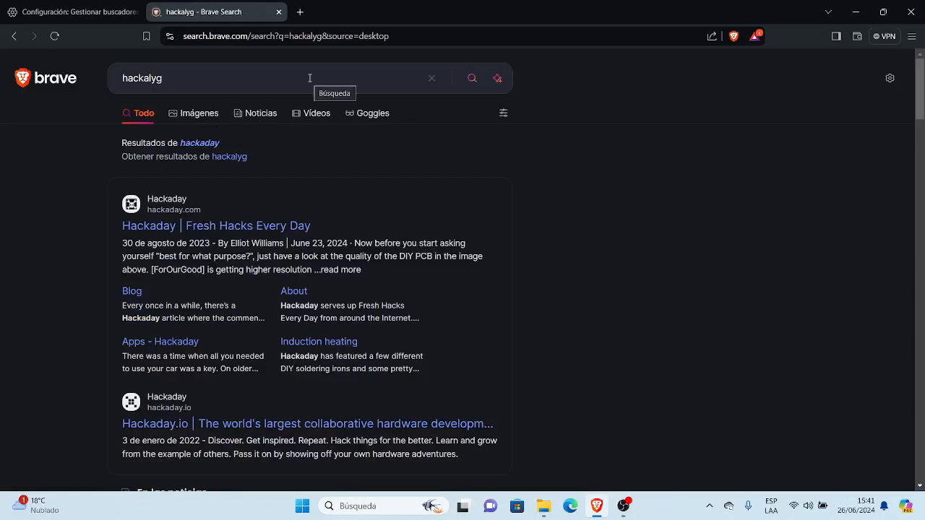
pyautogui.moveTo(45, 87)
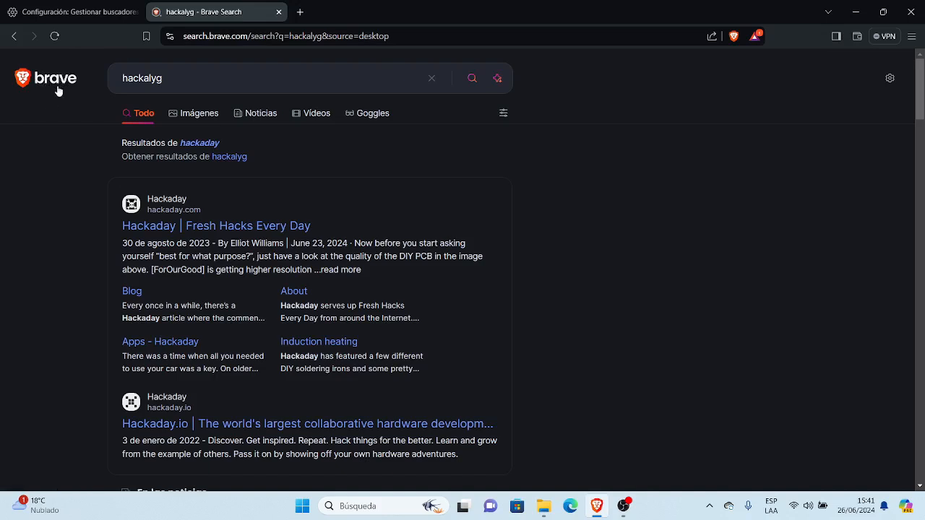
pyautogui.moveTo(54, 79)
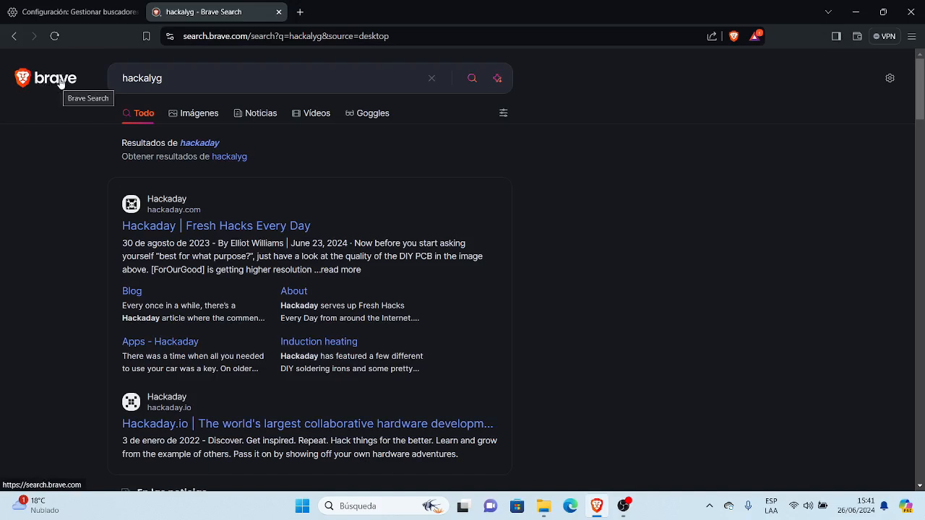
pyautogui.moveTo(239, 64)
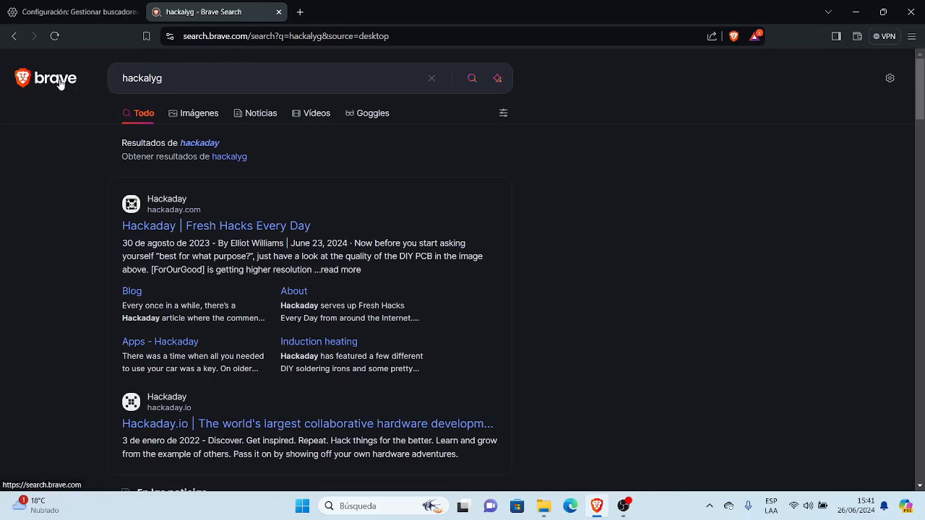
pyautogui.moveTo(62, 83)
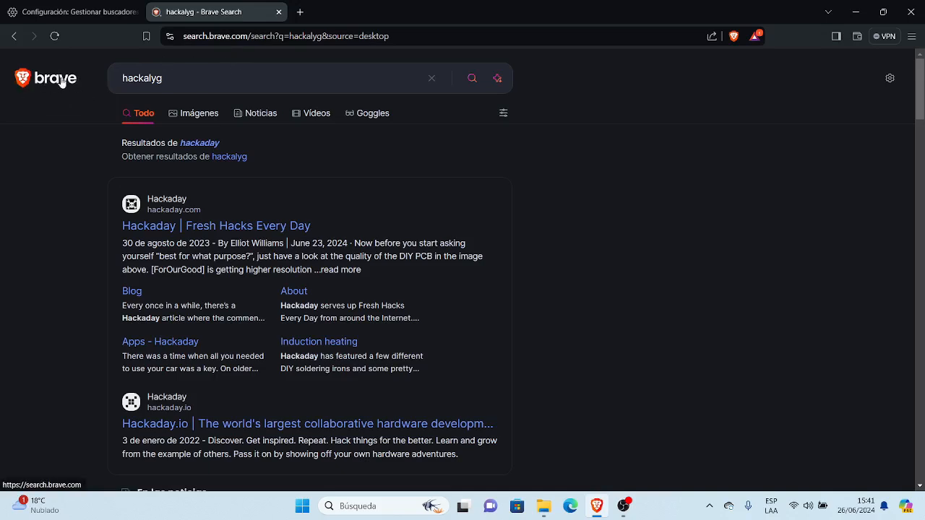
pyautogui.moveTo(55, 78)
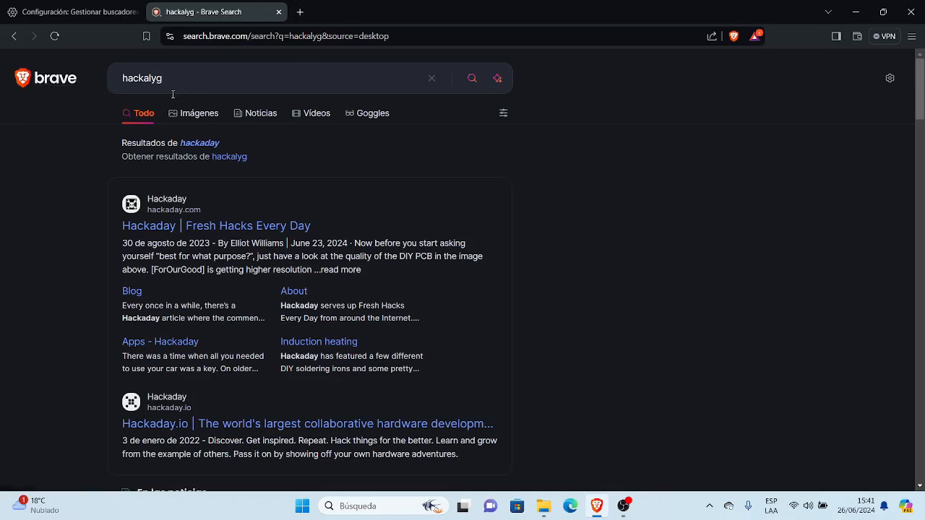
pyautogui.moveTo(184, 39)
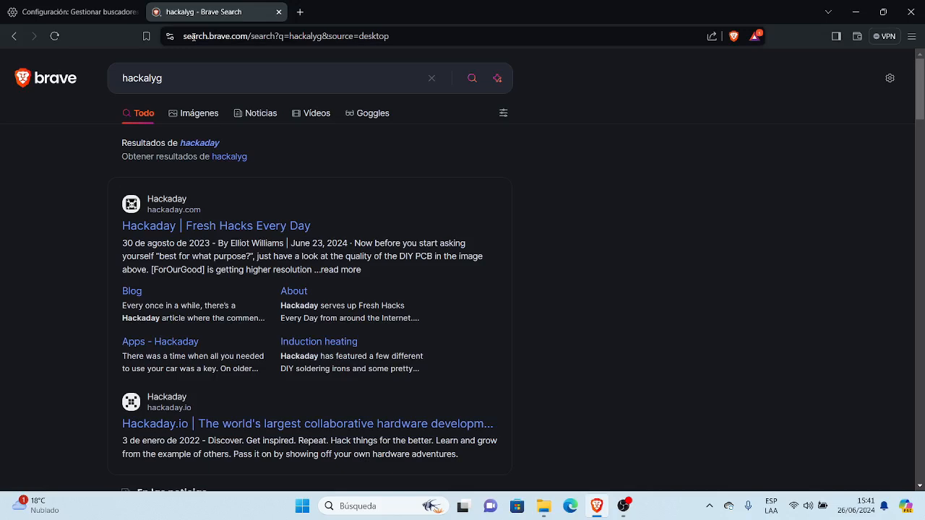
pyautogui.moveTo(263, 41)
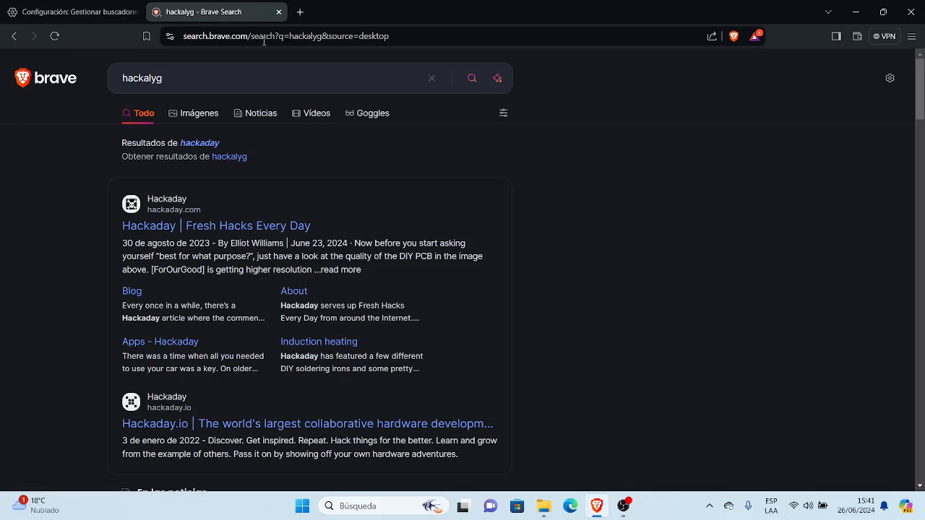
pyautogui.moveTo(194, 50)
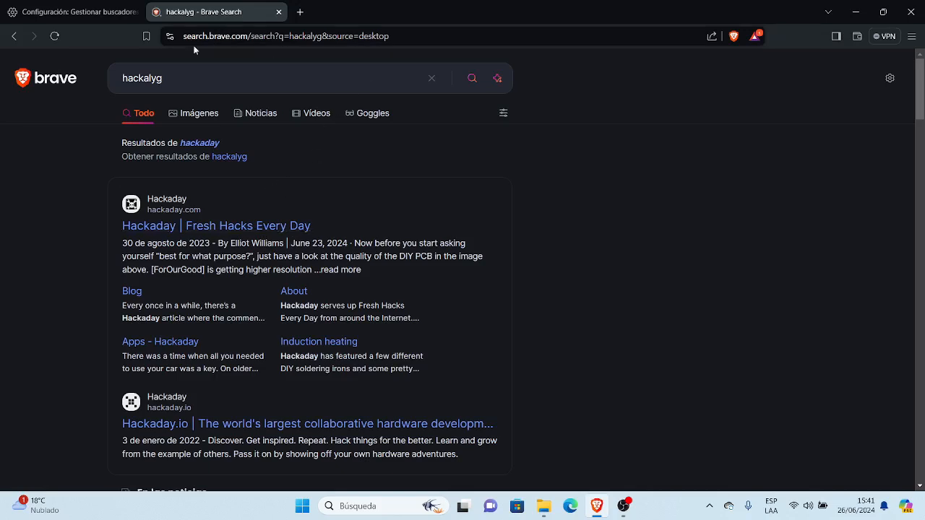
pyautogui.moveTo(193, 36)
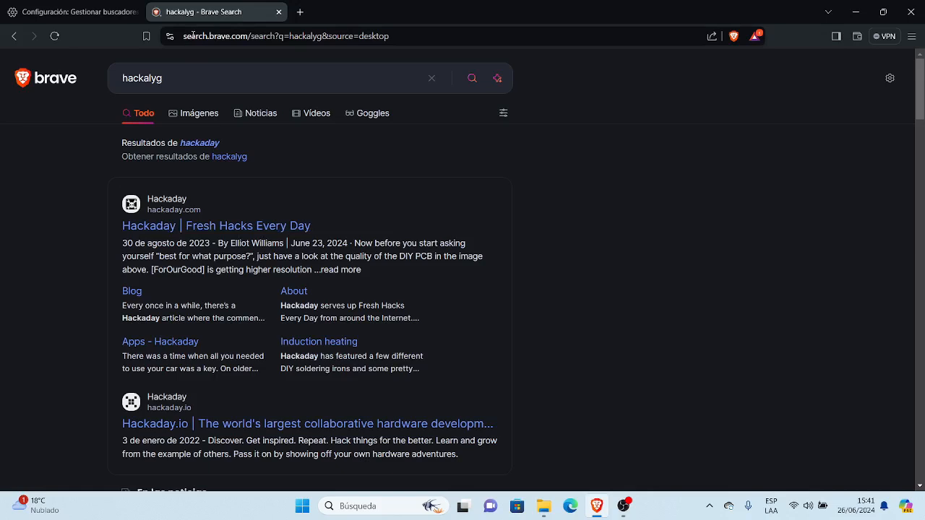
pyautogui.moveTo(230, 78)
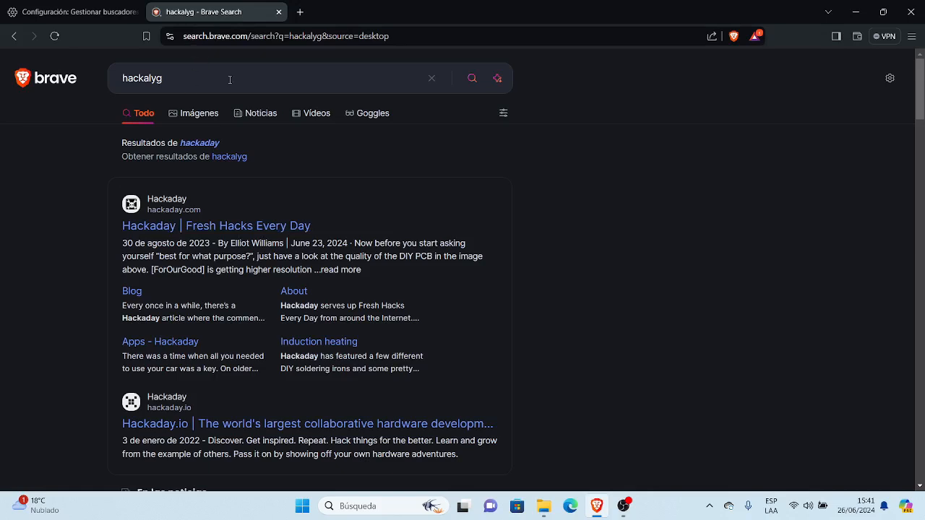
pyautogui.click(285, 36)
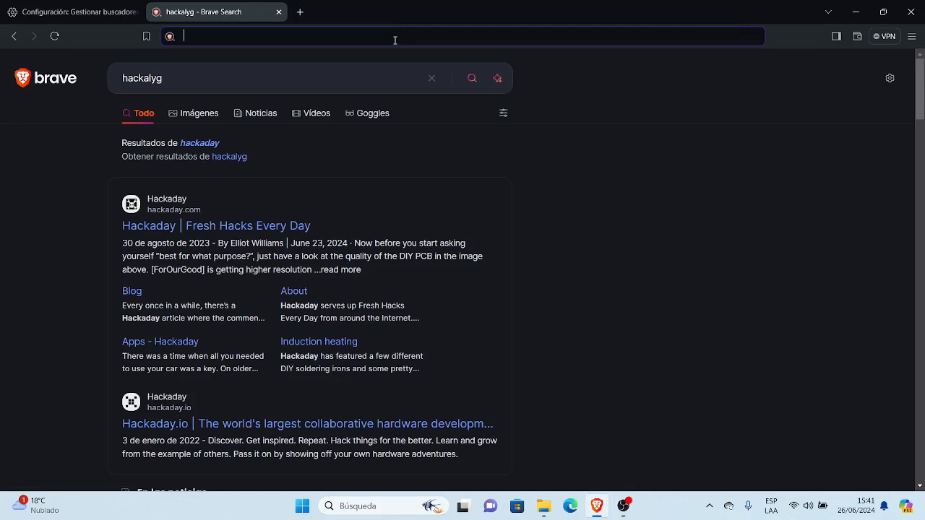
pyautogui.click(73, 12)
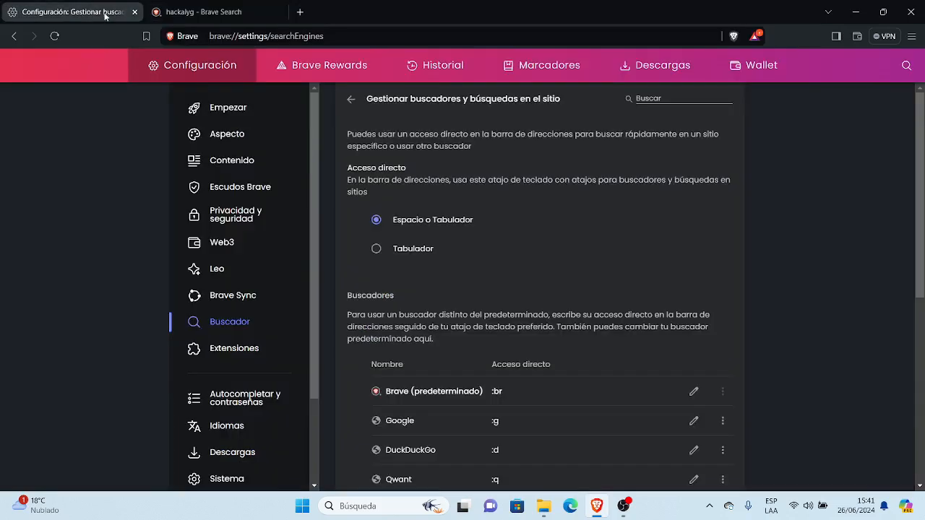
pyautogui.scroll(-3)
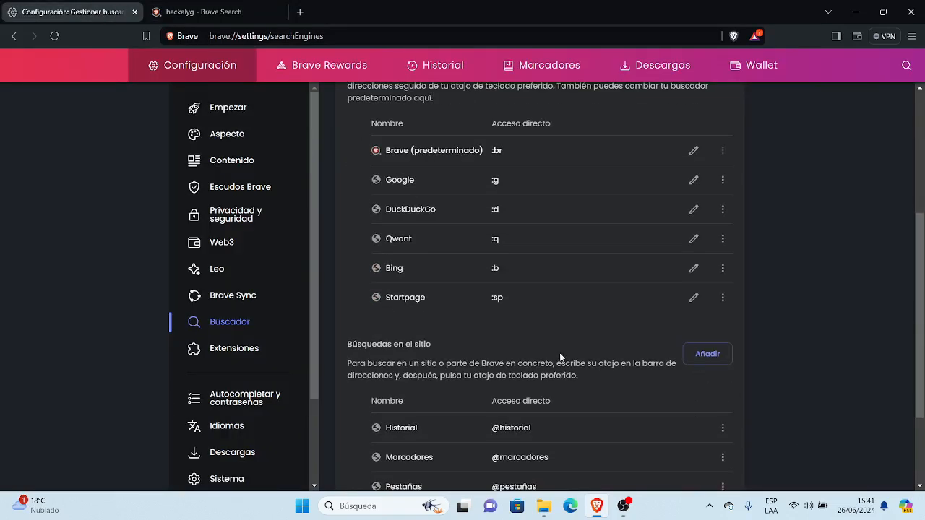
pyautogui.moveTo(559, 333)
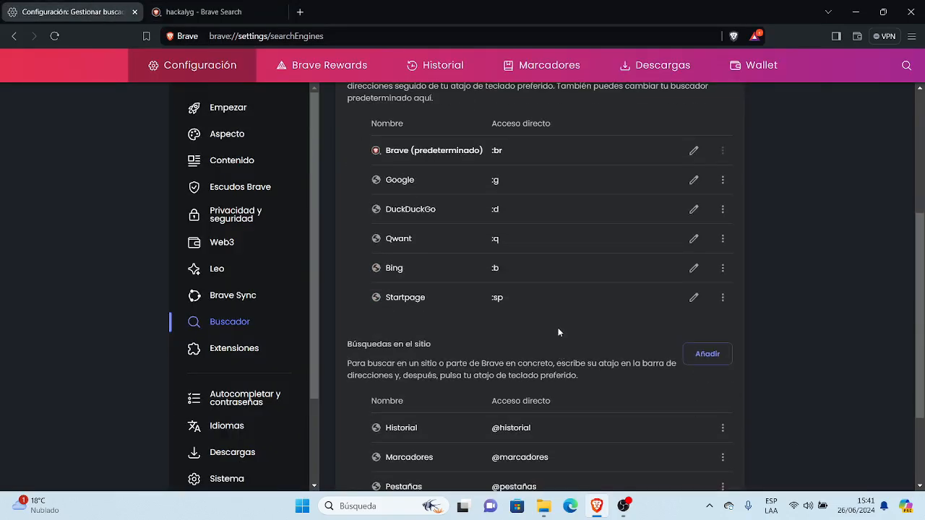
pyautogui.scroll(-3)
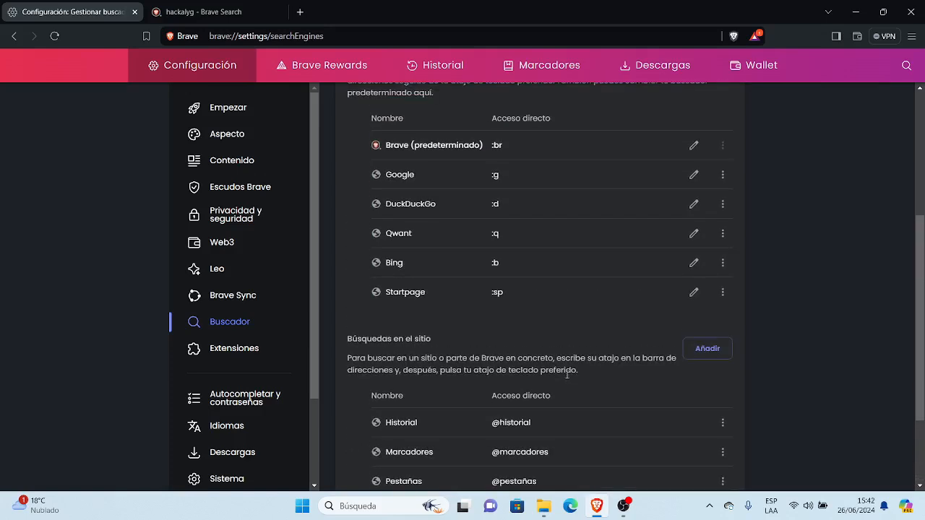
pyautogui.scroll(-3)
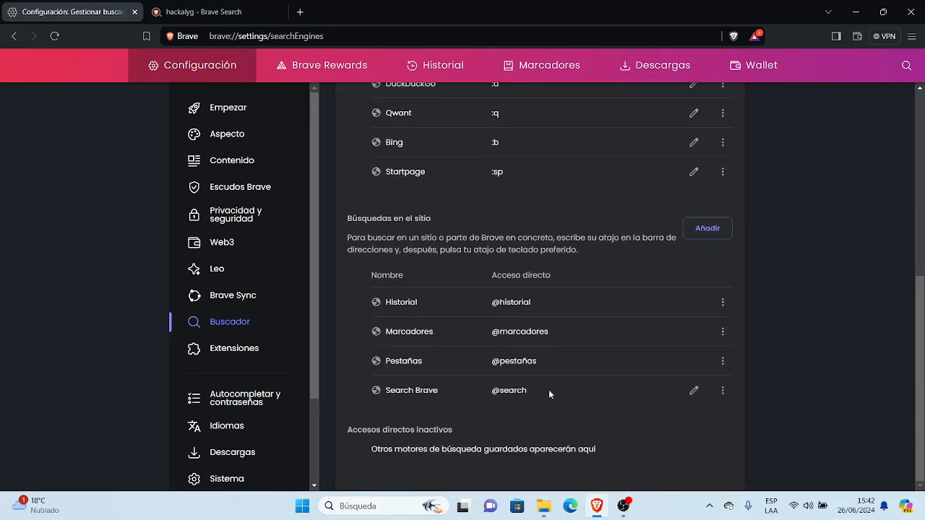
pyautogui.moveTo(536, 405)
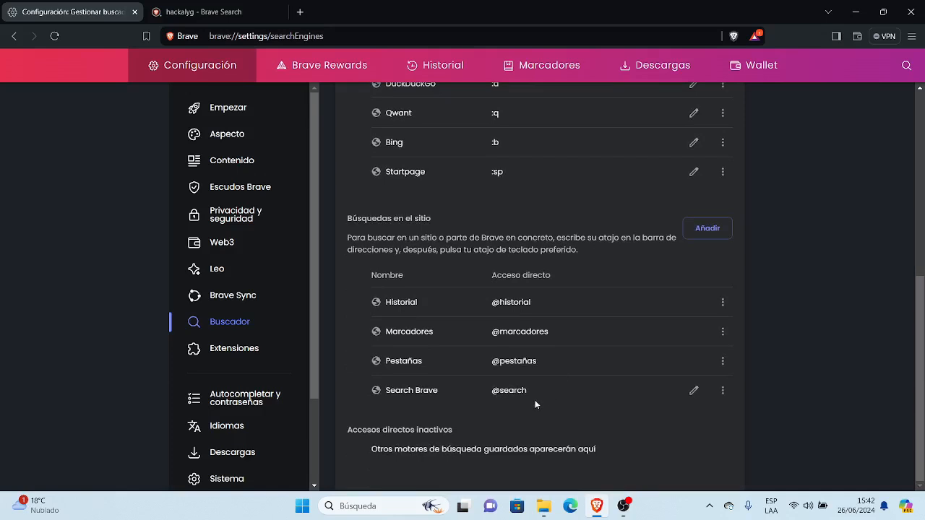
pyautogui.moveTo(493, 323)
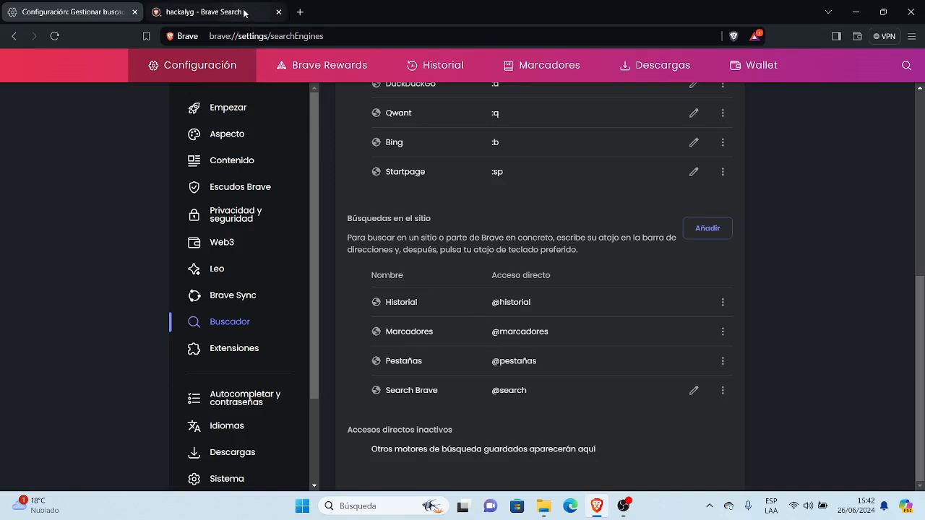
# - Close the hackalyg results tab and start a fresh new tab
pyautogui.click(210, 11)
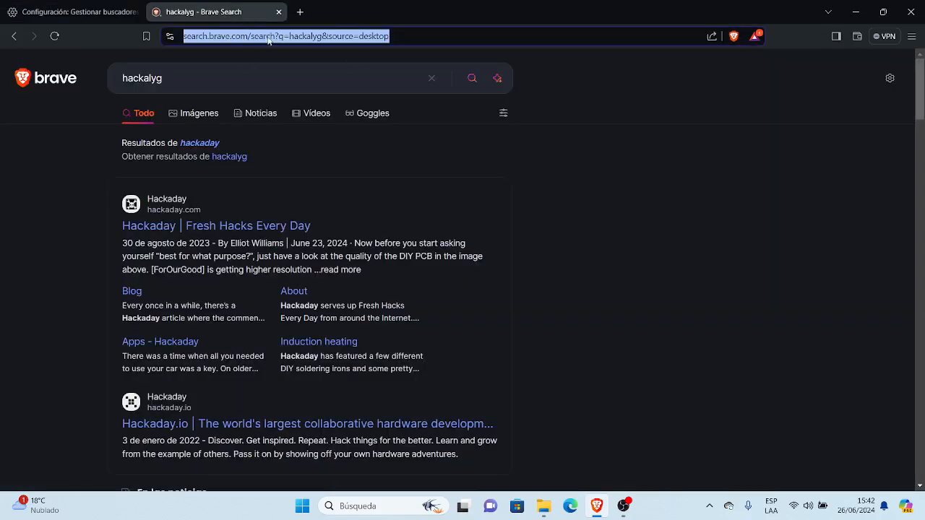
pyautogui.click(69, 11)
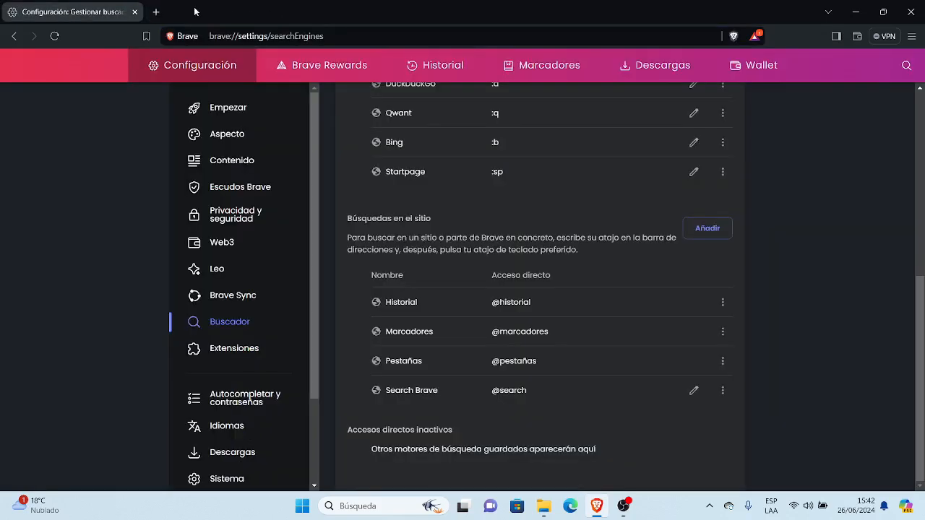
pyautogui.click(156, 11)
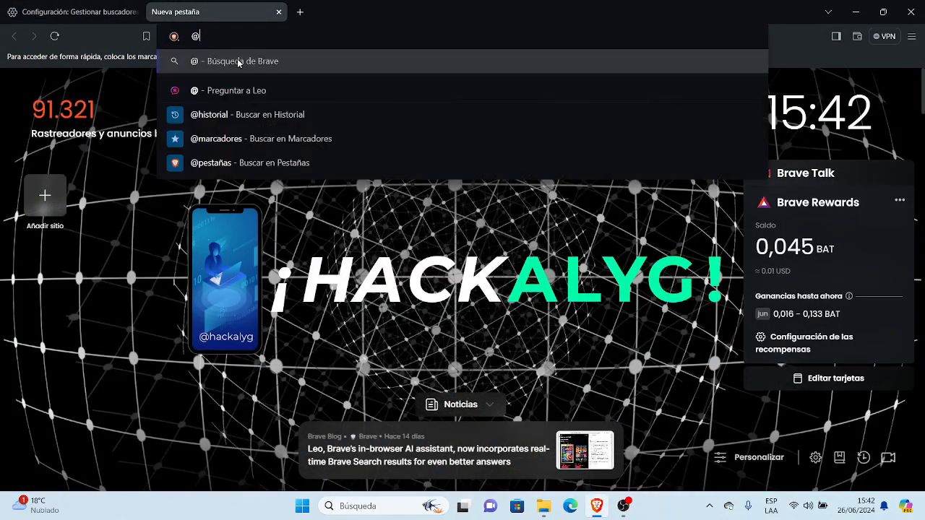
pyautogui.write('search.brave.com')
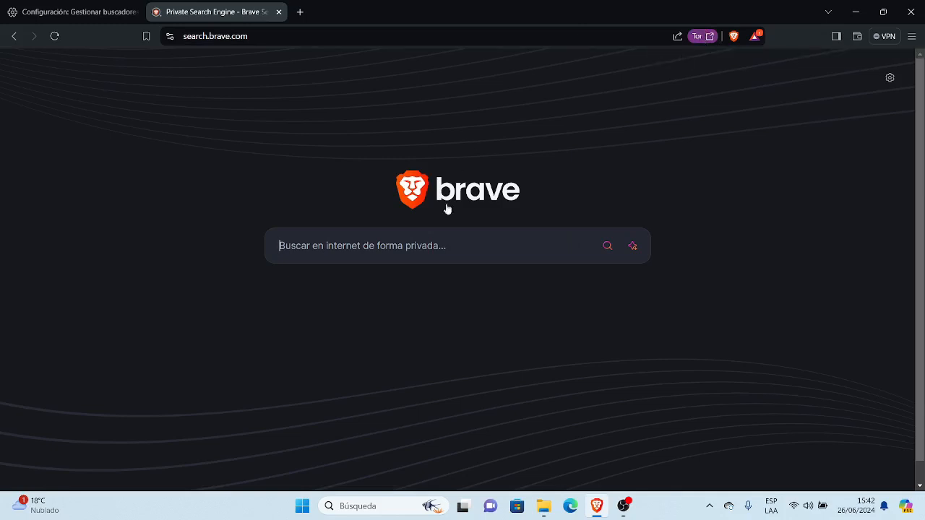
pyautogui.moveTo(239, 57)
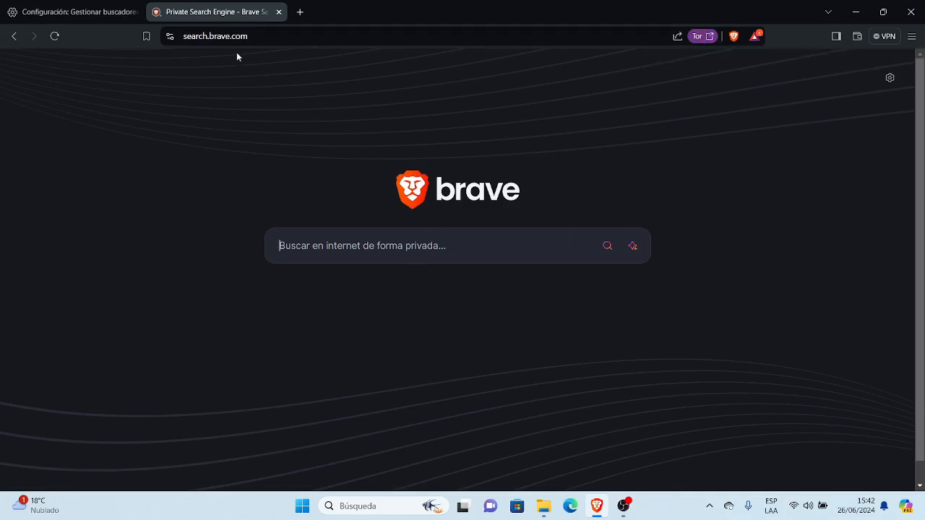
pyautogui.moveTo(211, 21)
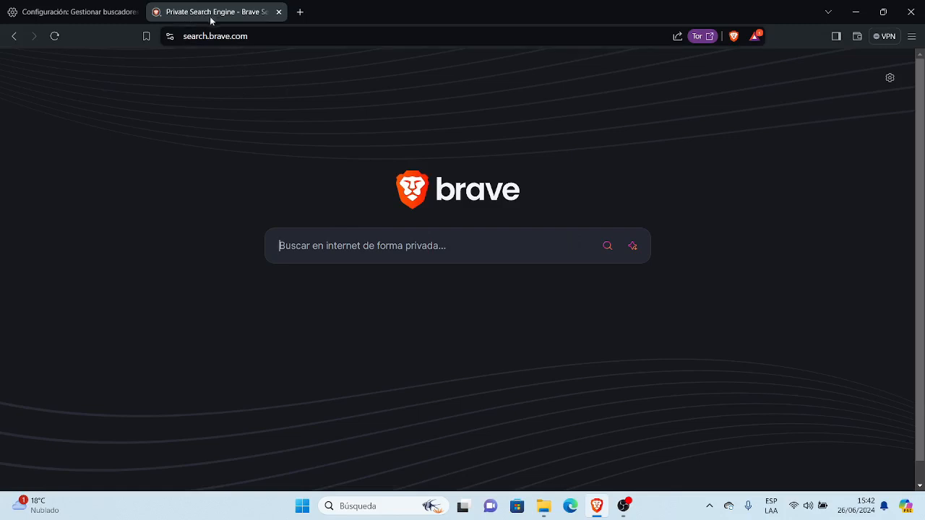
pyautogui.moveTo(286, 79)
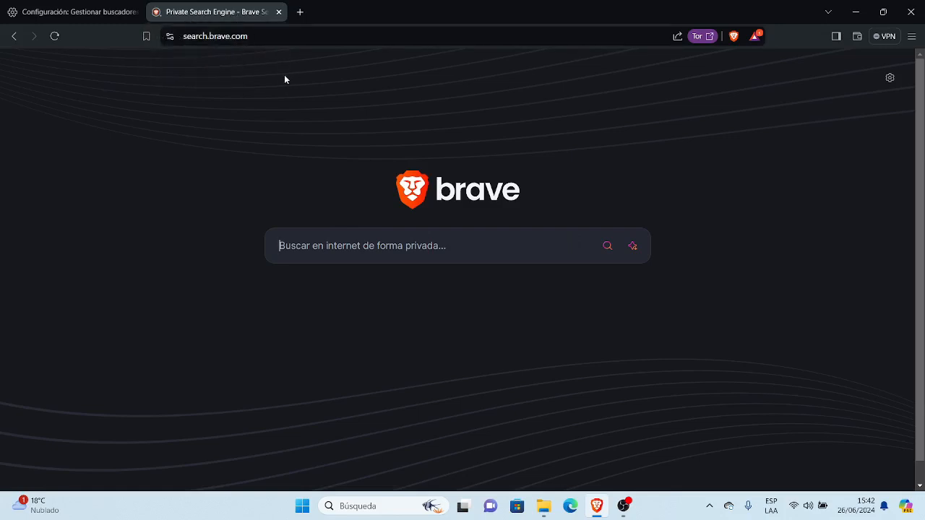
pyautogui.moveTo(266, 43)
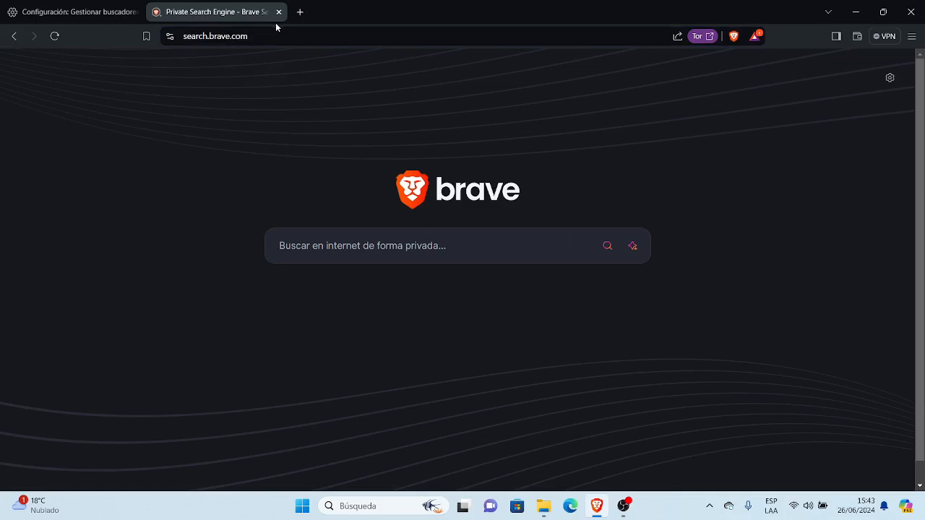
pyautogui.click(69, 11)
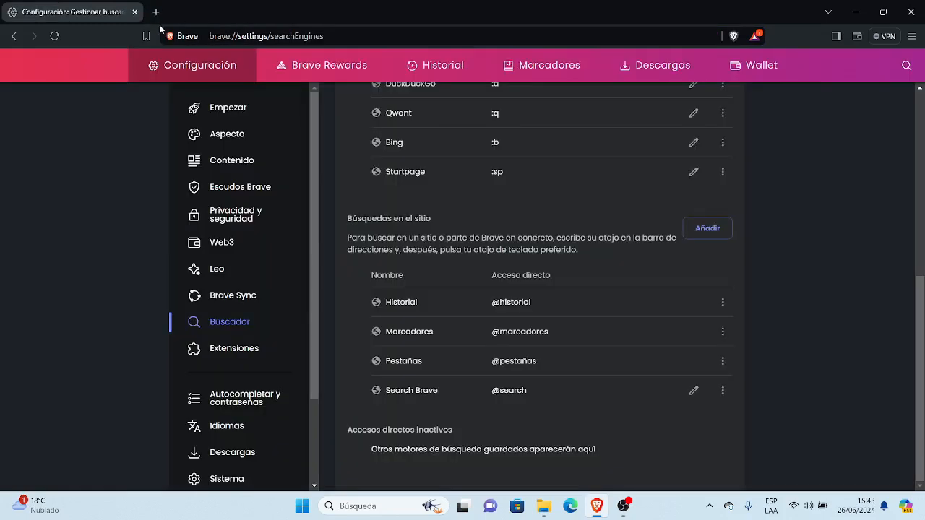
pyautogui.click(156, 12)
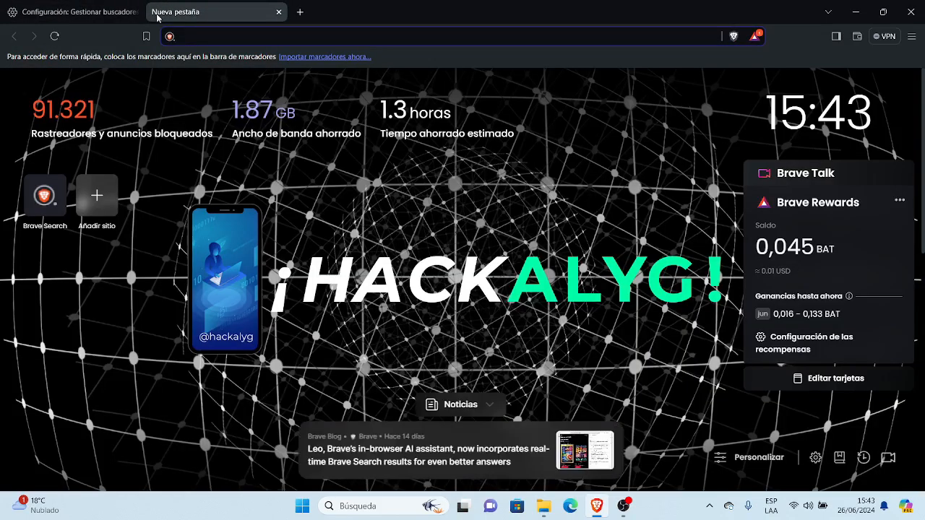
pyautogui.write('@')
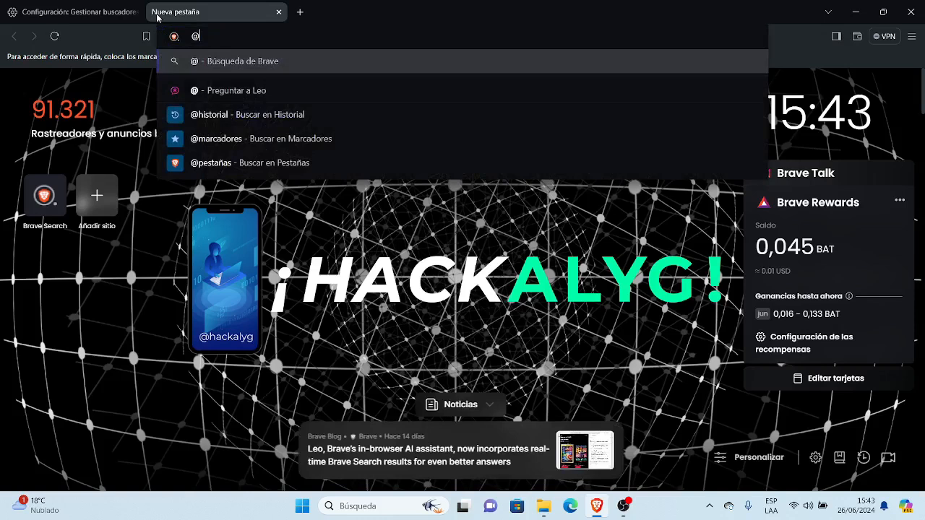
pyautogui.write('sear')
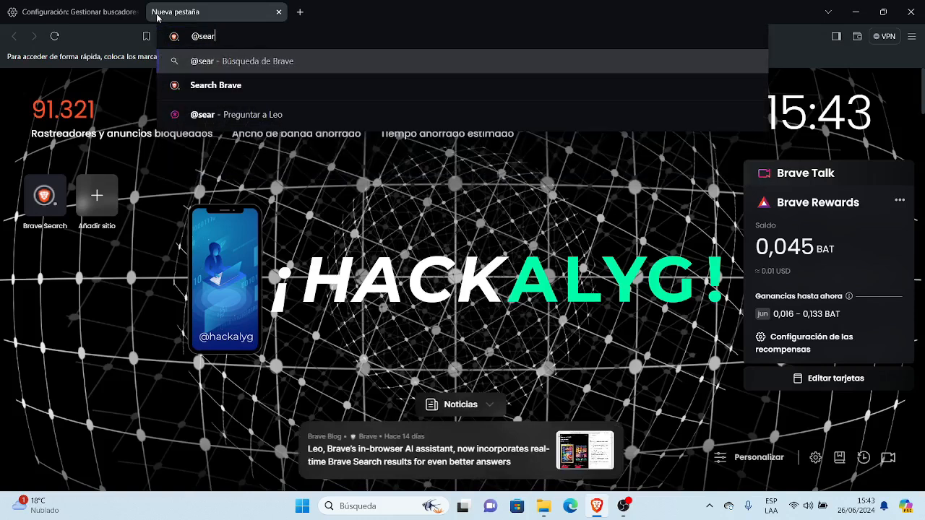
pyautogui.write('ch.brave.com')
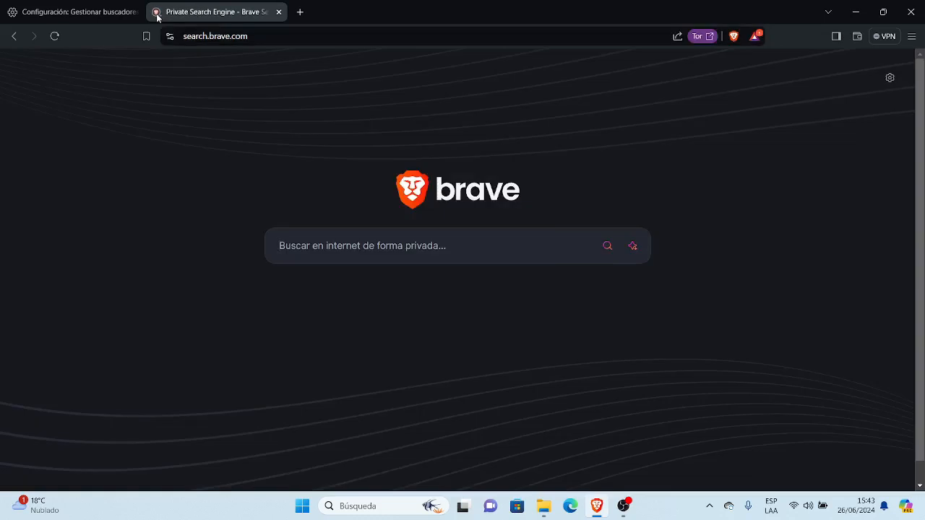
pyautogui.click(68, 11)
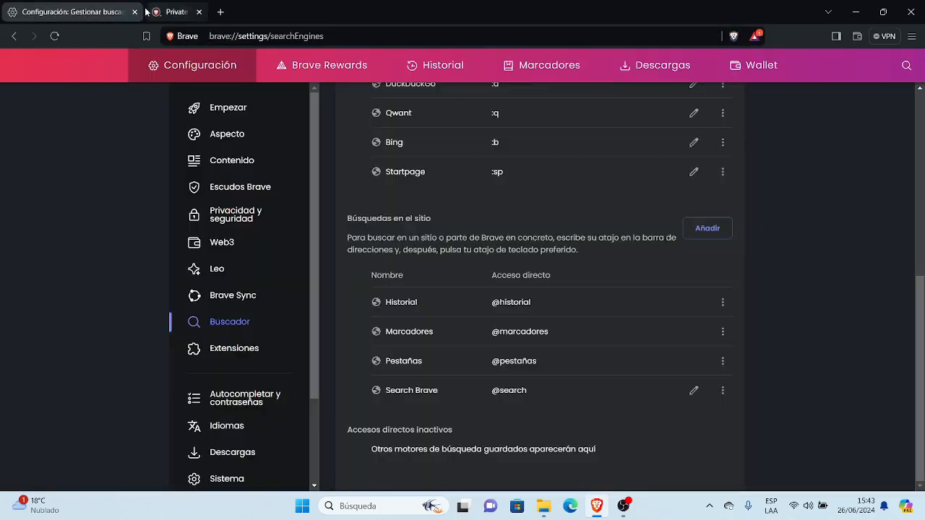
# - Close the Brave Search tab, review the Search Brave entry's edit dialog and save it unchanged
pyautogui.click(198, 12)
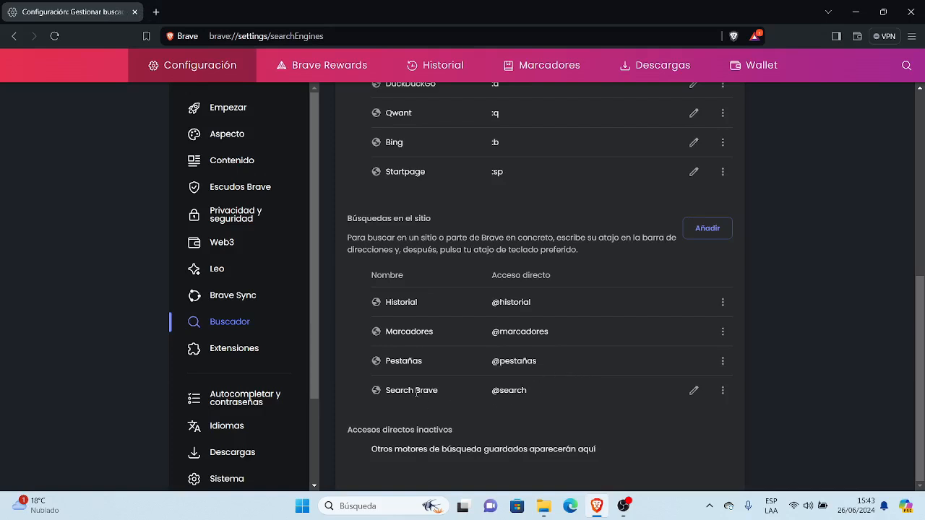
pyautogui.moveTo(546, 393)
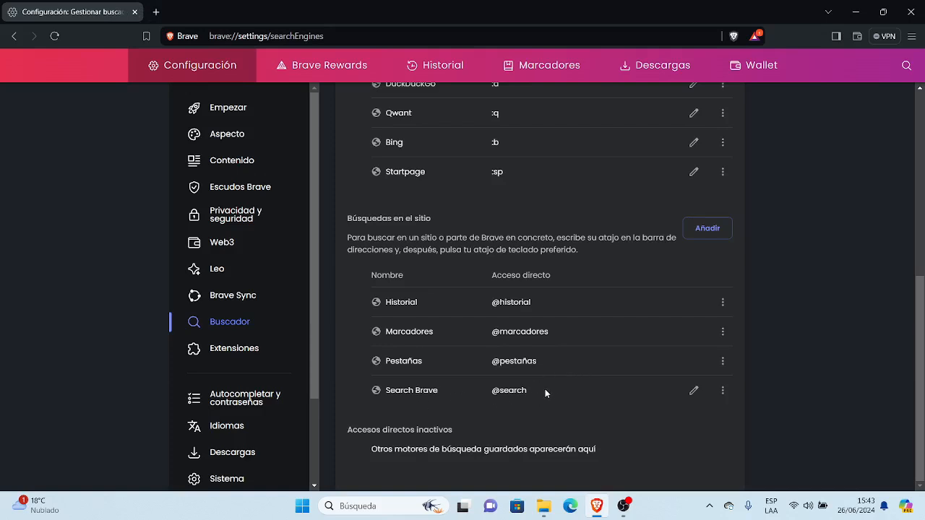
pyautogui.moveTo(694, 391)
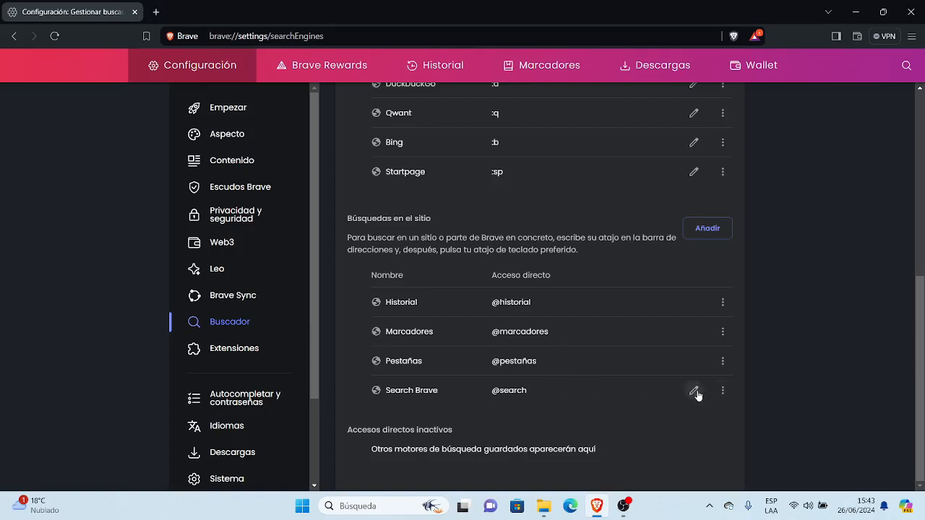
pyautogui.click(693, 391)
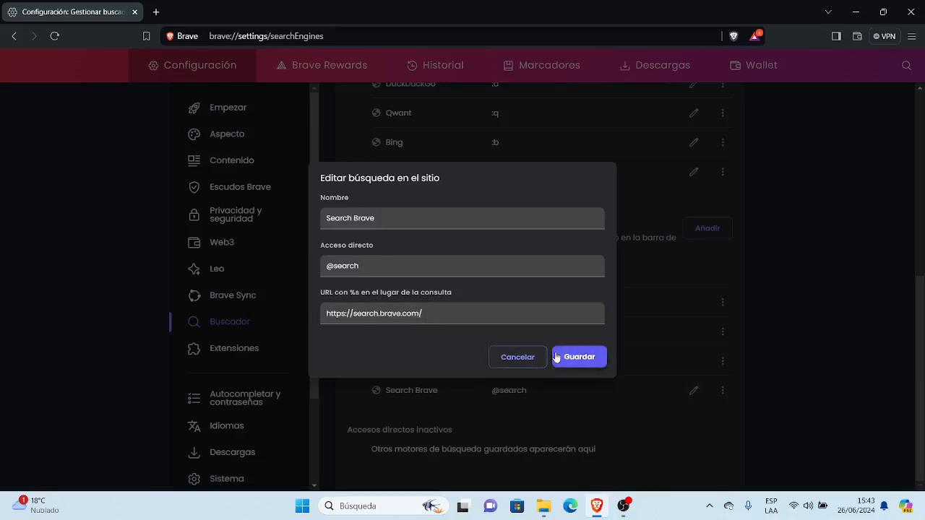
pyautogui.click(578, 357)
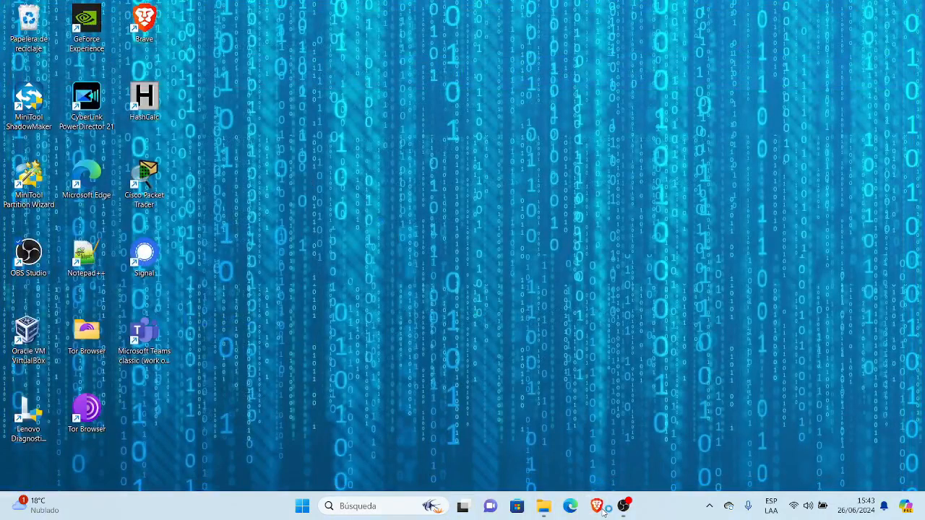
# - Relaunch Brave, go to brave.com, dismiss the translation offer and open Brave Search from it
pyautogui.click(597, 506)
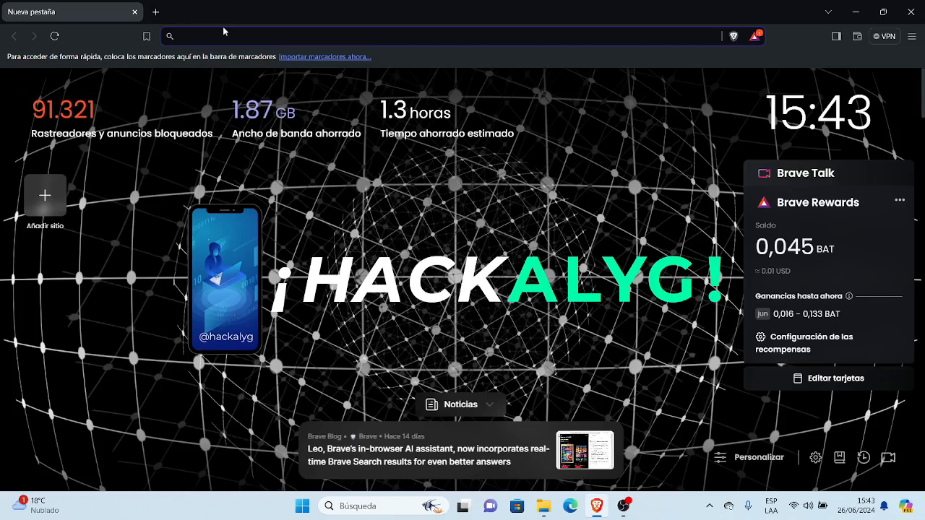
pyautogui.write('brave.com')
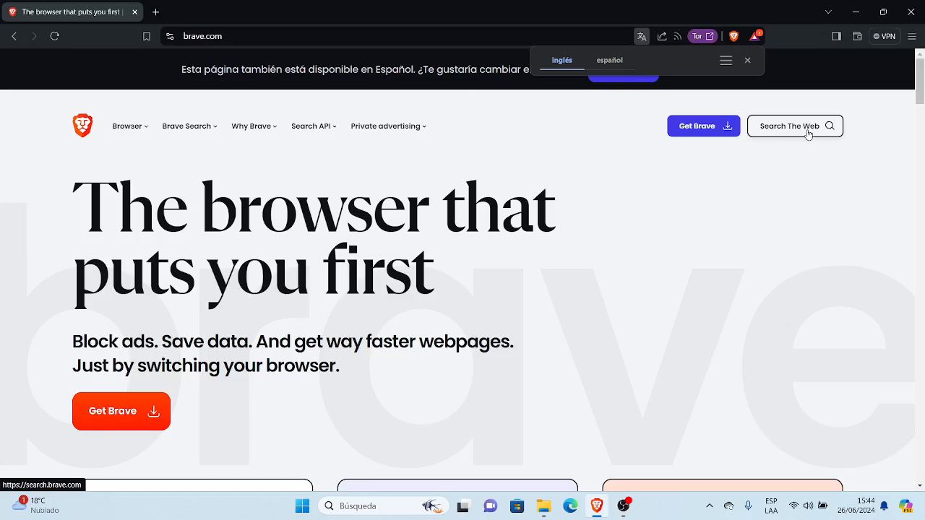
pyautogui.click(609, 60)
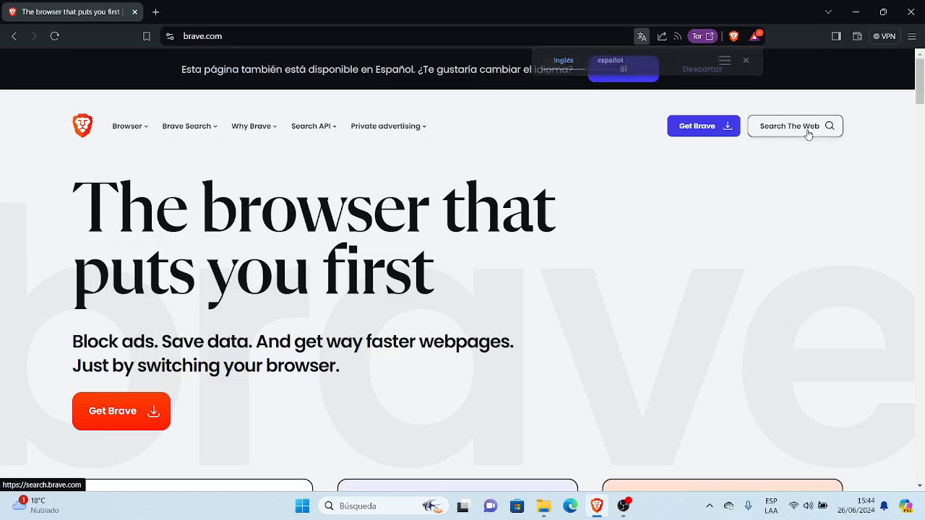
pyautogui.click(788, 126)
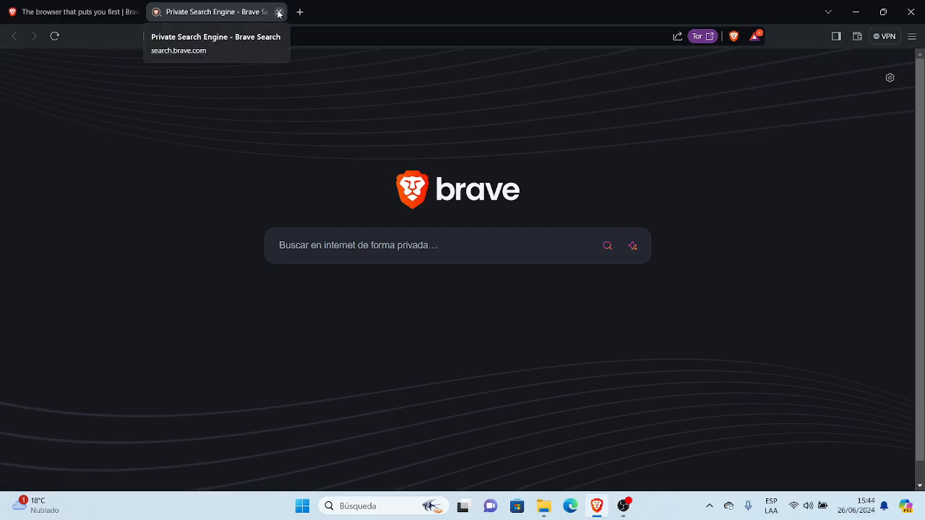
# - Close the Brave Search page and focus the address bar on a new tab
pyautogui.click(68, 11)
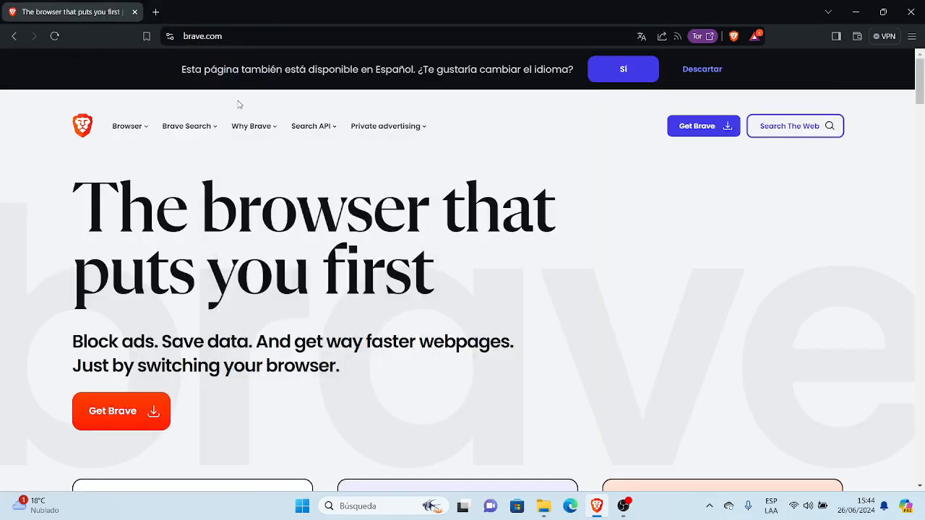
pyautogui.moveTo(283, 108)
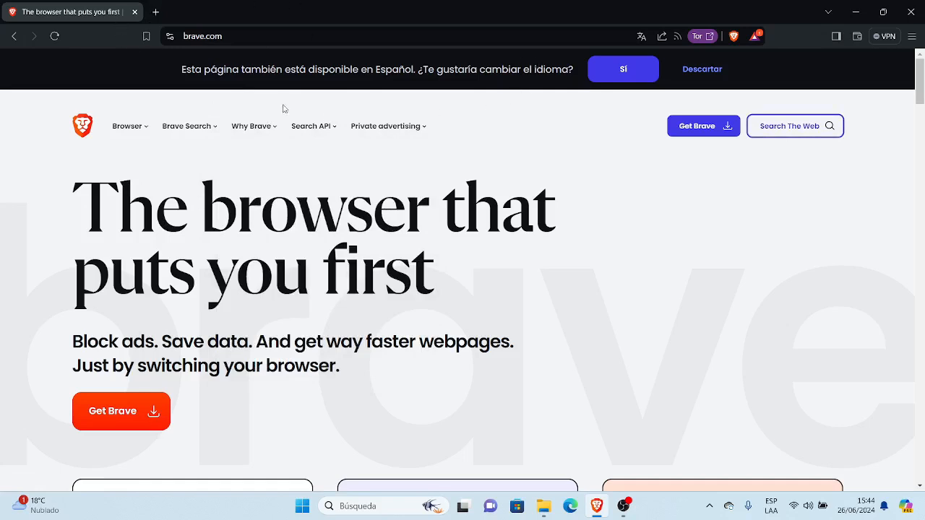
pyautogui.moveTo(498, 108)
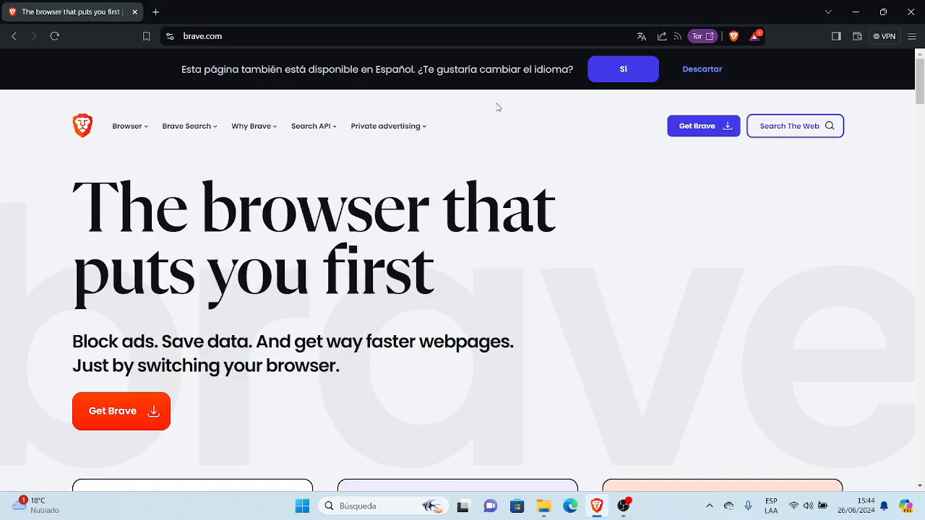
pyautogui.moveTo(806, 65)
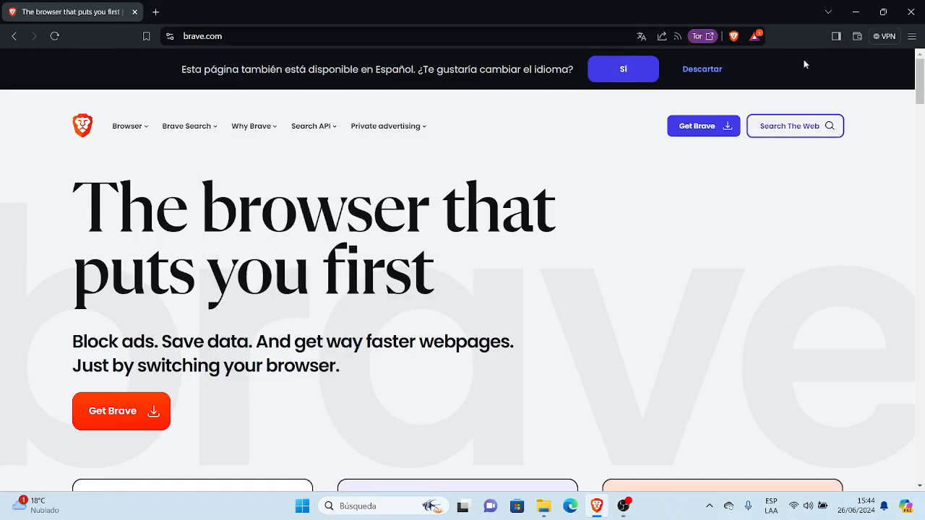
pyautogui.click(623, 68)
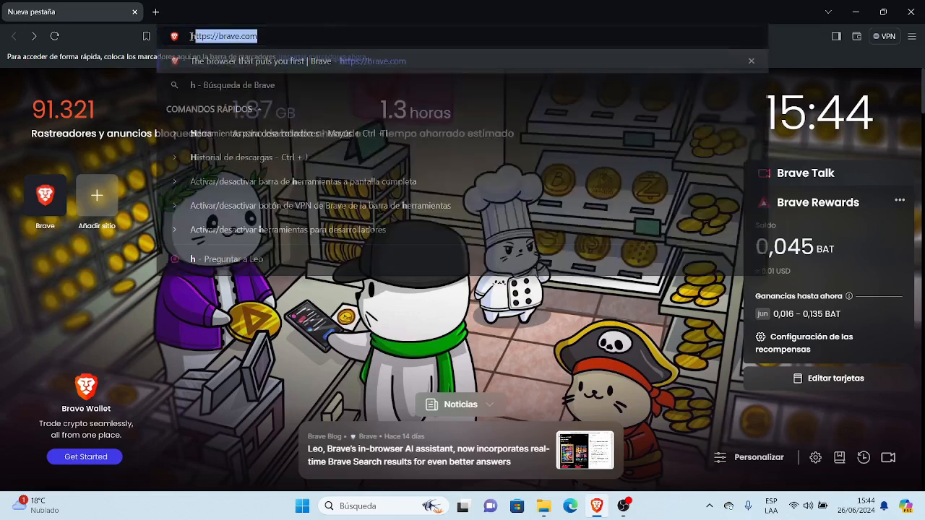
# - Search Brave Search for 'rackalyg' from the omnibox and scroll its results
pyautogui.write('hack')
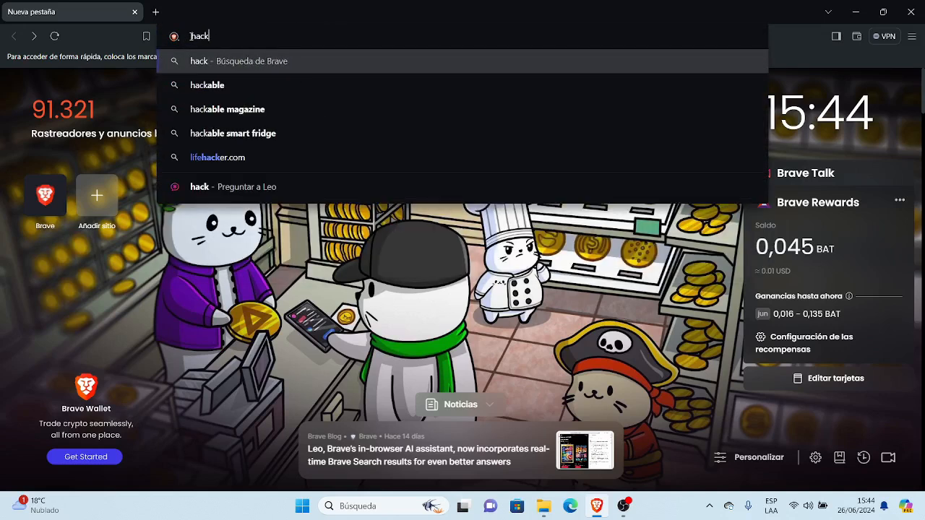
pyautogui.write('rac')
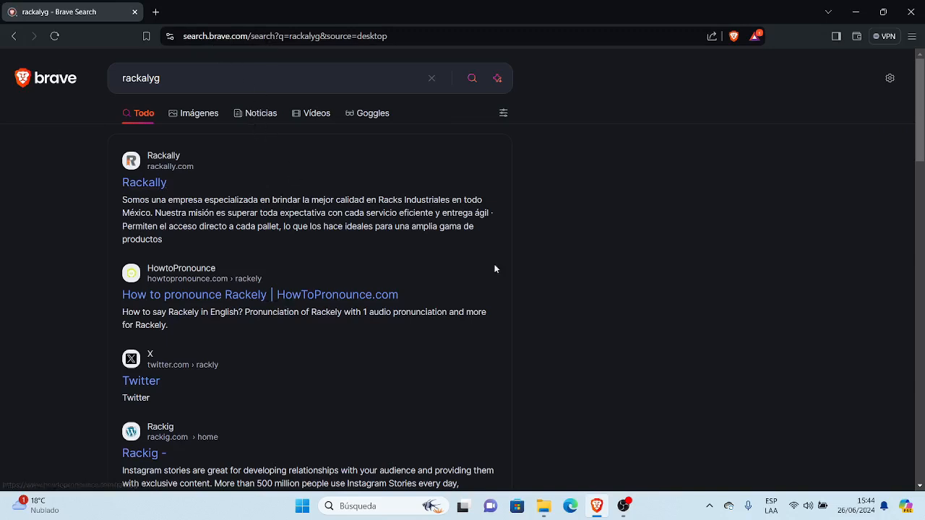
pyautogui.scroll(-3)
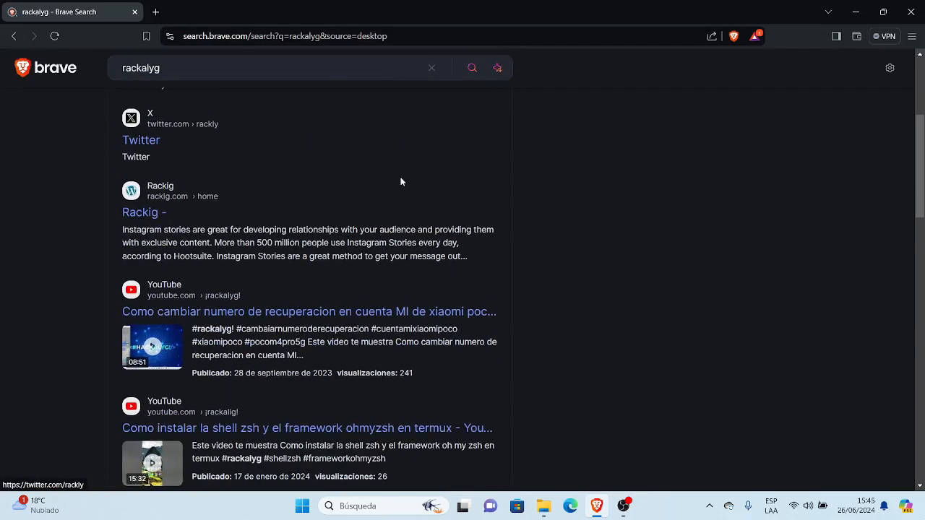
pyautogui.scroll(-3)
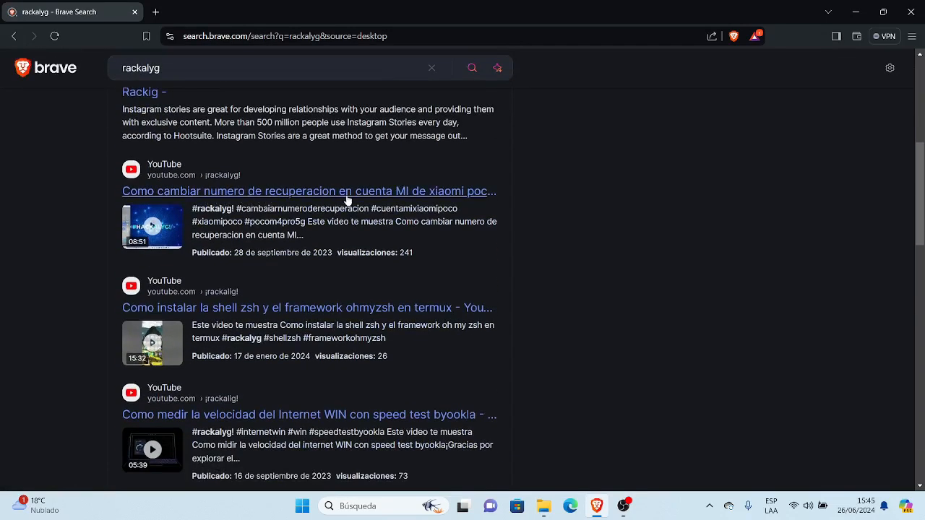
pyautogui.moveTo(282, 299)
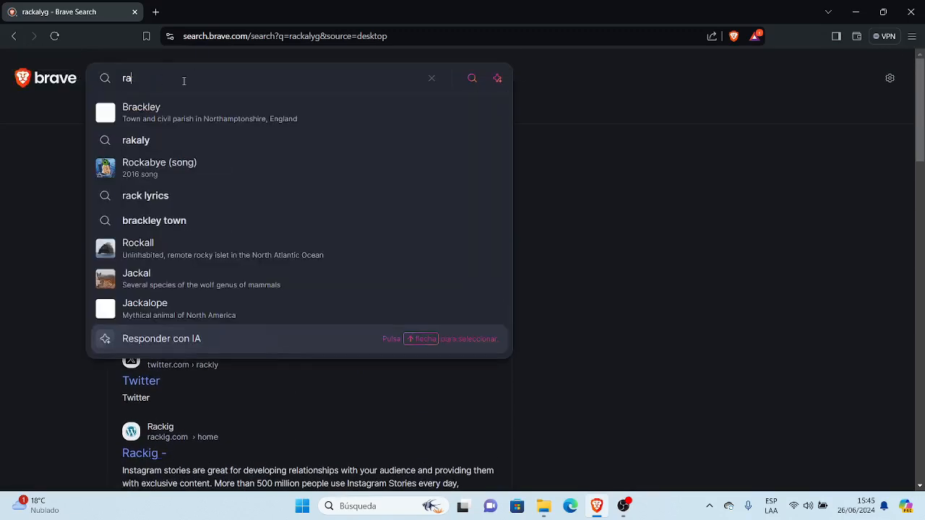
# - Search for 'hackalyg' in the Brave Search box and scroll through the Hackaday results
pyautogui.write('hackalyg')
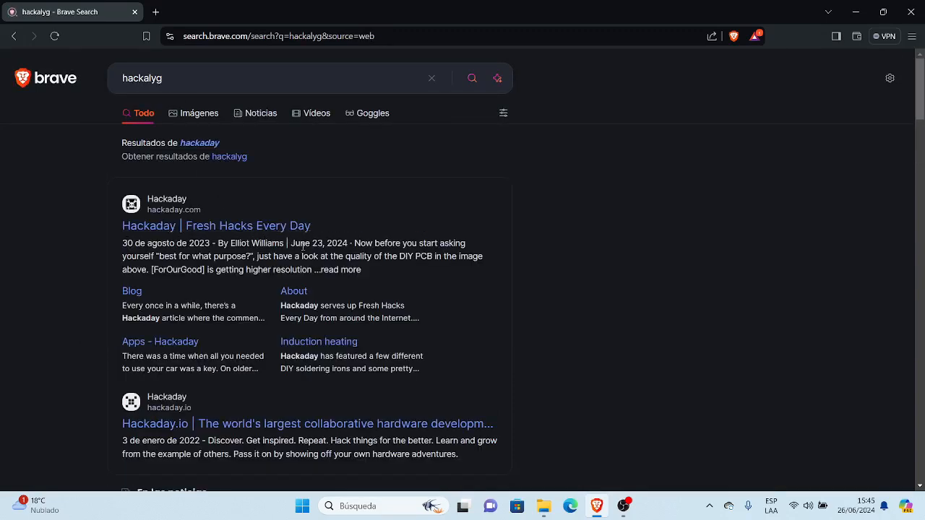
pyautogui.scroll(-3)
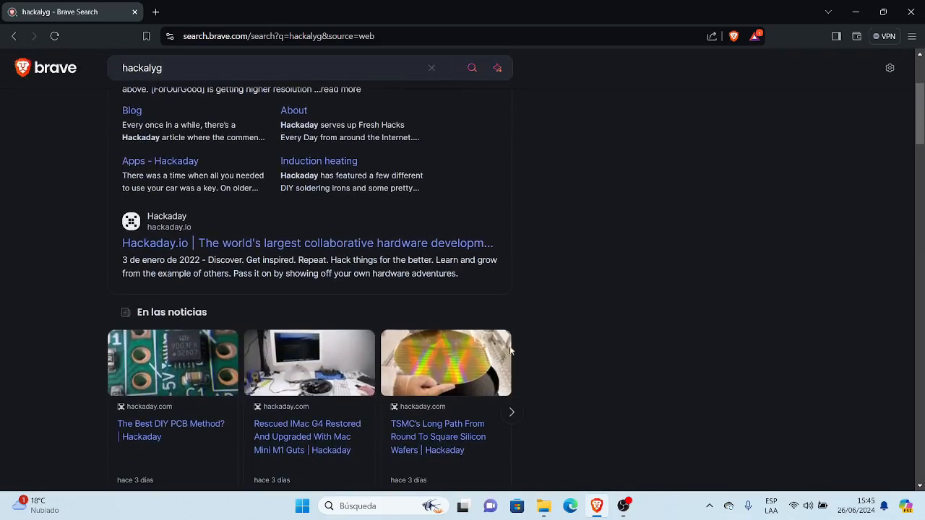
pyautogui.moveTo(582, 300)
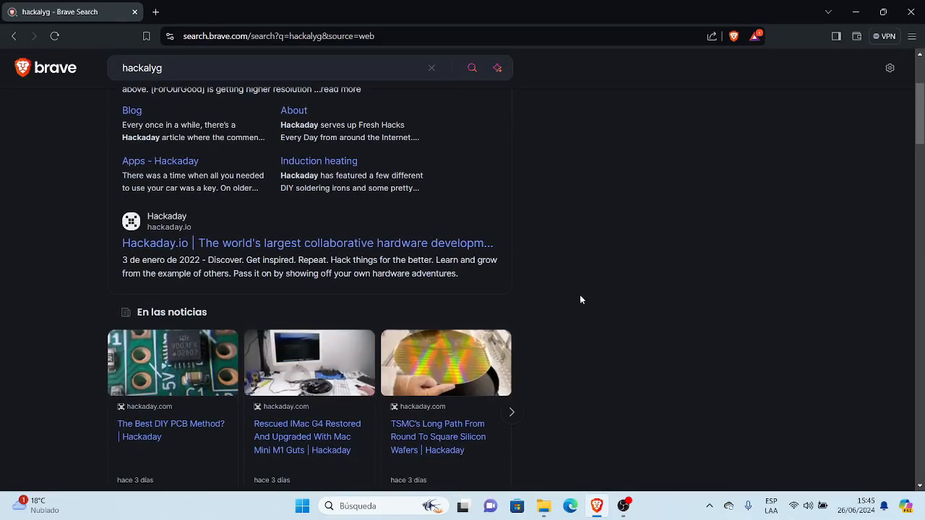
pyautogui.scroll(-3)
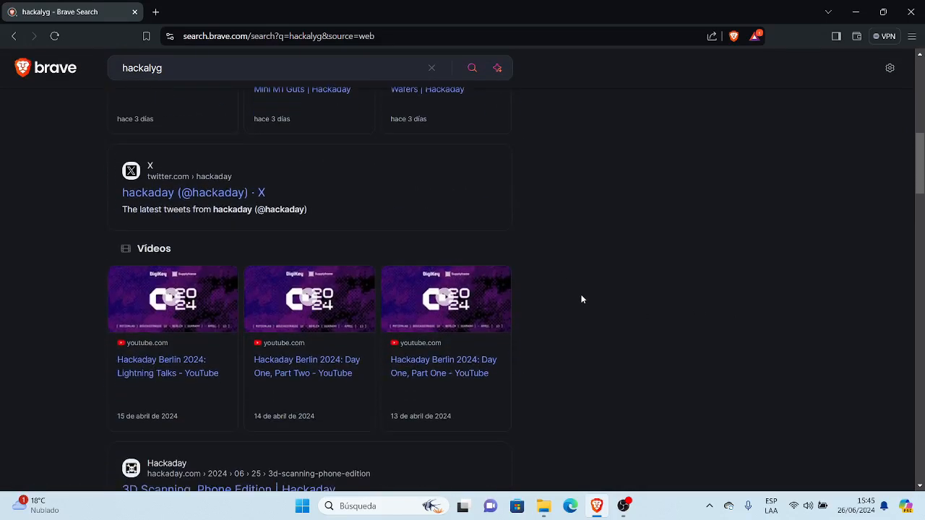
pyautogui.scroll(-3)
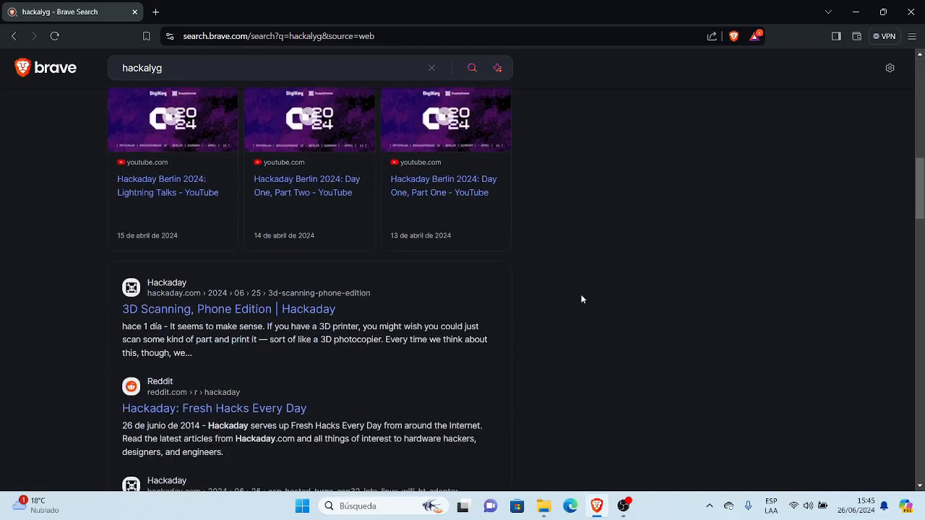
pyautogui.scroll(-3)
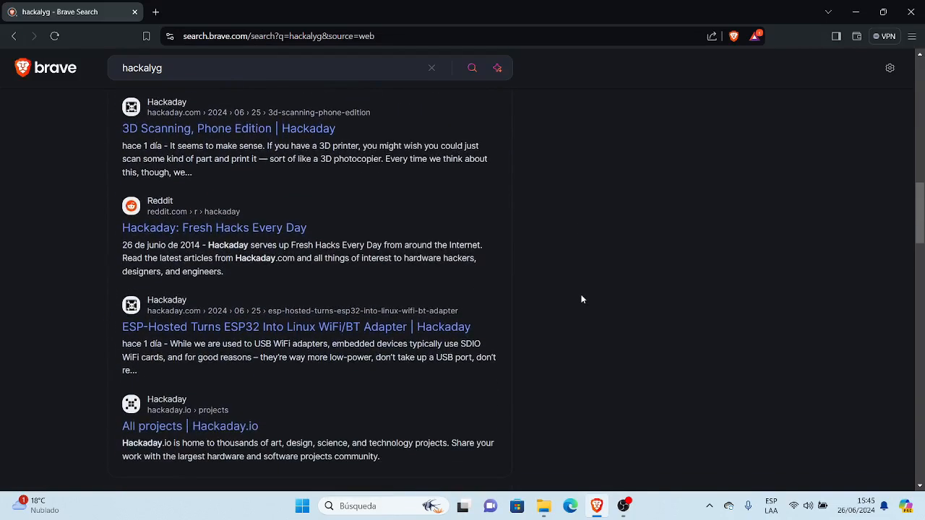
pyautogui.scroll(-3)
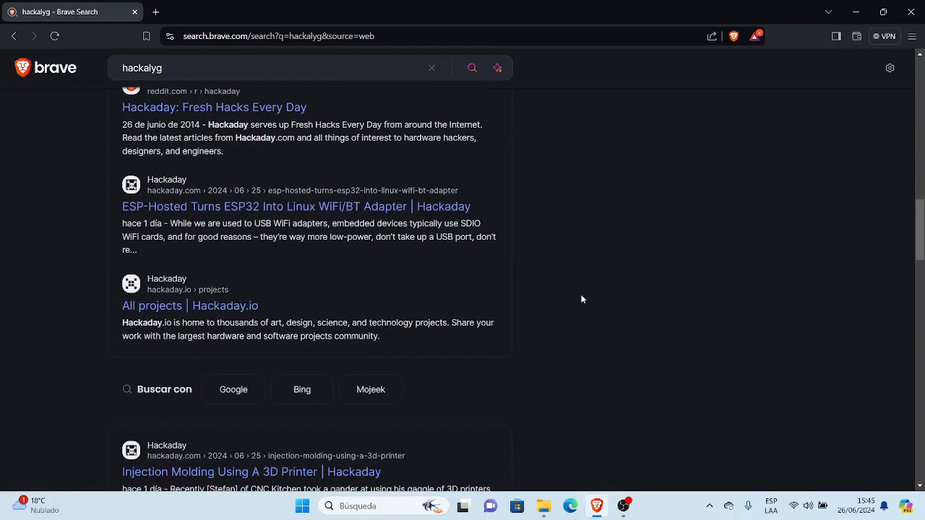
pyautogui.scroll(-3)
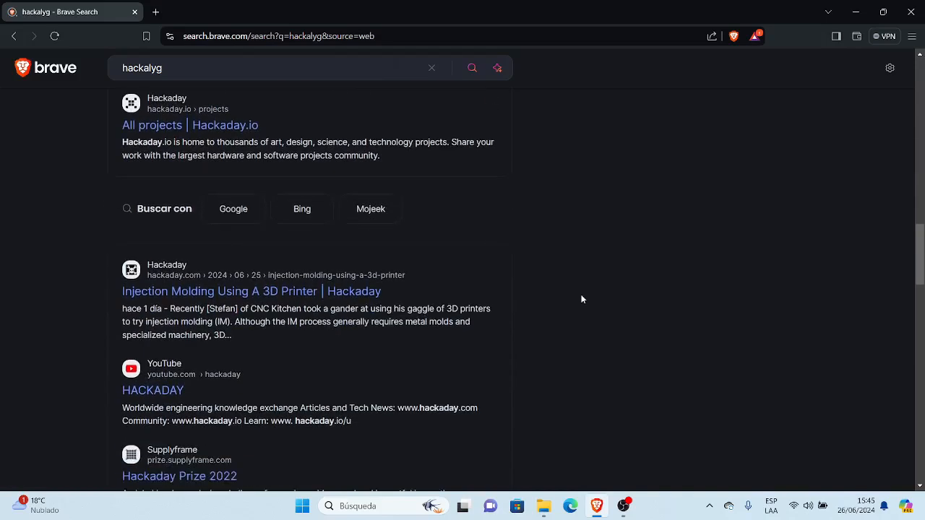
pyautogui.scroll(-3)
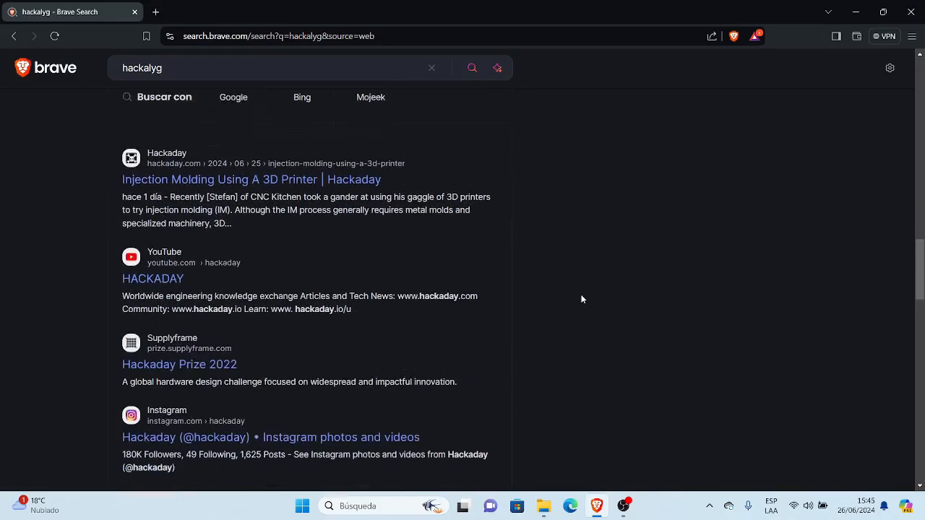
pyautogui.scroll(3)
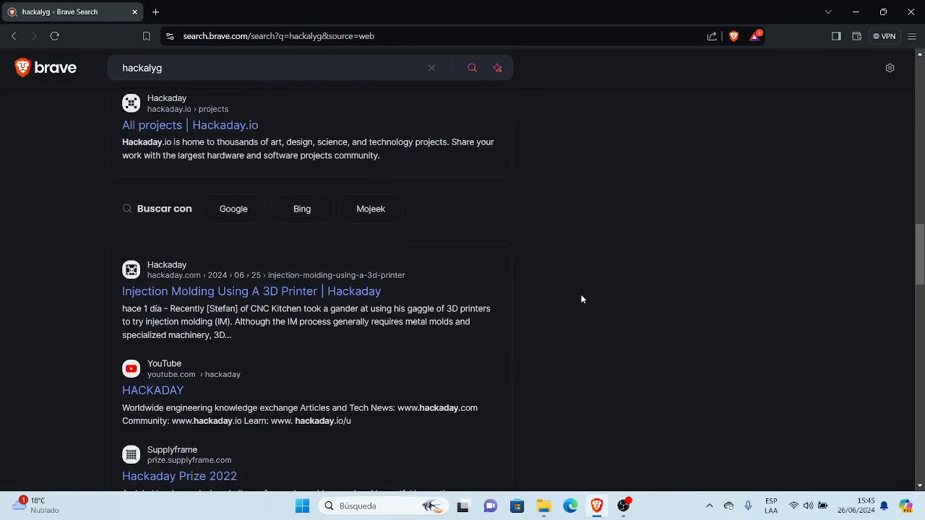
pyautogui.scroll(-3)
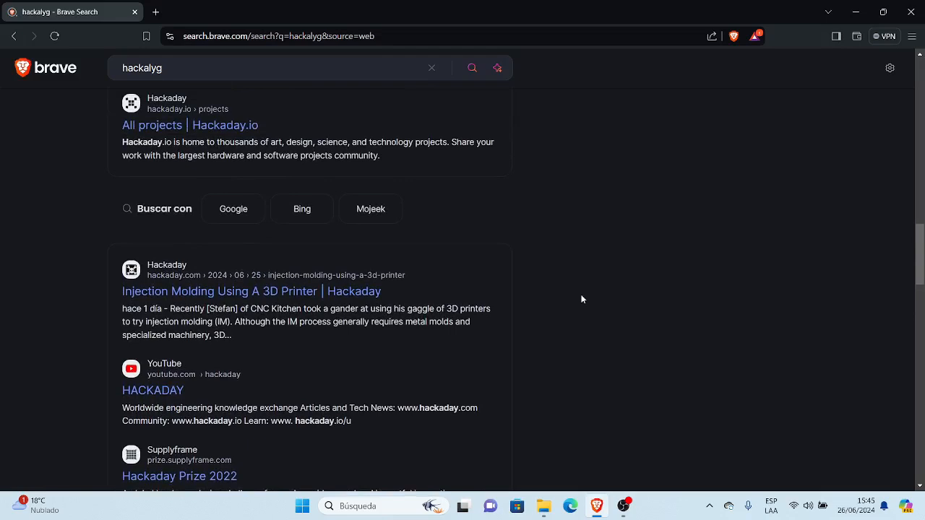
pyautogui.moveTo(173, 173)
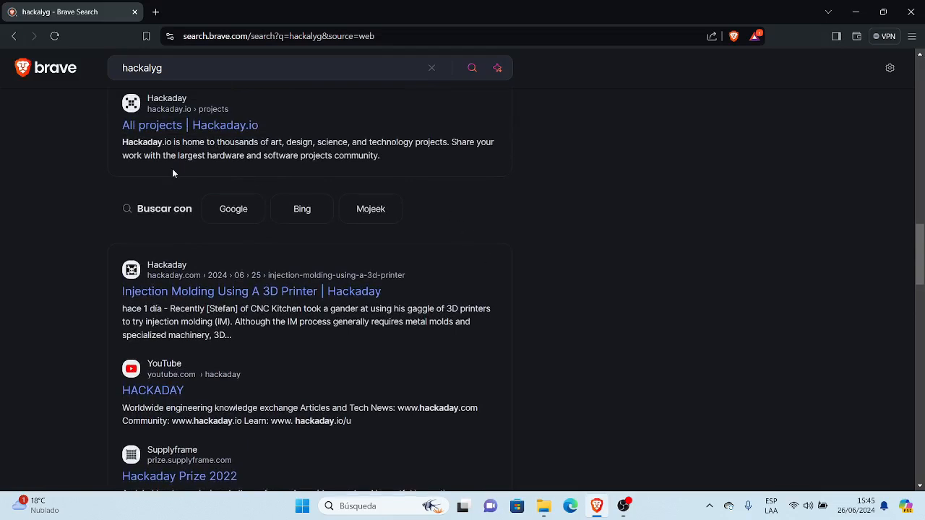
pyautogui.moveTo(603, 232)
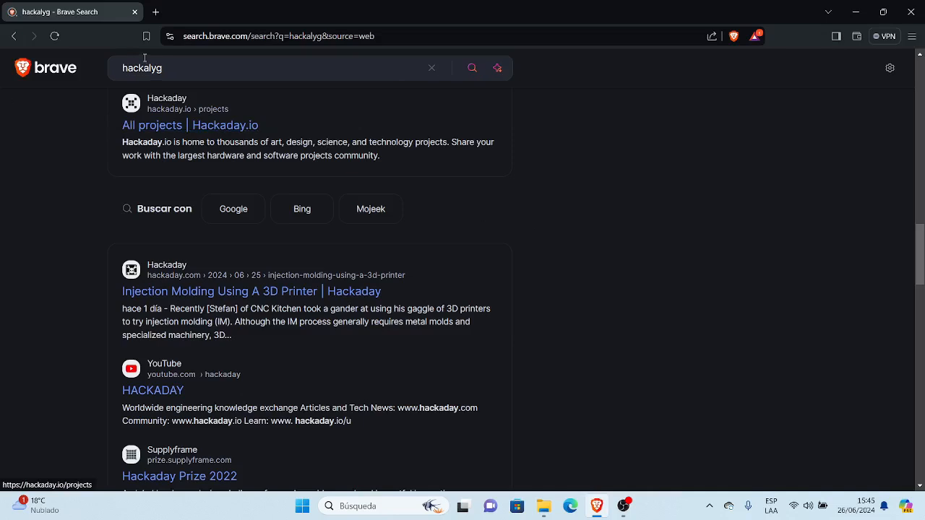
pyautogui.moveTo(486, 237)
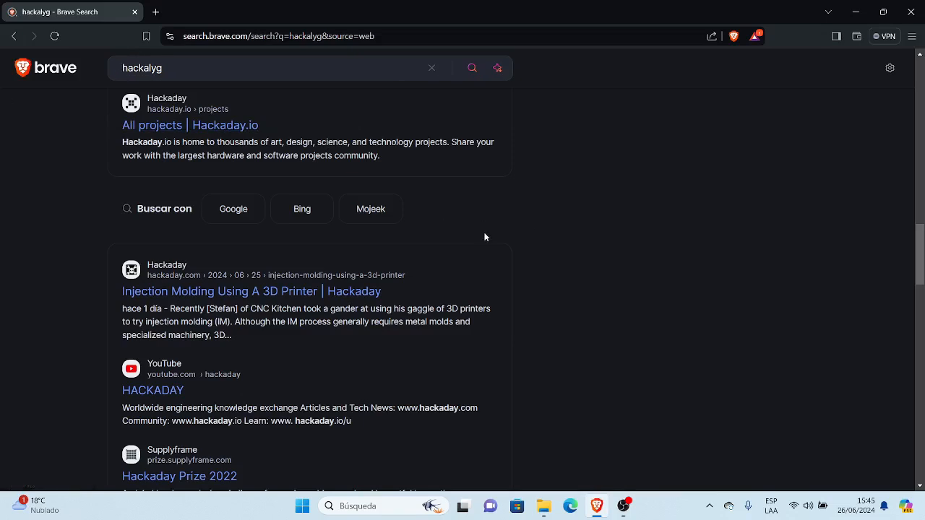
# - Continue reviewing the results down to related searches and back toward the top
pyautogui.scroll(-3)
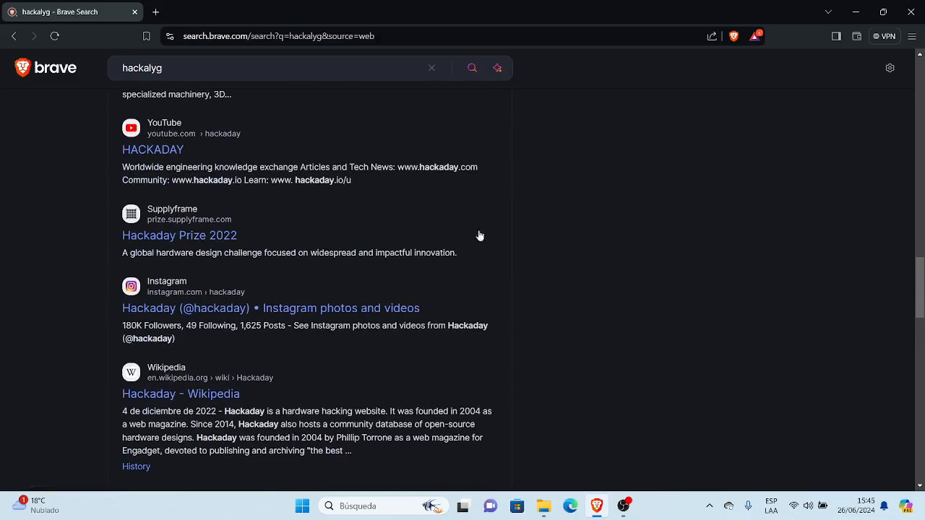
pyautogui.scroll(-3)
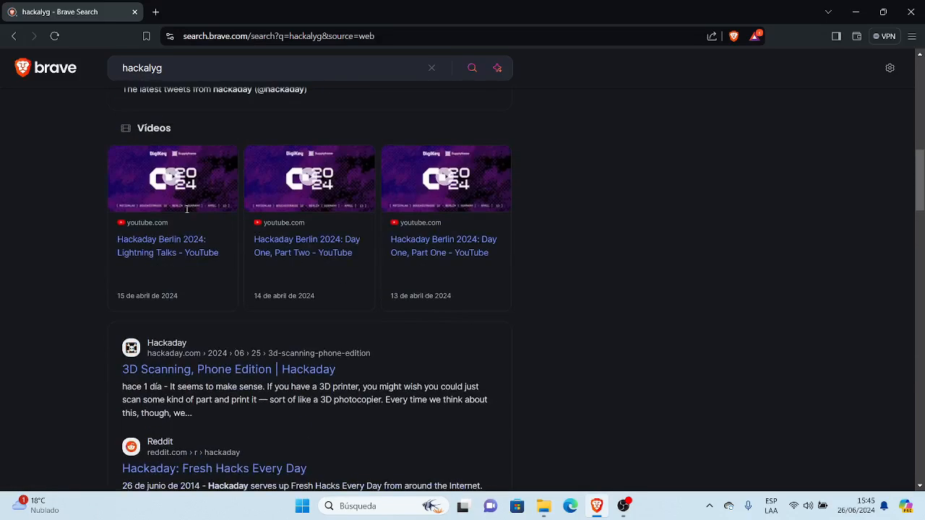
pyautogui.scroll(-3)
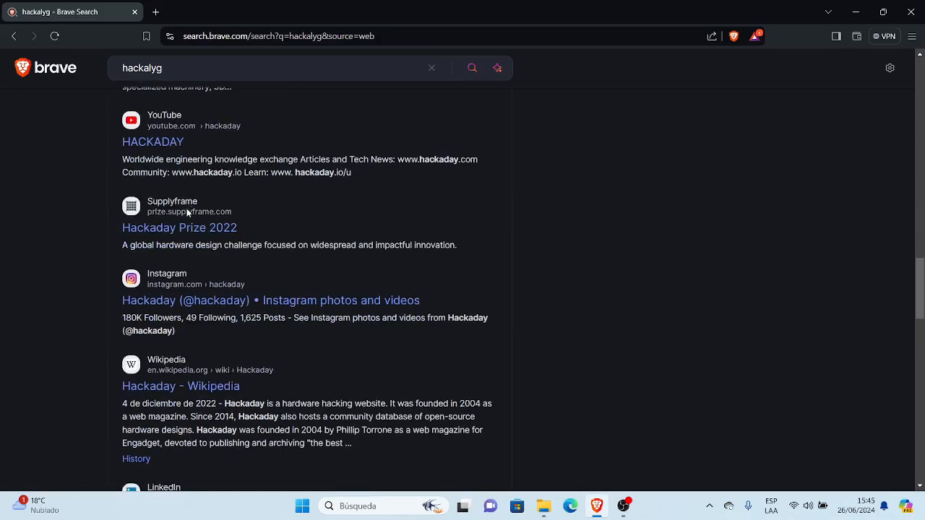
pyautogui.scroll(-3)
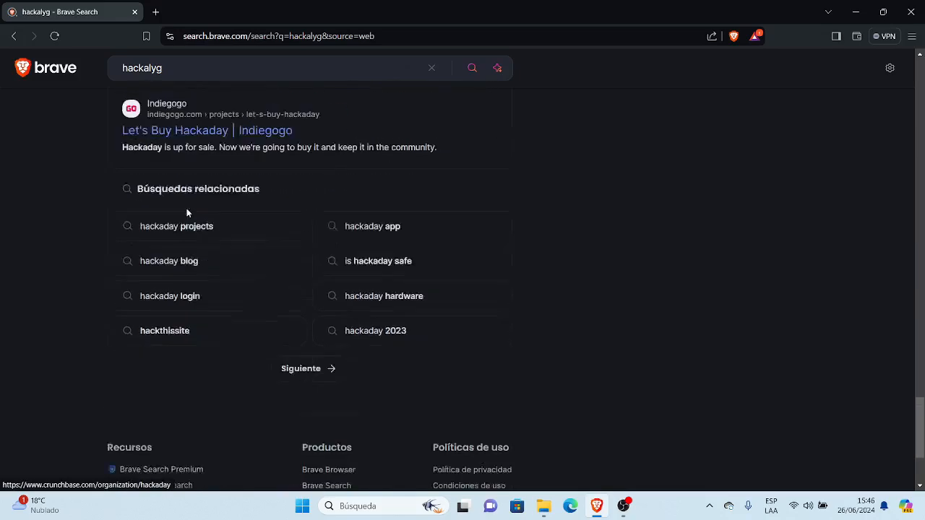
pyautogui.scroll(3)
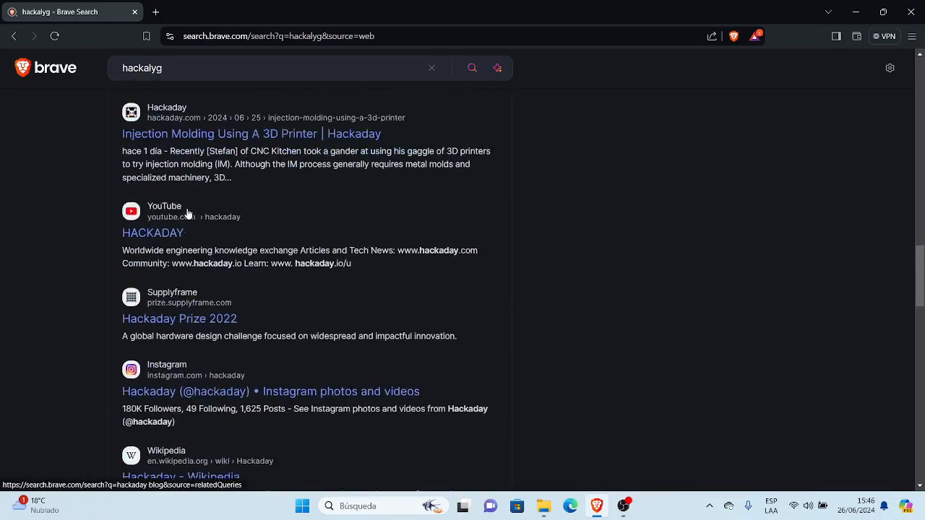
pyautogui.scroll(-3)
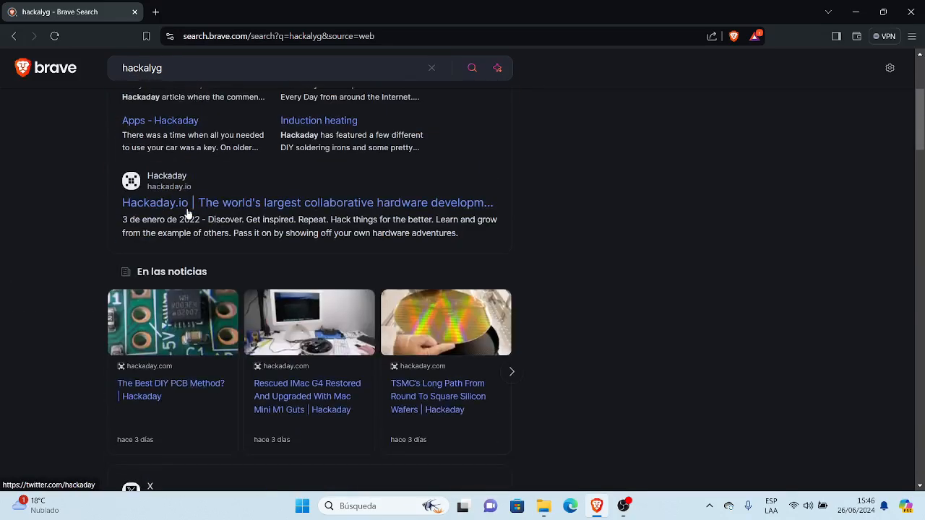
pyautogui.scroll(3)
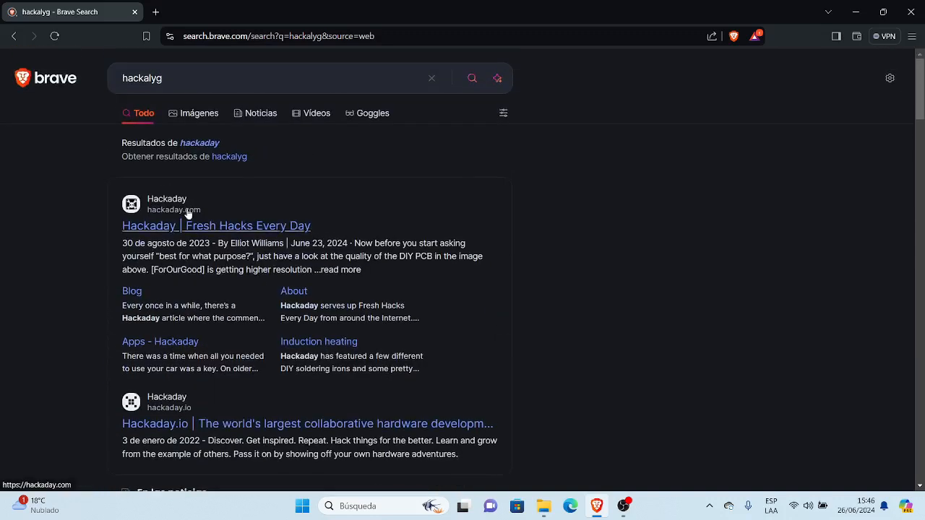